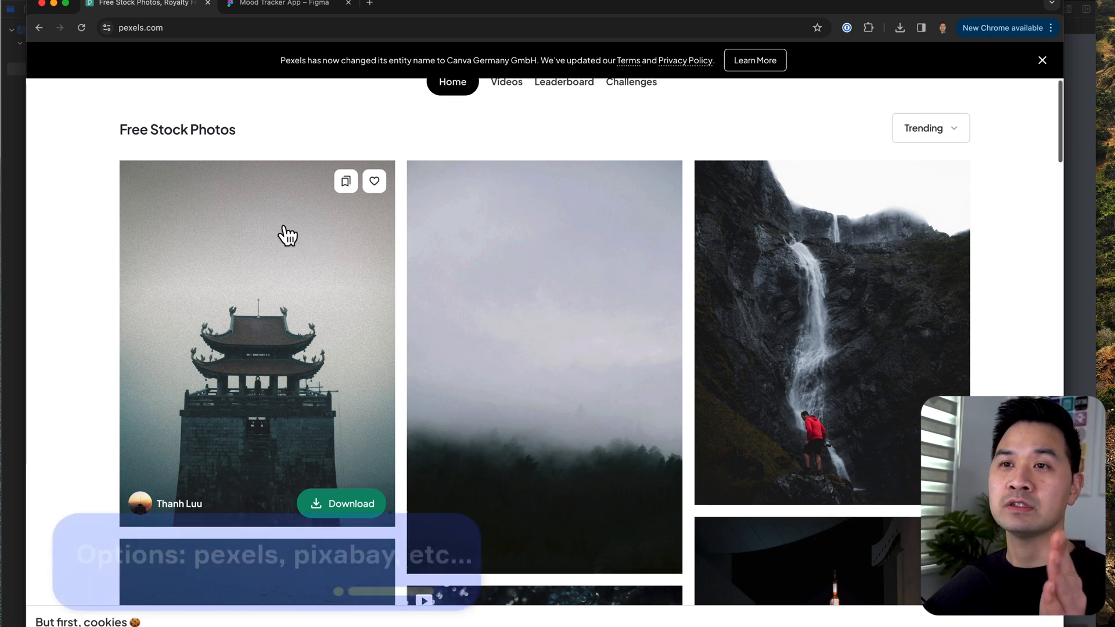
{"action": "mouse_move", "coordinate": [283, 345]}
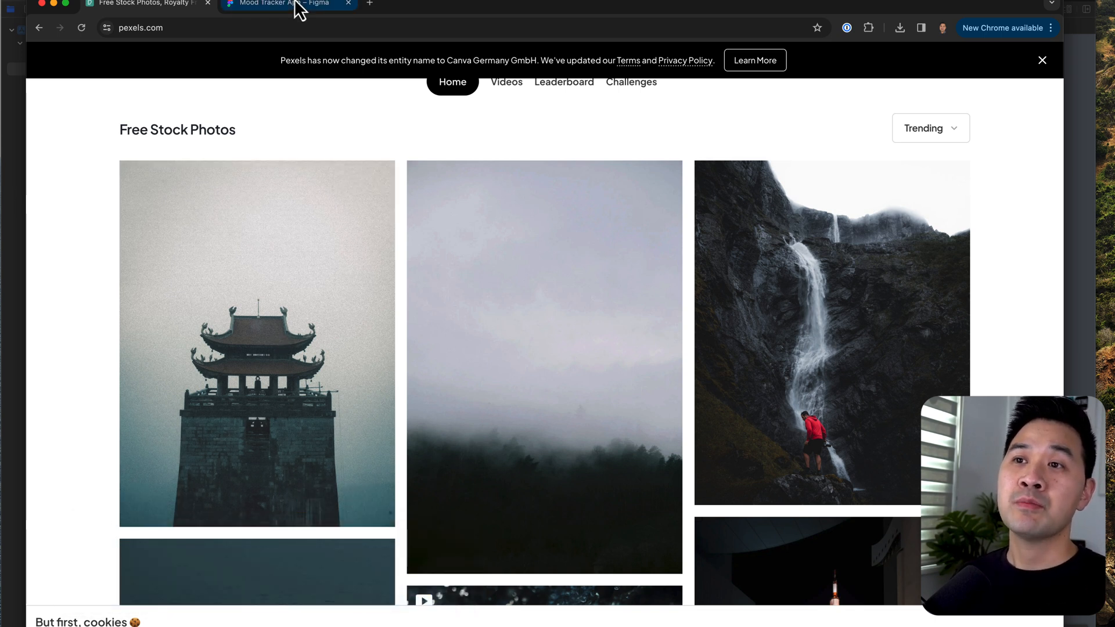
Step: Select the green save button on Log Mood - 2 and show its Export format choices
{"action": "left_click", "coordinate": [285, 4]}
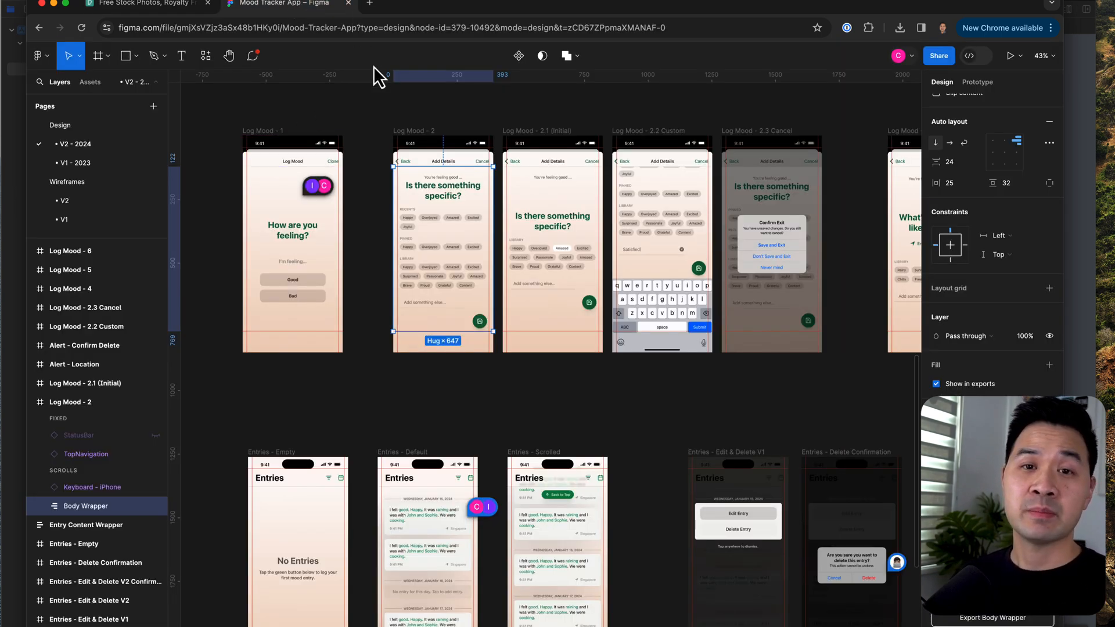
{"action": "mouse_move", "coordinate": [350, 122]}
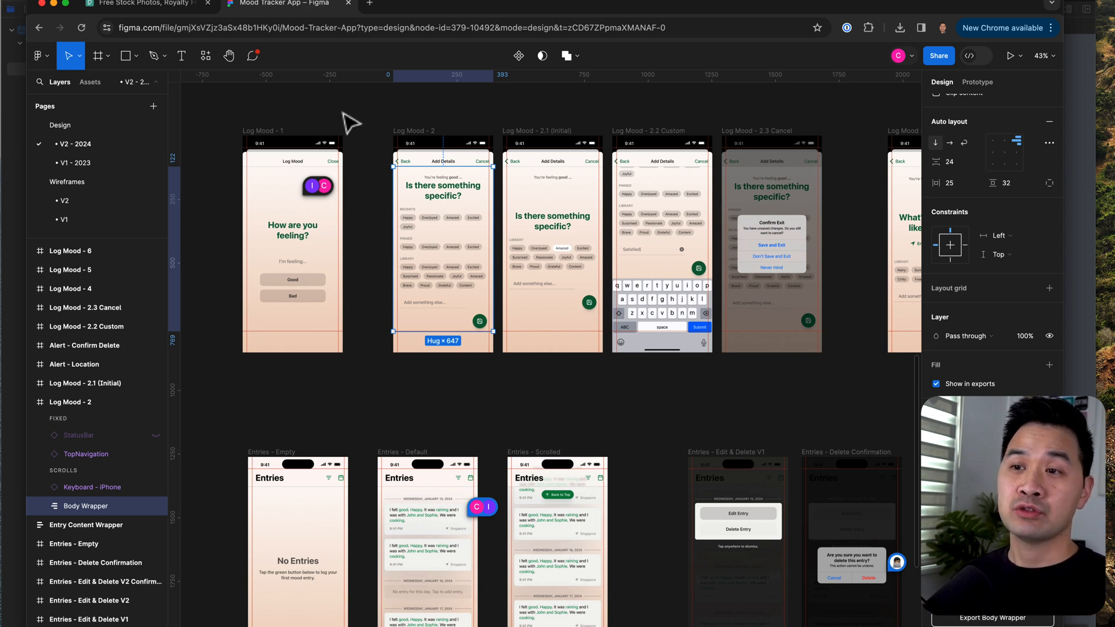
{"action": "mouse_move", "coordinate": [490, 336]}
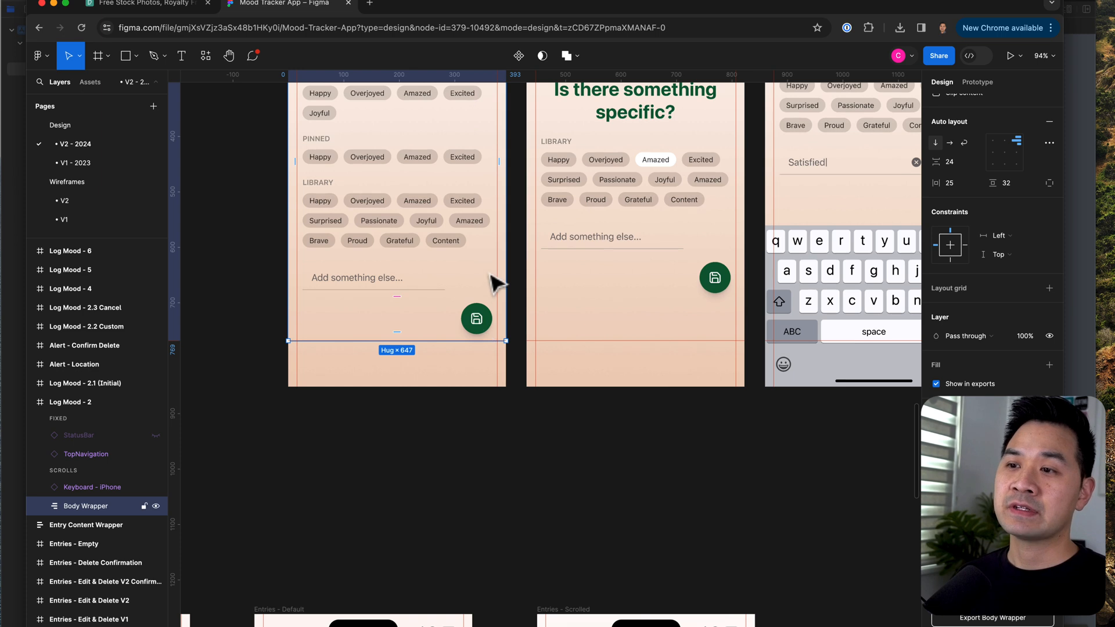
{"action": "mouse_move", "coordinate": [469, 334]}
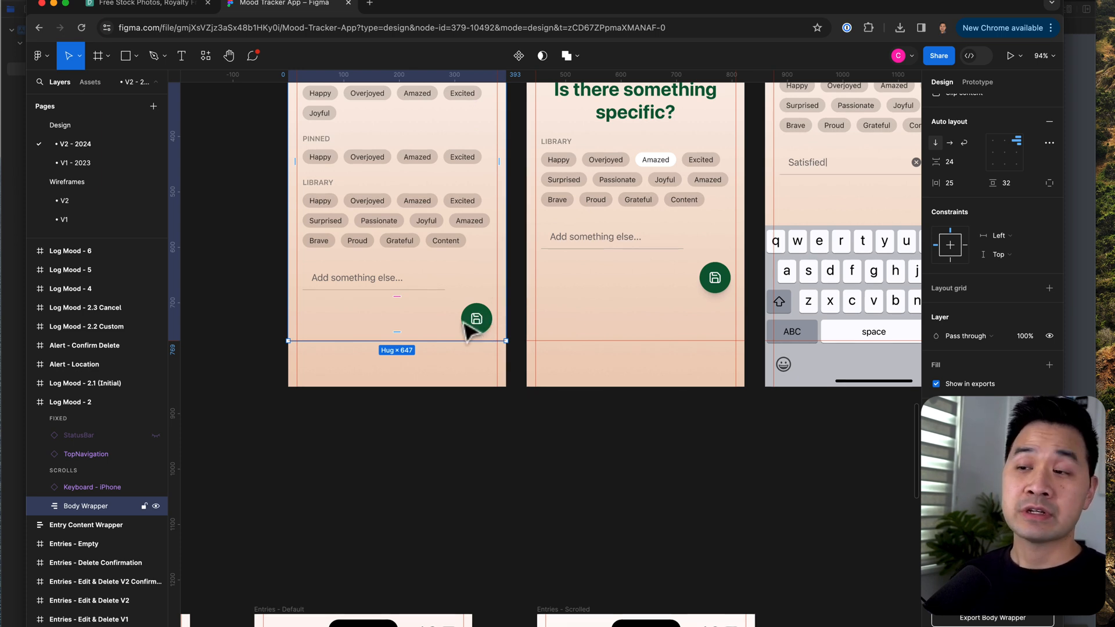
{"action": "mouse_move", "coordinate": [473, 309]}
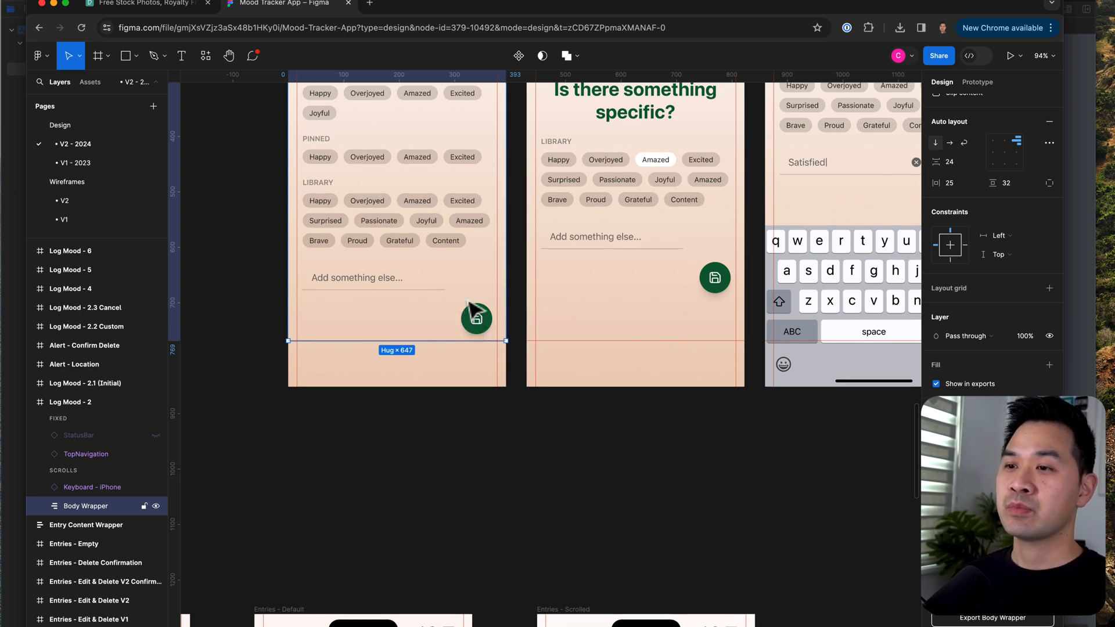
{"action": "left_click", "coordinate": [476, 318]}
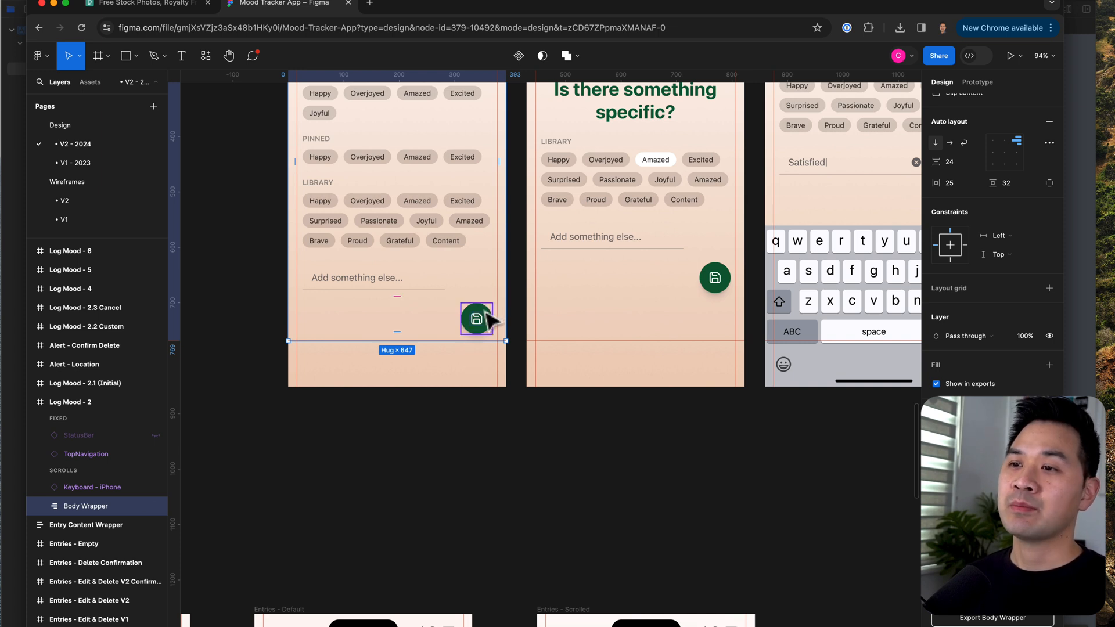
{"action": "left_click", "coordinate": [476, 318]}
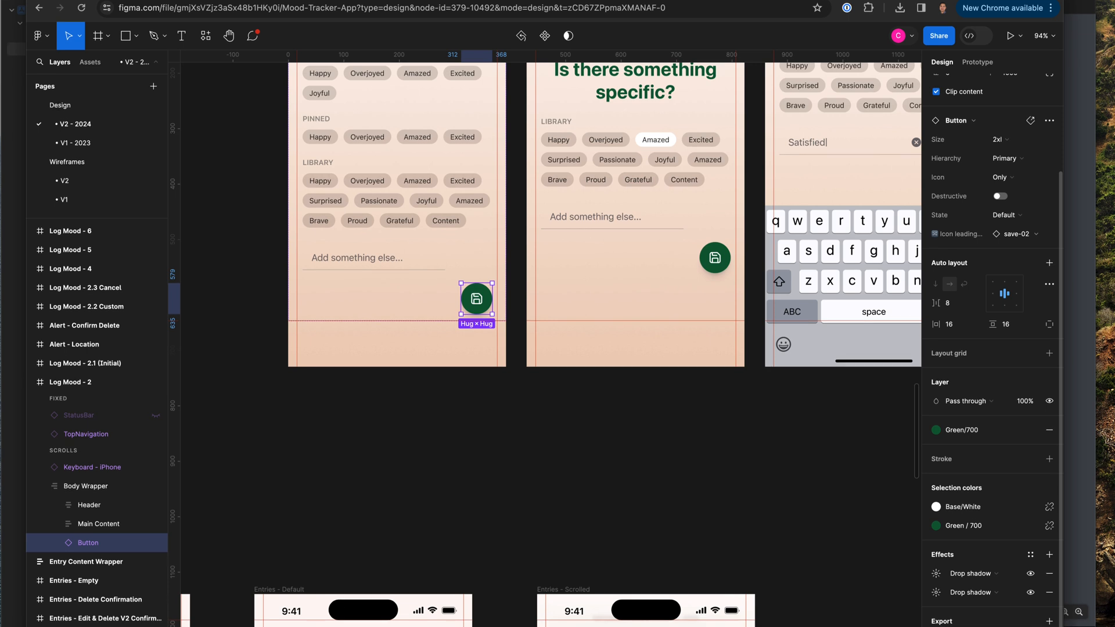
{"action": "scroll", "scroll_direction": "down", "scroll_amount": 3}
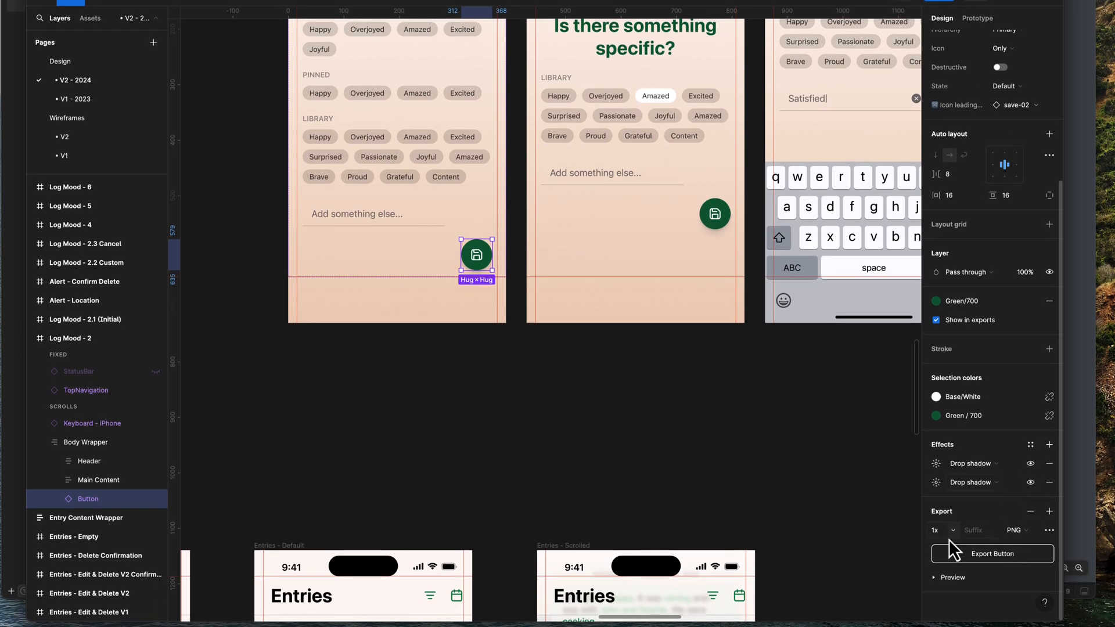
{"action": "left_click", "coordinate": [1017, 530]}
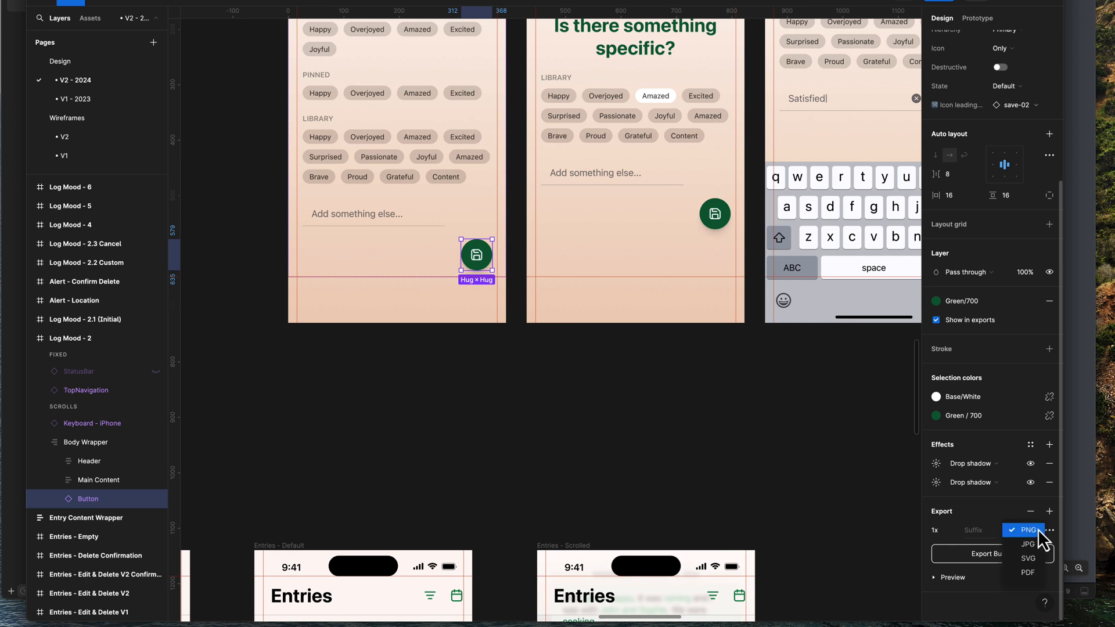
{"action": "mouse_move", "coordinate": [1028, 545]}
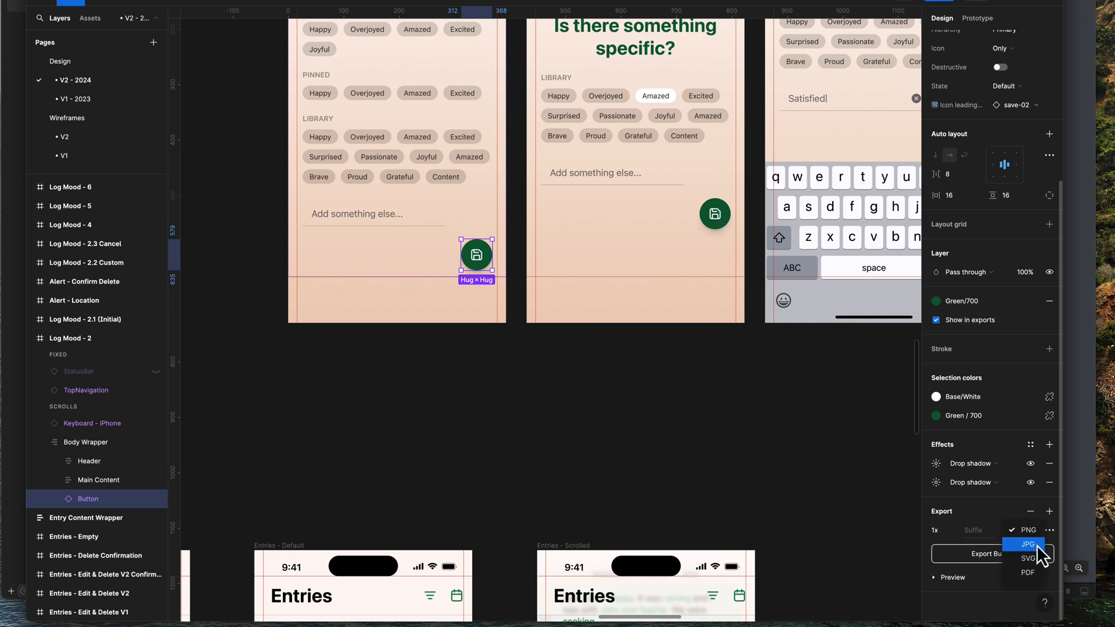
{"action": "mouse_move", "coordinate": [1027, 573]}
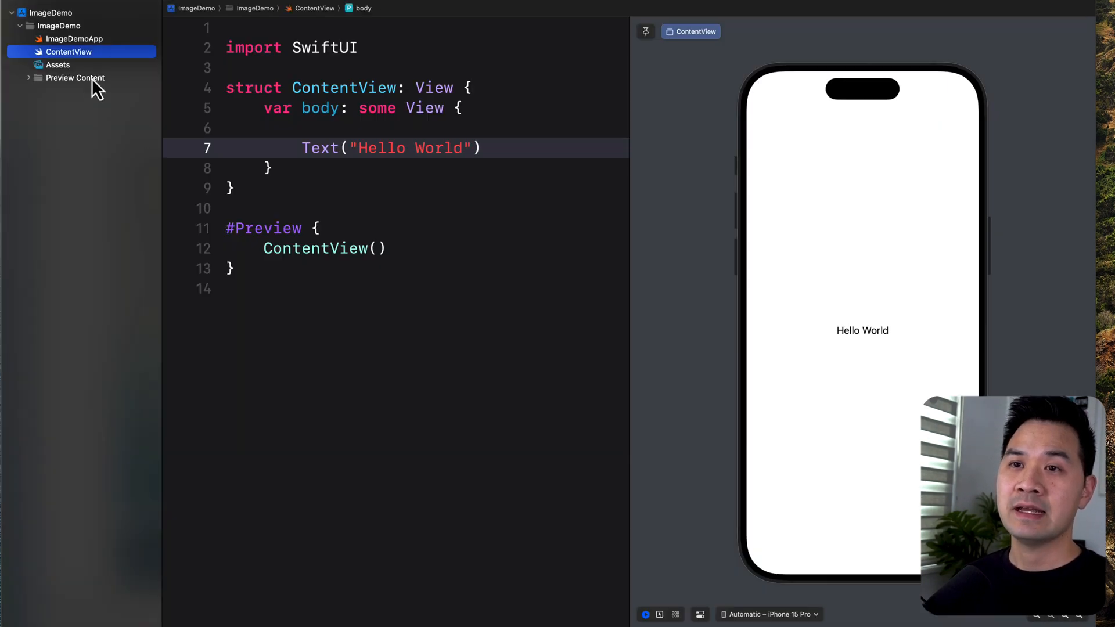
Step: View the asset catalog's photo image set, then return to ContentView.swift
{"action": "left_click", "coordinate": [58, 65]}
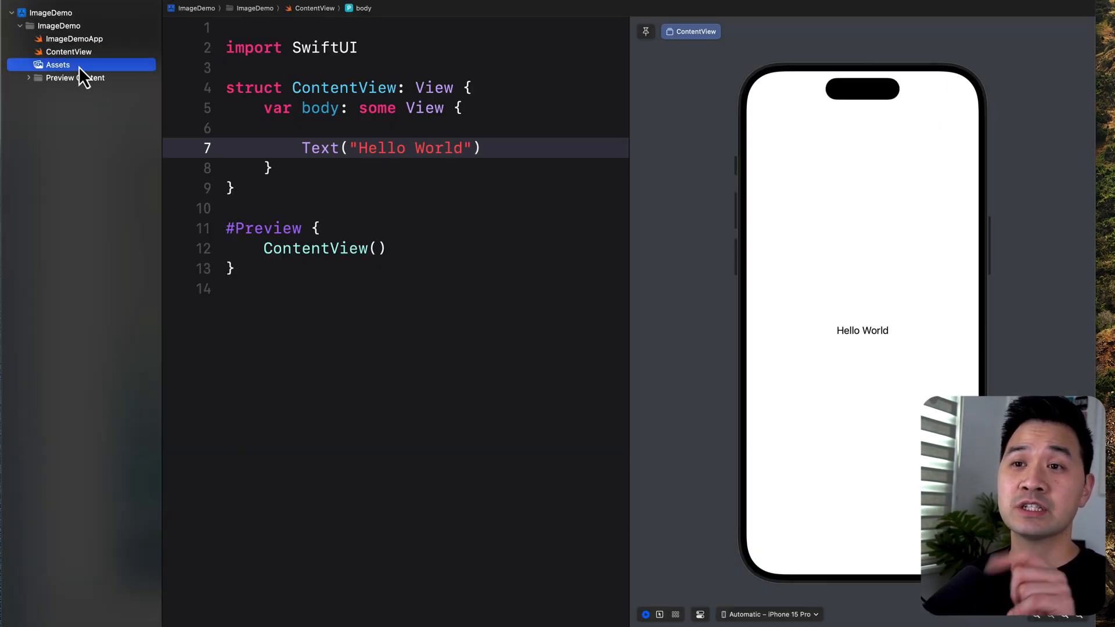
{"action": "left_click", "coordinate": [58, 65]}
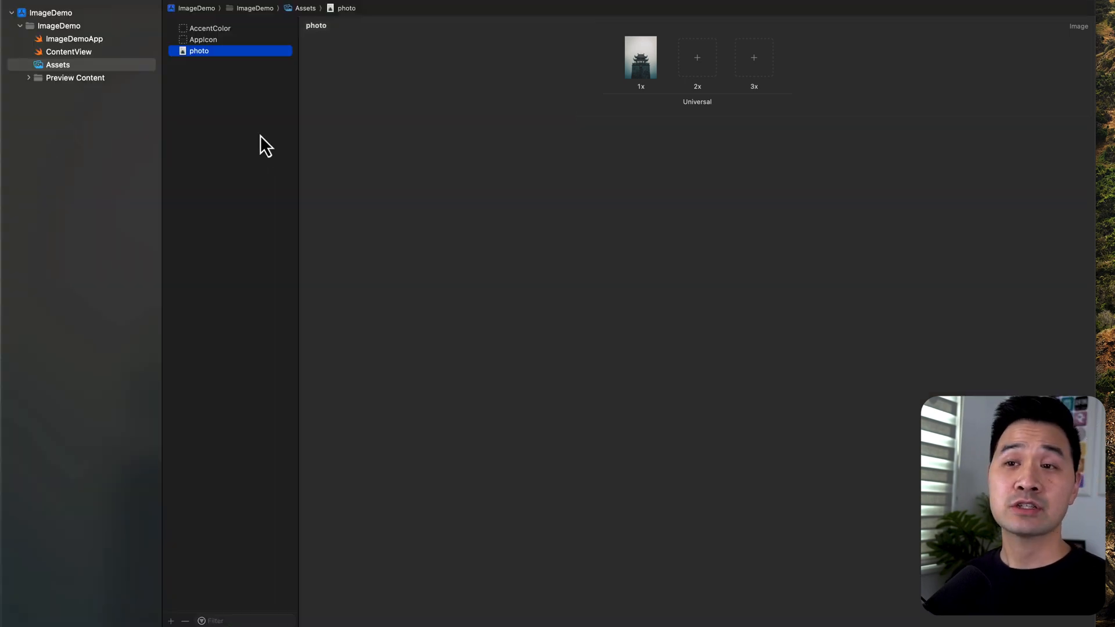
{"action": "mouse_move", "coordinate": [225, 56]}
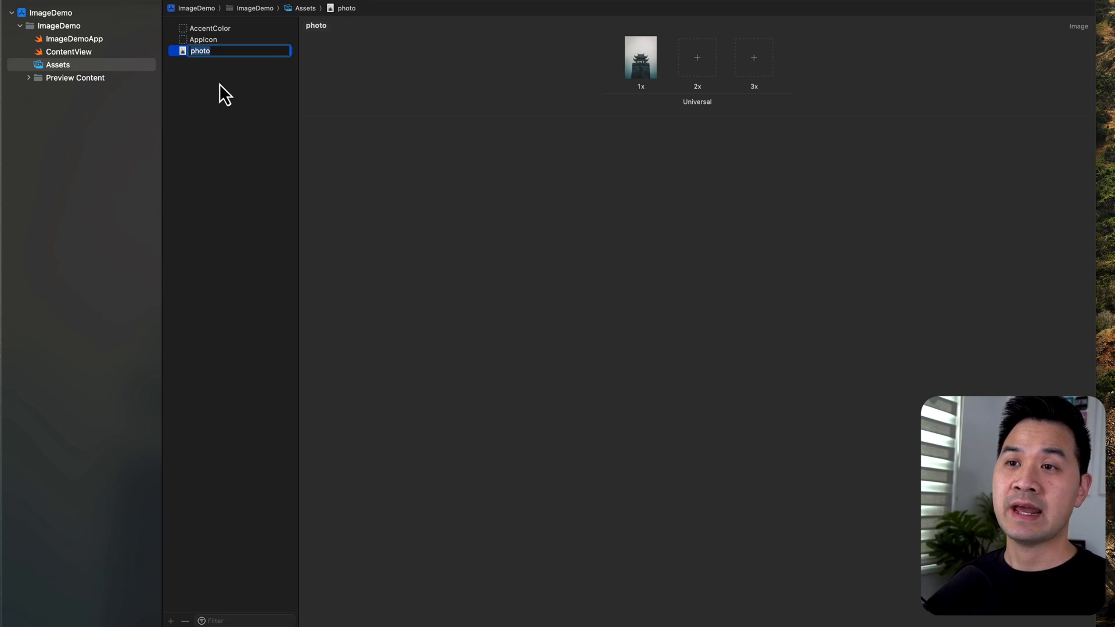
{"action": "mouse_move", "coordinate": [221, 83]}
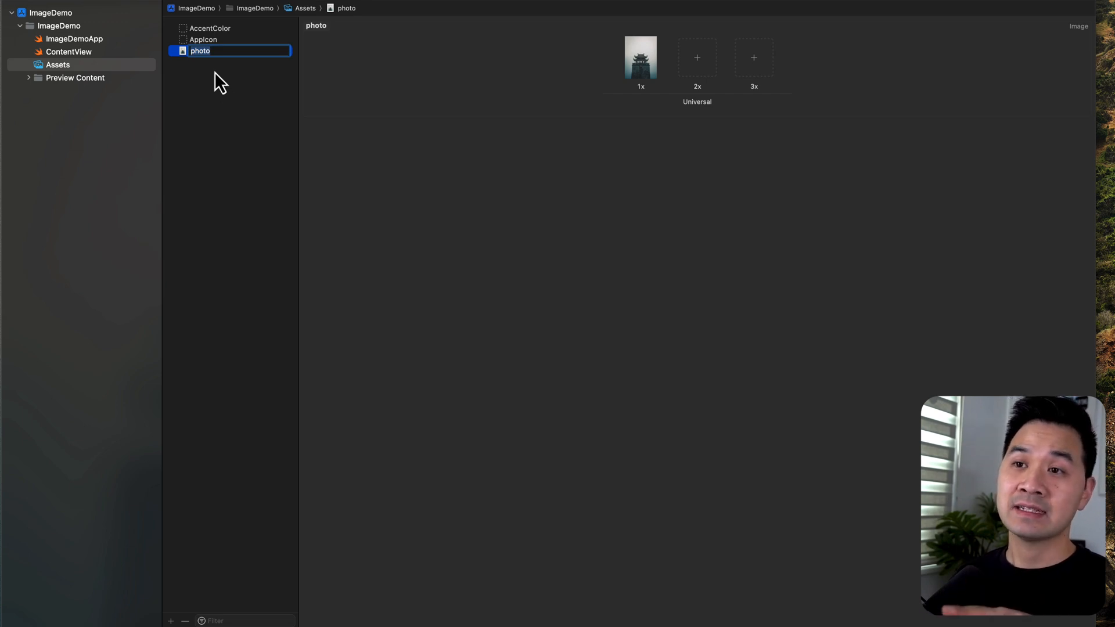
{"action": "mouse_move", "coordinate": [217, 82]}
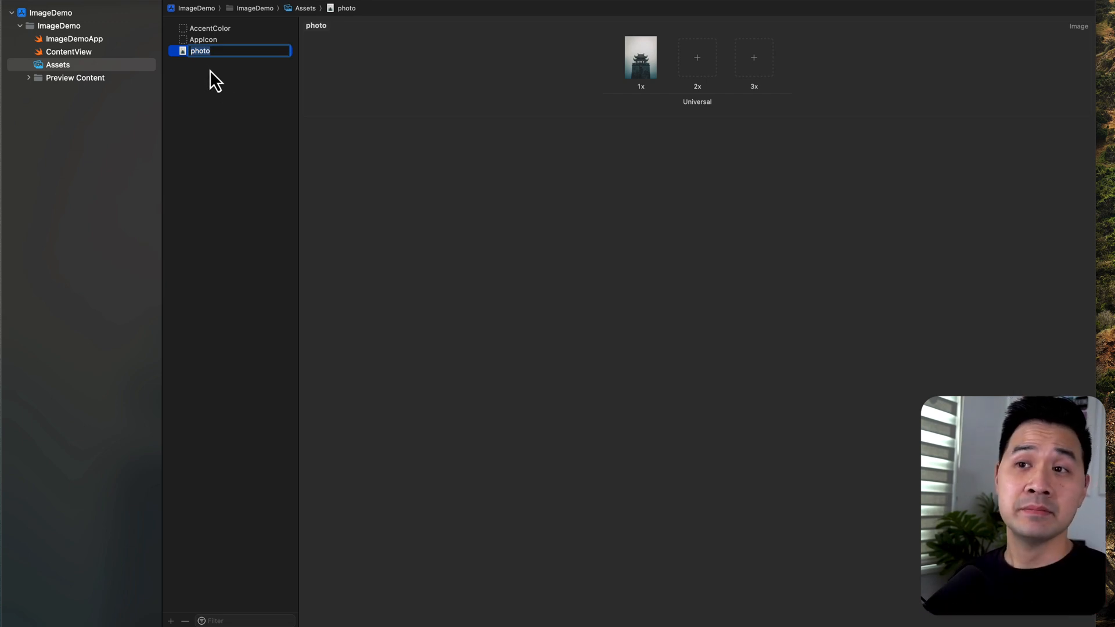
{"action": "mouse_move", "coordinate": [222, 85]}
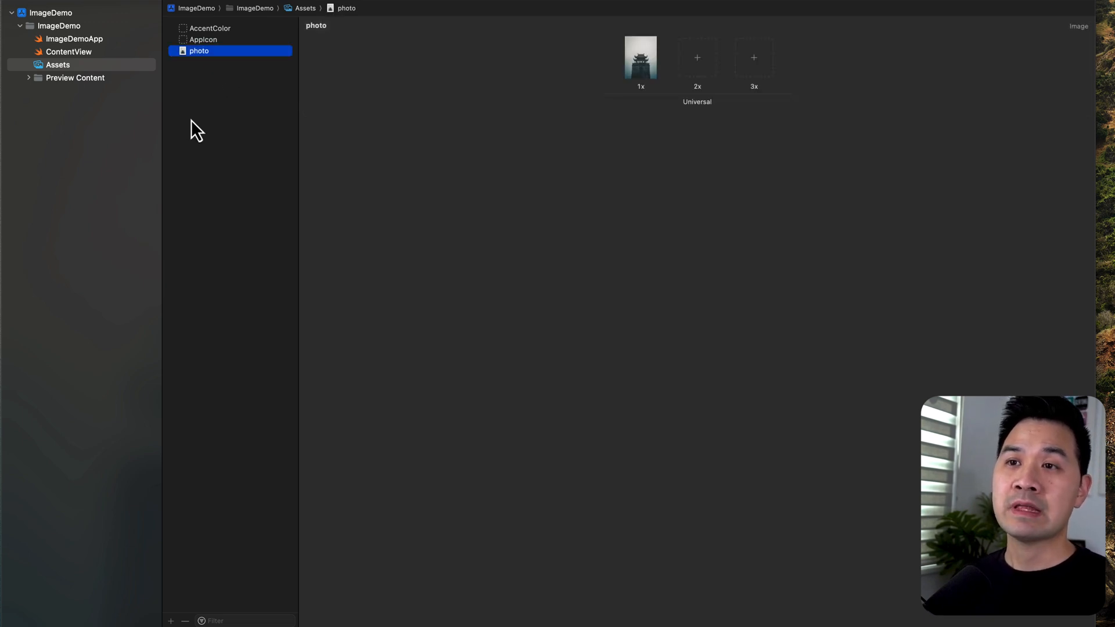
{"action": "left_click", "coordinate": [68, 51]}
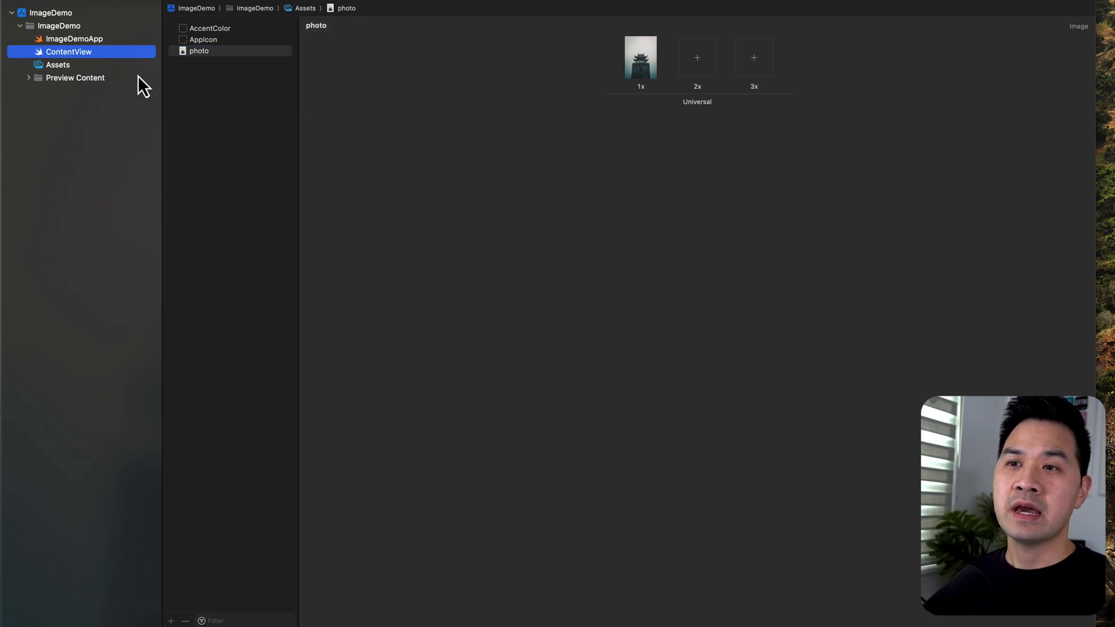
Step: Replace the Hello World text with Image("photo") and confirm the asset name in the catalog
{"action": "left_click", "coordinate": [68, 51]}
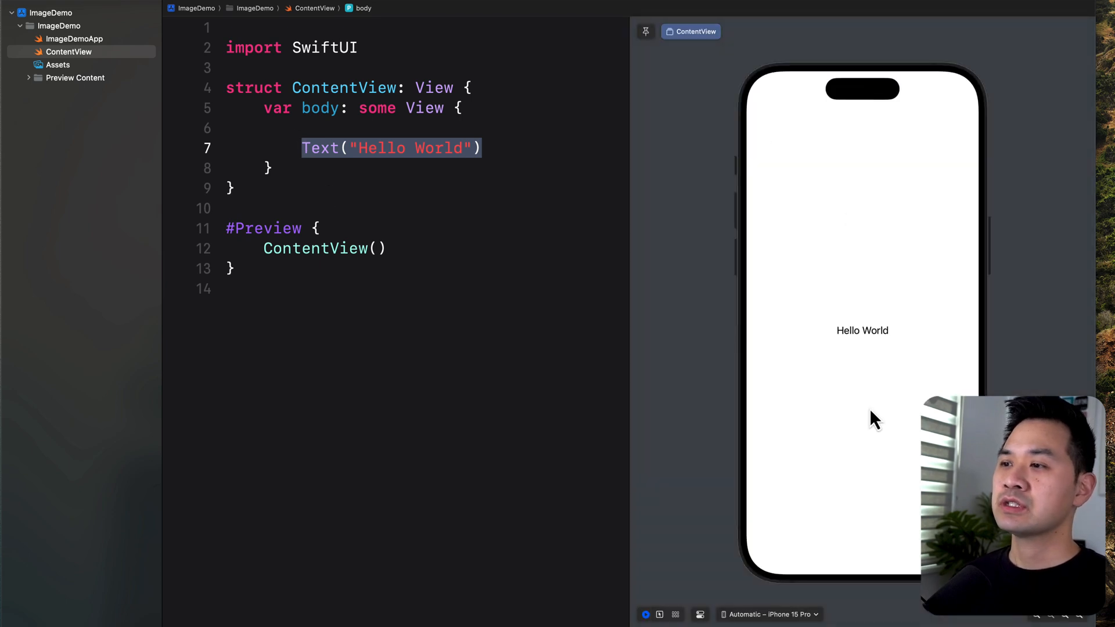
{"action": "mouse_move", "coordinate": [340, 157]}
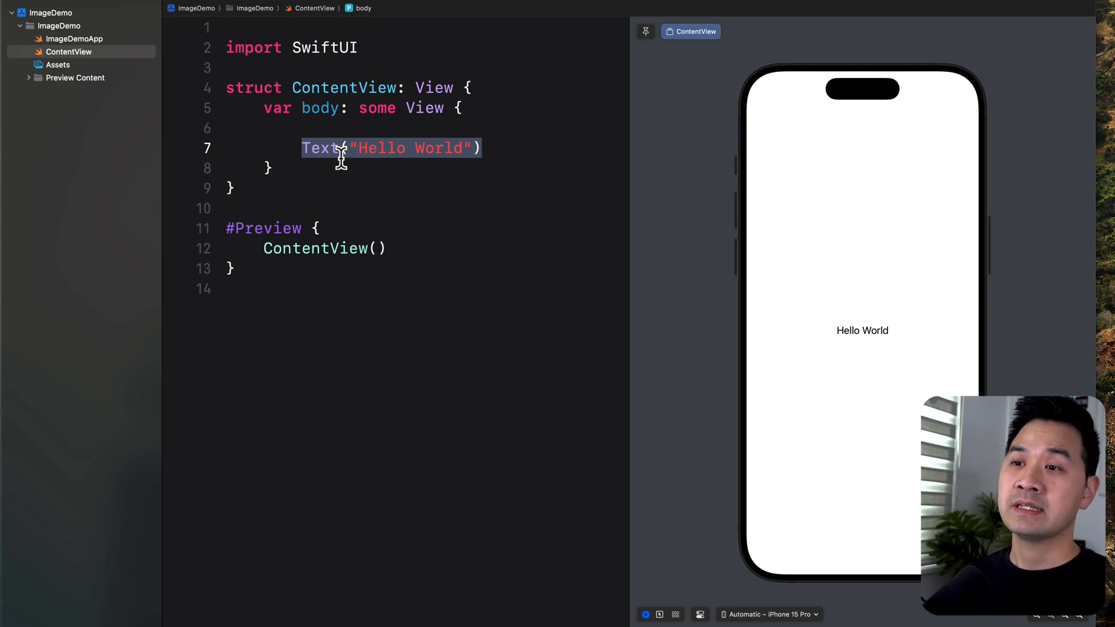
{"action": "type", "text": "Image("}
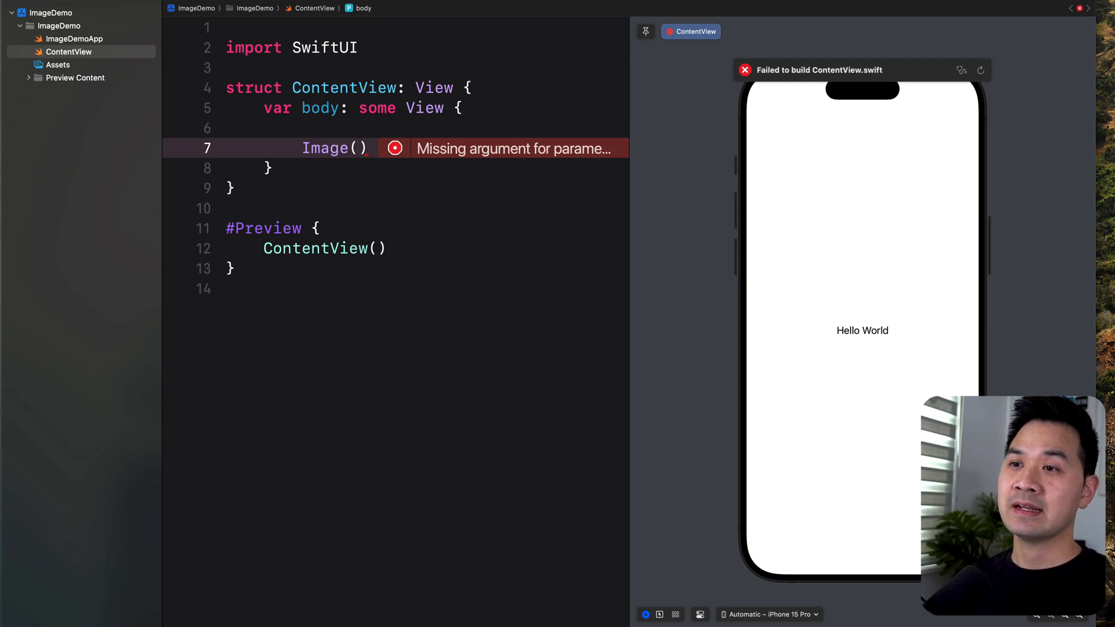
{"action": "type", "text": "\"\""}
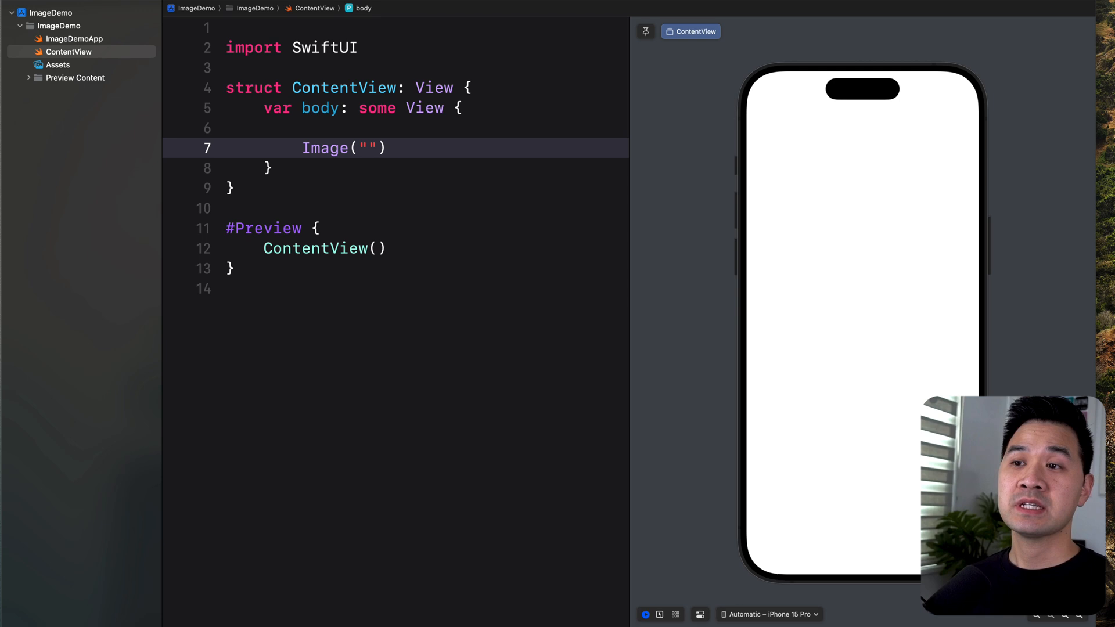
{"action": "left_click", "coordinate": [369, 147]}
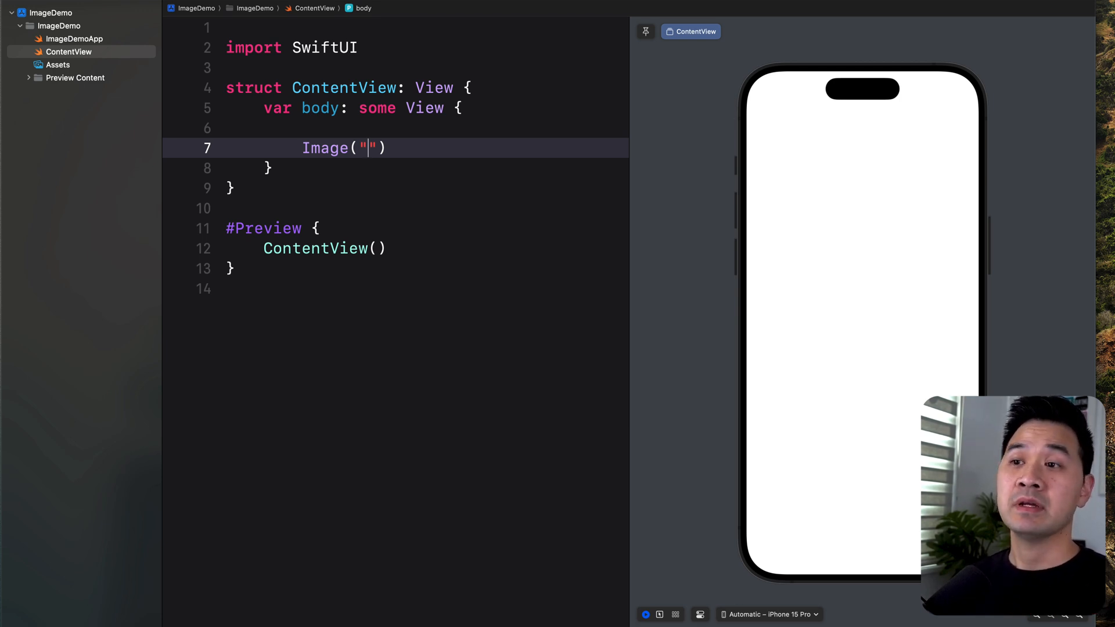
{"action": "type", "text": "photo"}
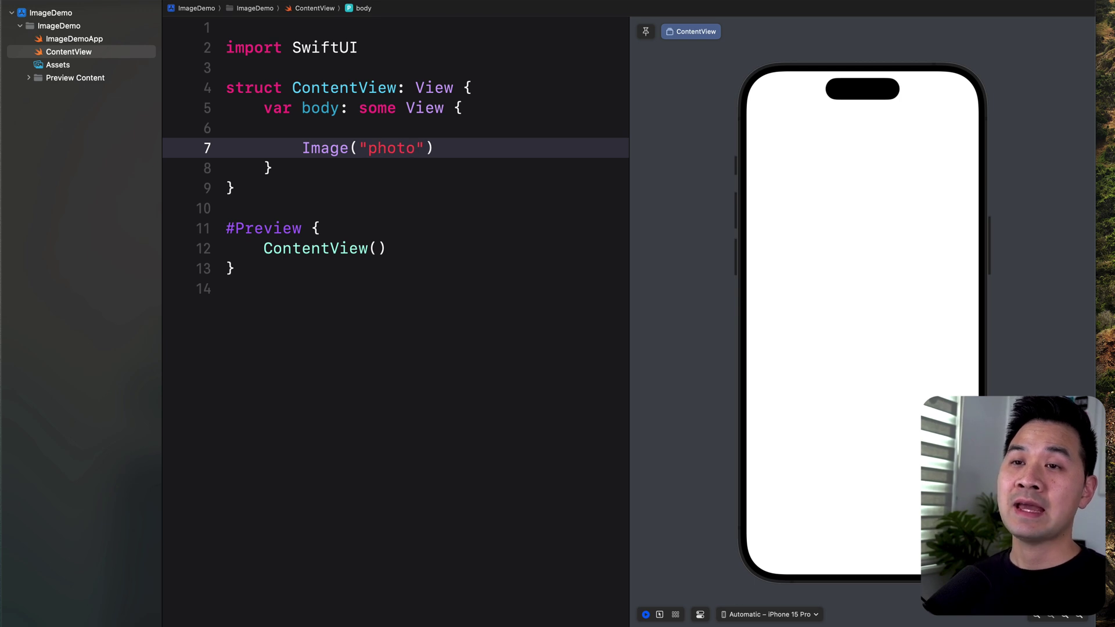
{"action": "left_click", "coordinate": [58, 66]}
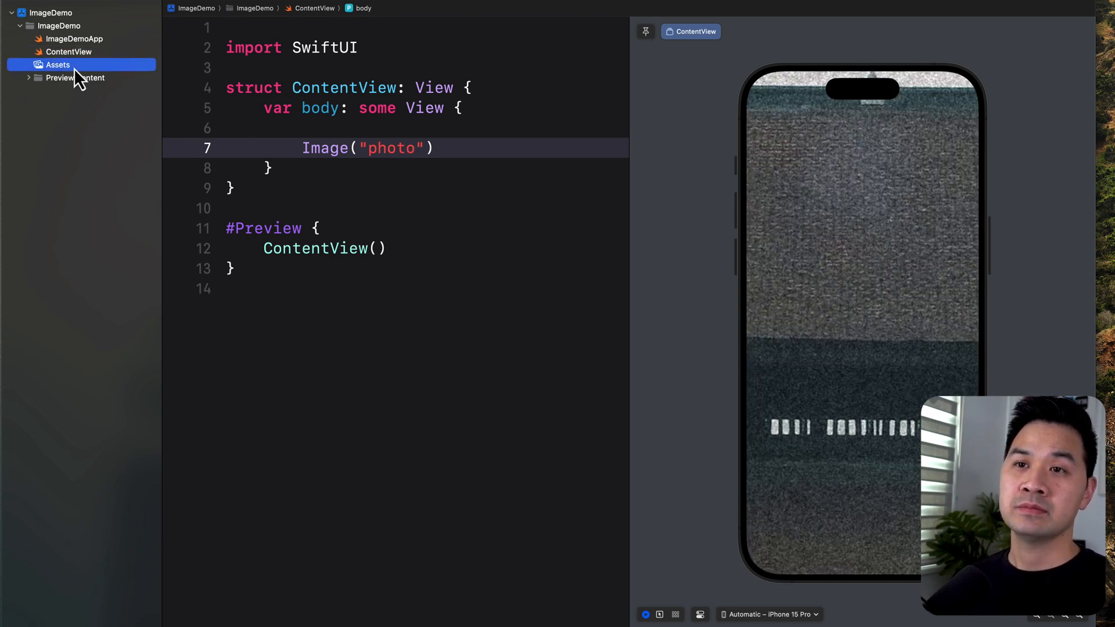
{"action": "left_click", "coordinate": [58, 65]}
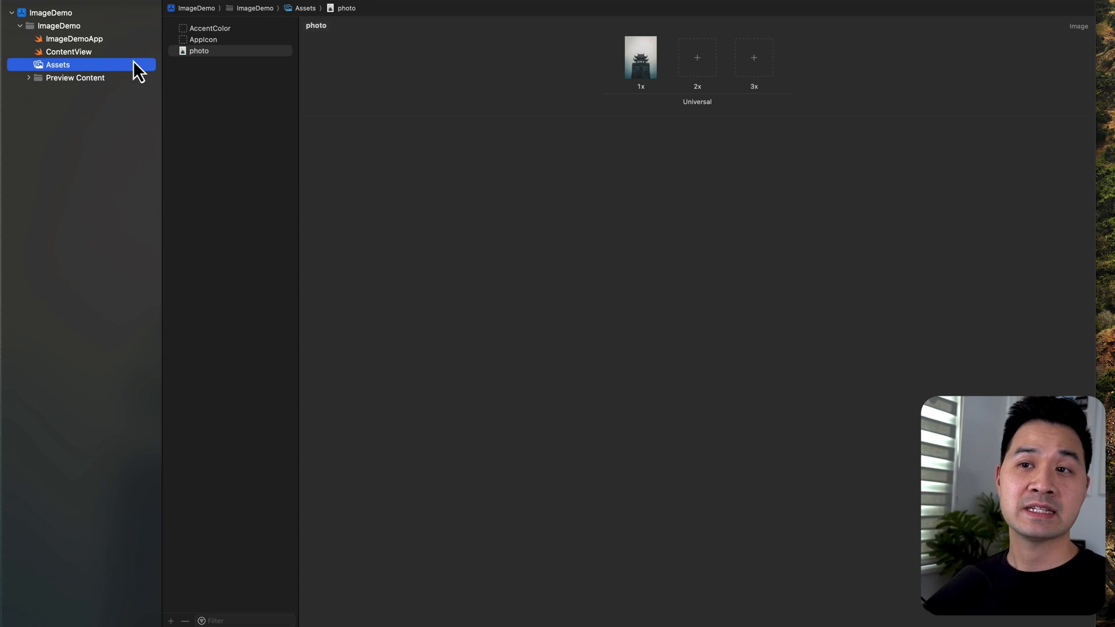
Step: Return to the ContentView code showing Image("photo")
{"action": "left_click", "coordinate": [69, 51]}
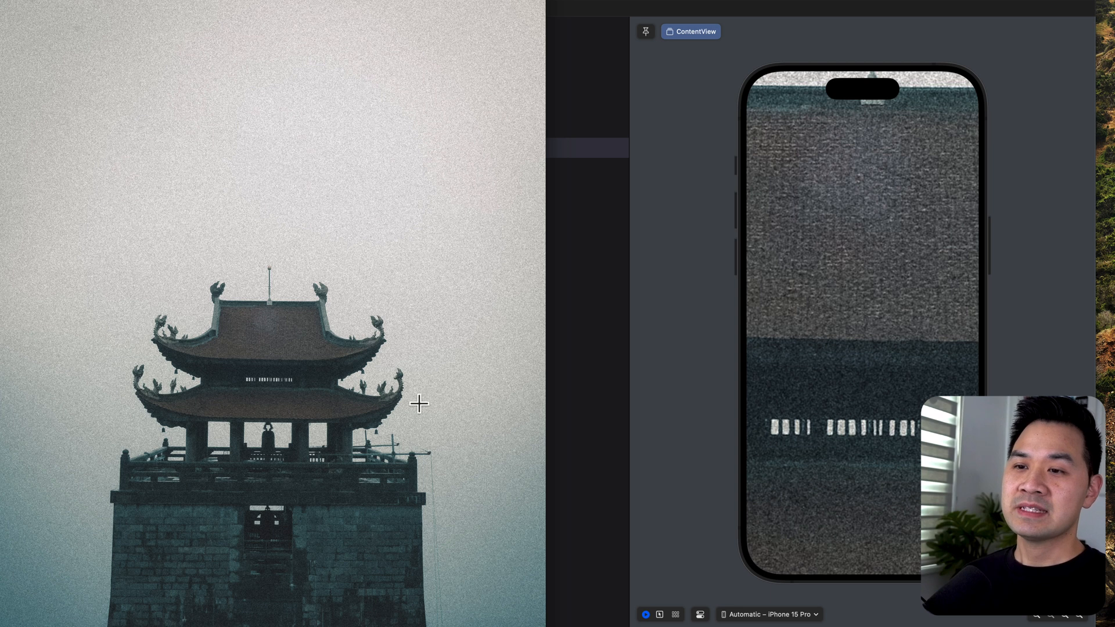
{"action": "mouse_move", "coordinate": [230, 341]}
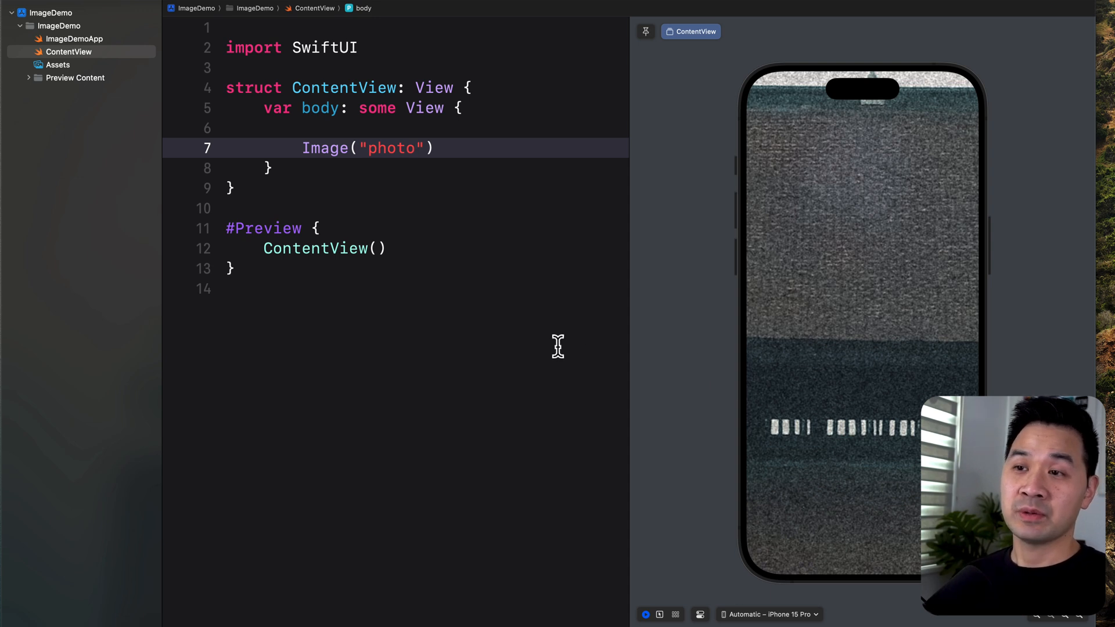
{"action": "mouse_move", "coordinate": [676, 134]}
{"action": "type", "text": "."}
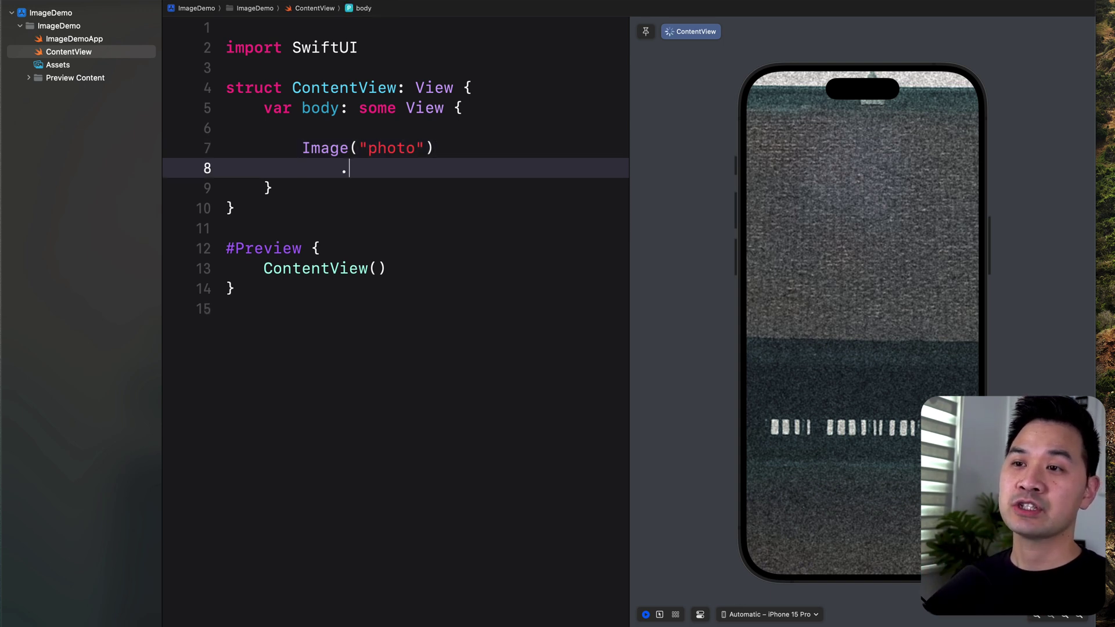
Step: Add the .resizable() modifier to Image("photo")
{"action": "type", "text": "resizable()"}
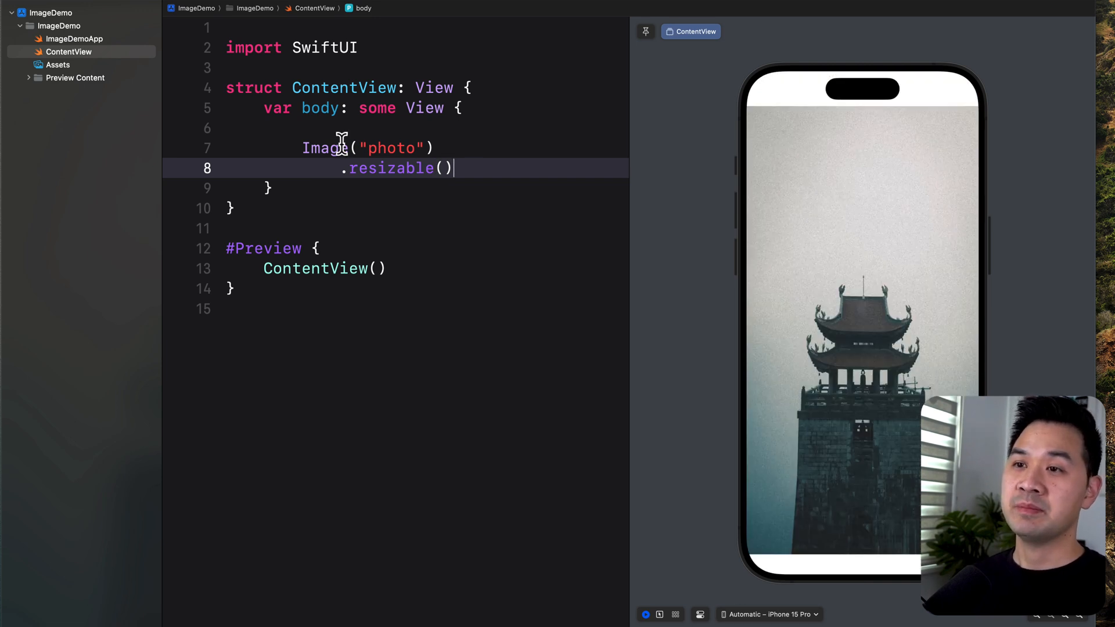
{"action": "mouse_move", "coordinate": [1082, 162]}
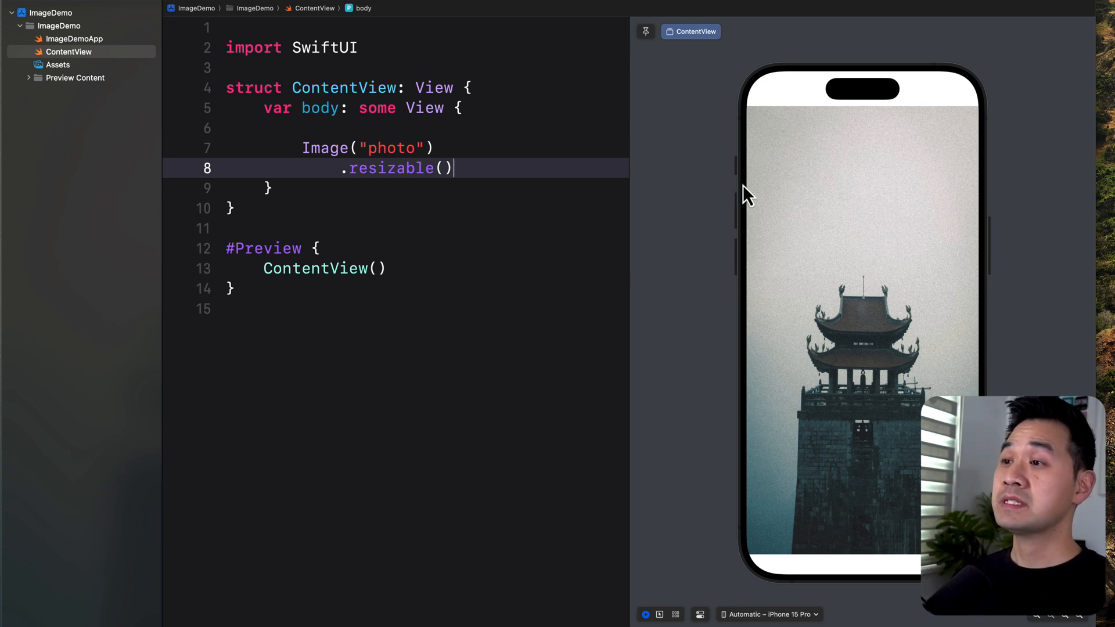
{"action": "mouse_move", "coordinate": [821, 64]}
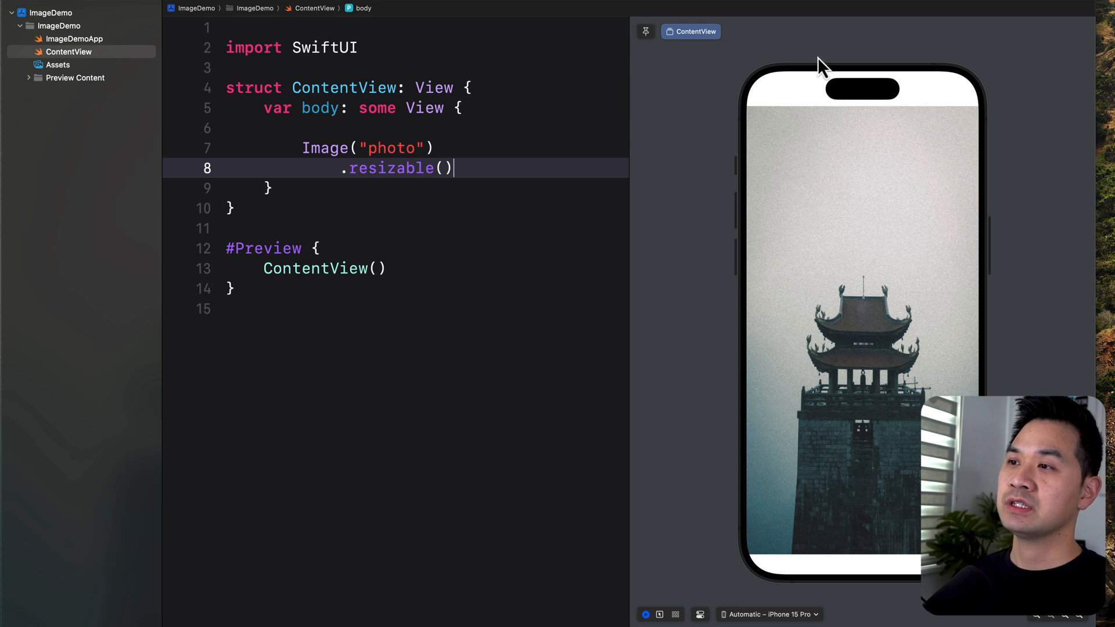
{"action": "mouse_move", "coordinate": [800, 99]}
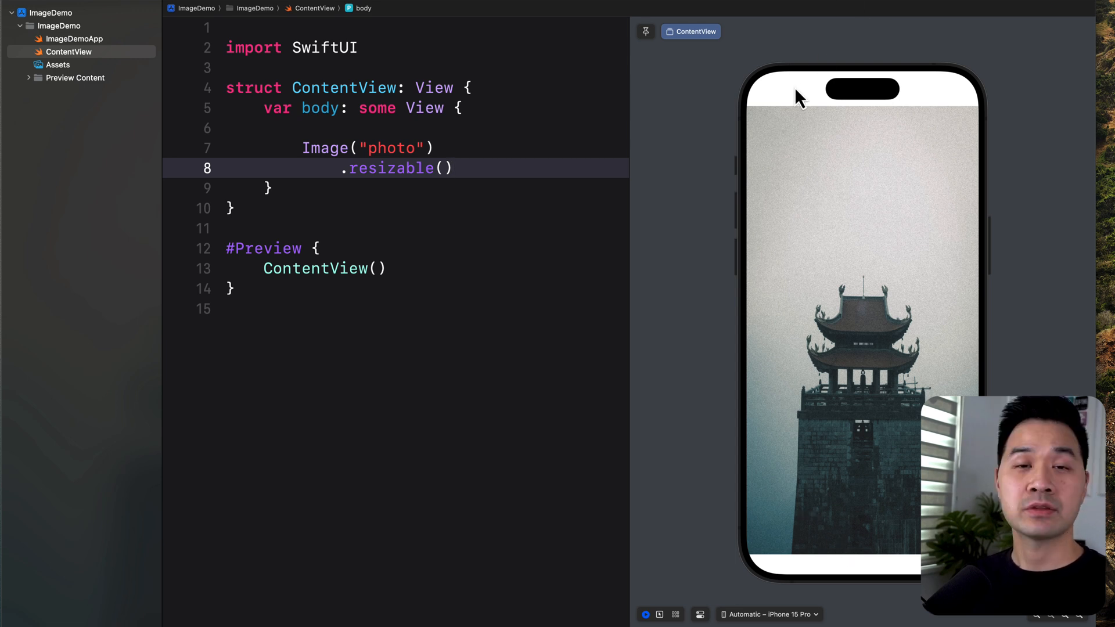
{"action": "mouse_move", "coordinate": [952, 102]}
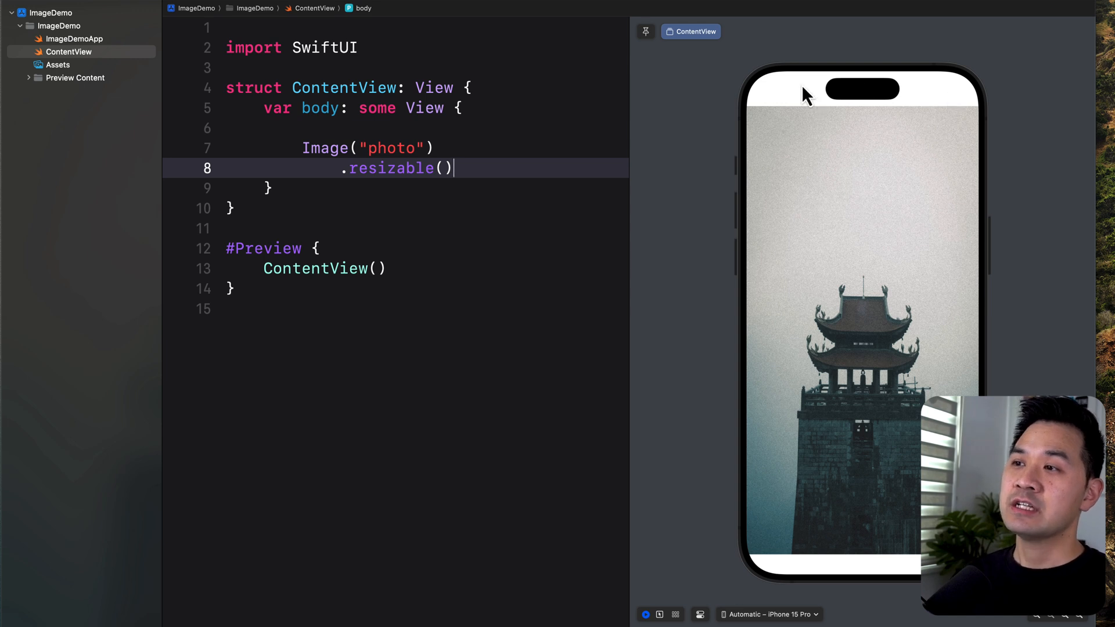
{"action": "mouse_move", "coordinate": [841, 118]}
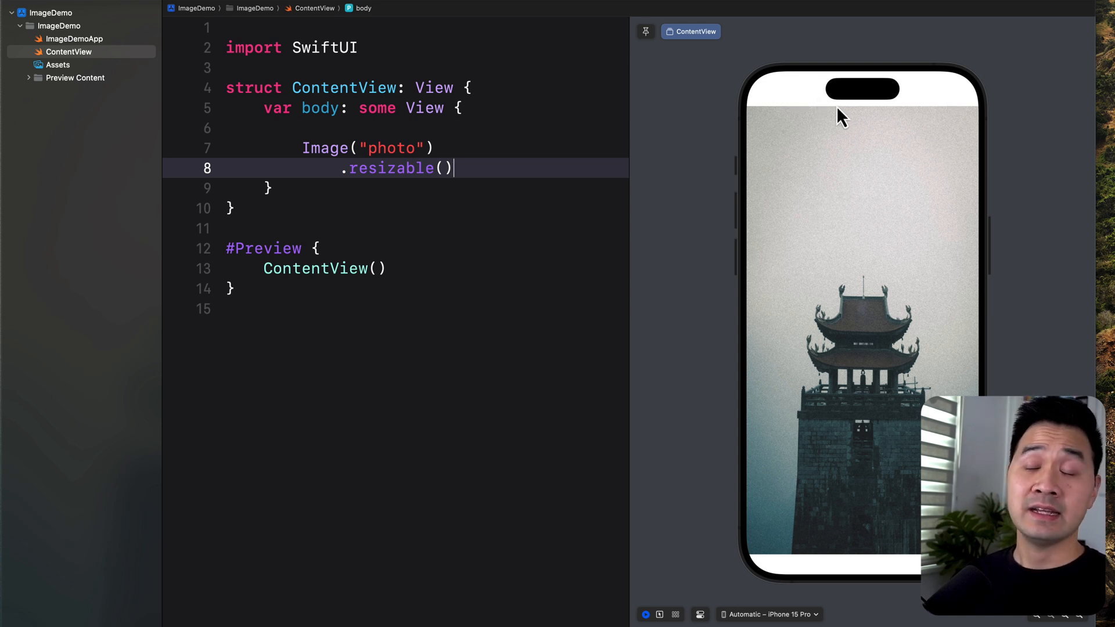
{"action": "mouse_move", "coordinate": [861, 573]}
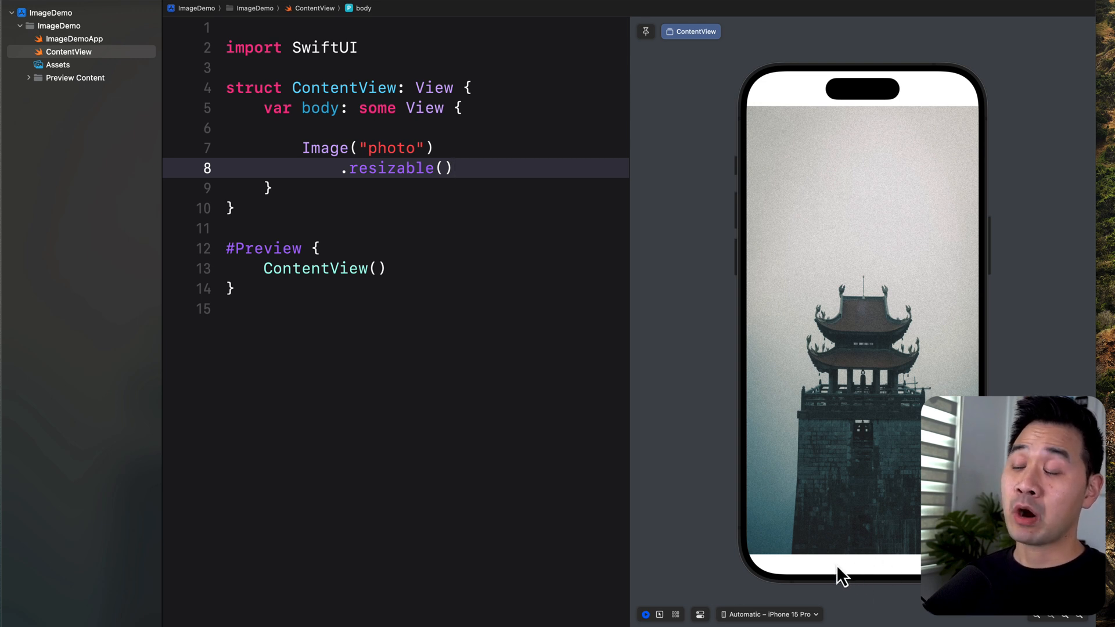
{"action": "mouse_move", "coordinate": [854, 150]}
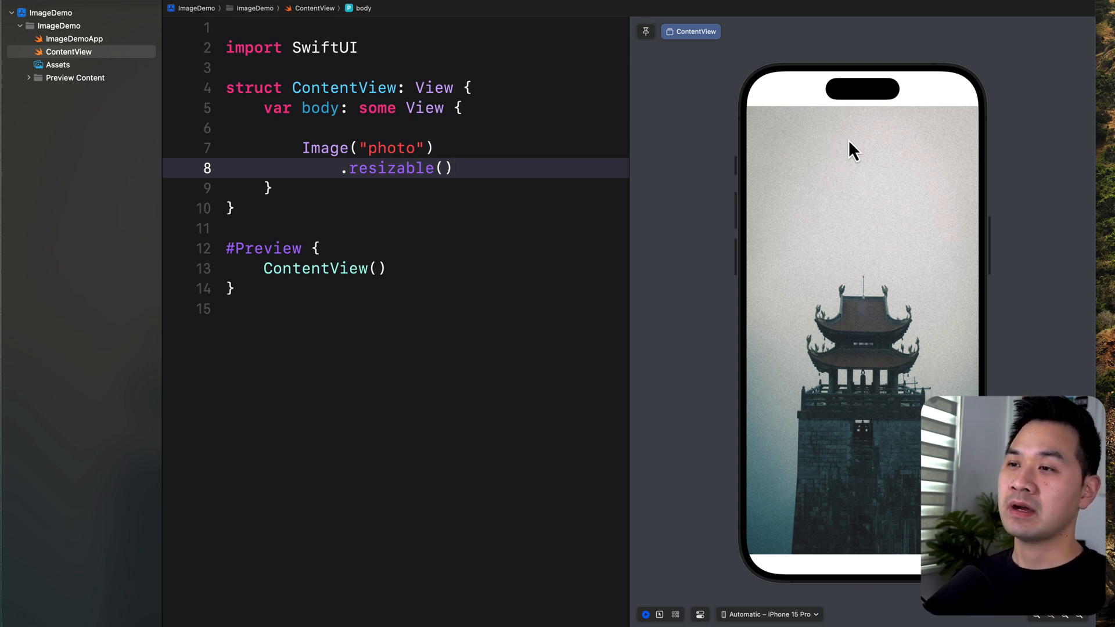
{"action": "mouse_move", "coordinate": [945, 107]}
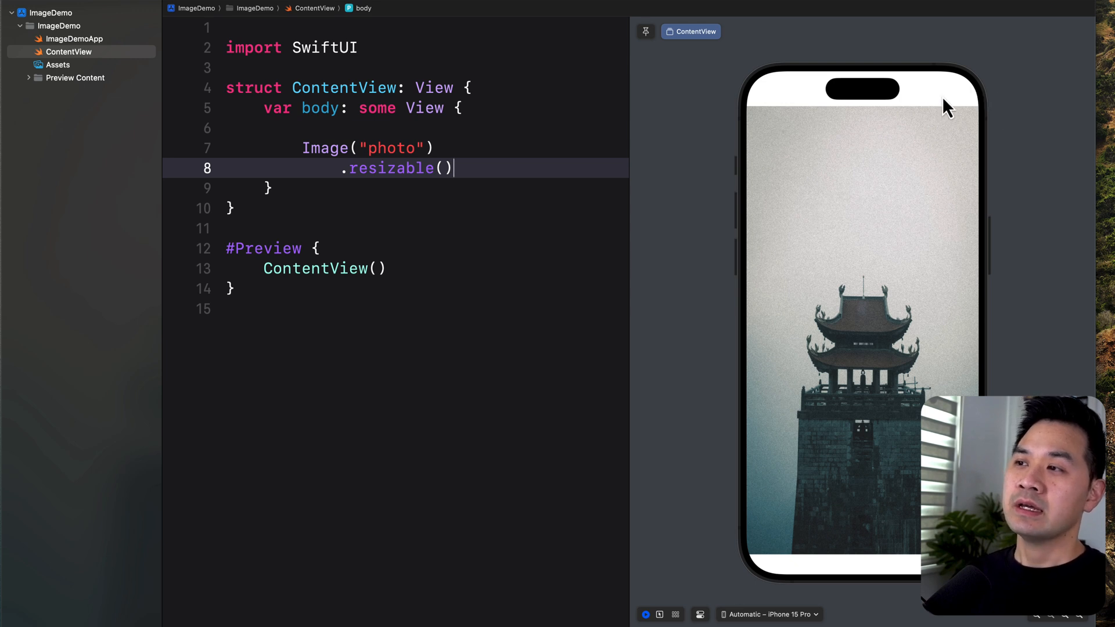
{"action": "mouse_move", "coordinate": [913, 209]}
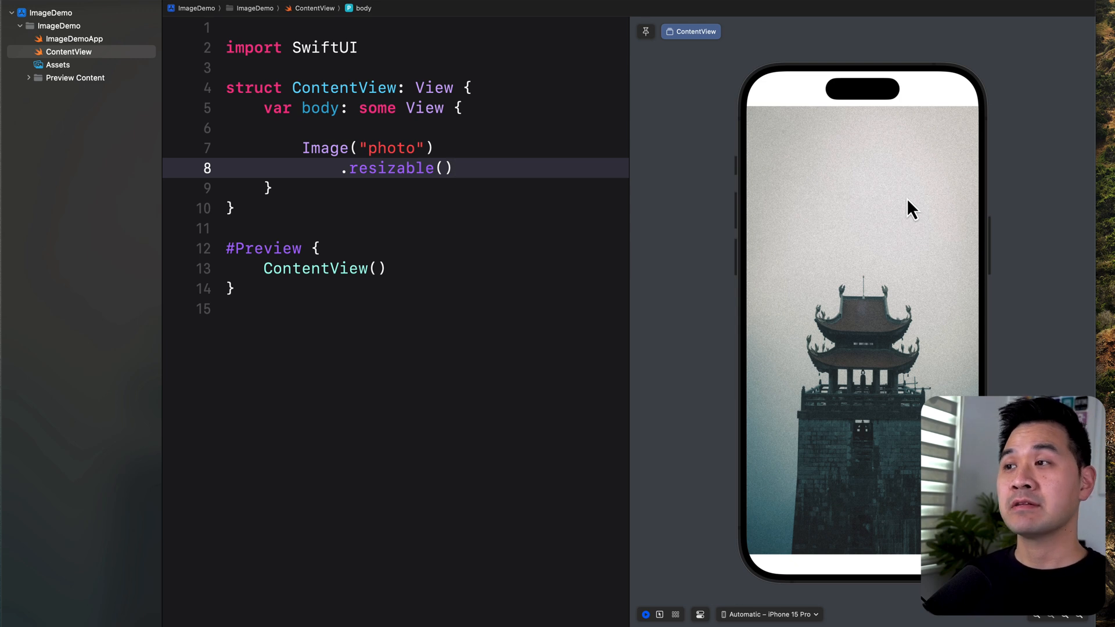
{"action": "mouse_move", "coordinate": [566, 188]}
{"action": "type", "text": "."}
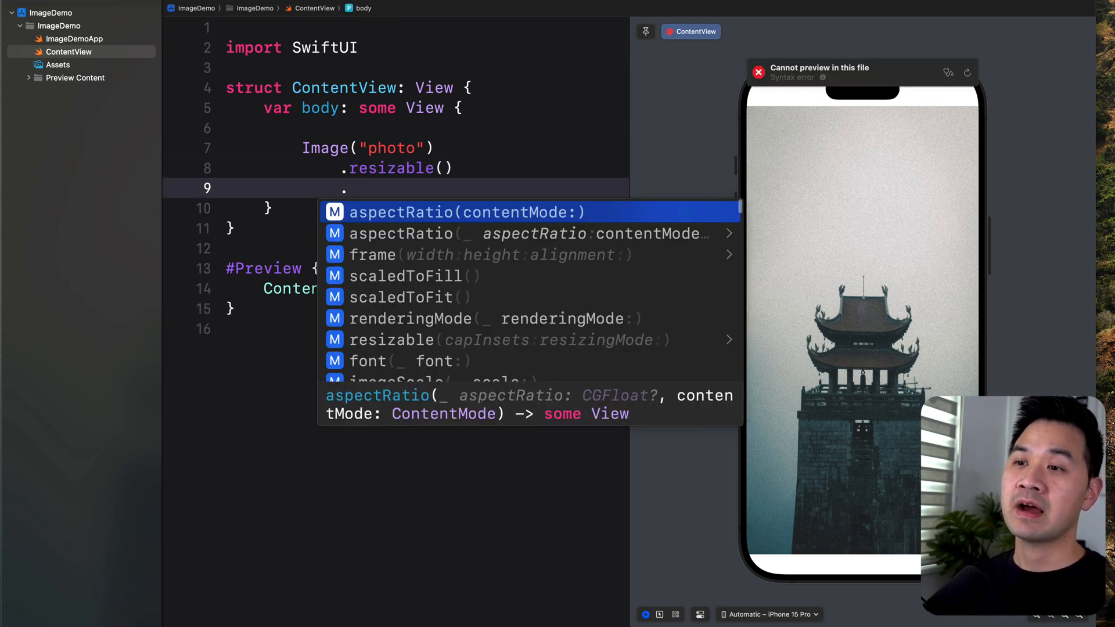
Step: Add .ignoresSafeArea() after .resizable() and start a new modifier line
{"action": "type", "text": "ignoresSafeArea()"}
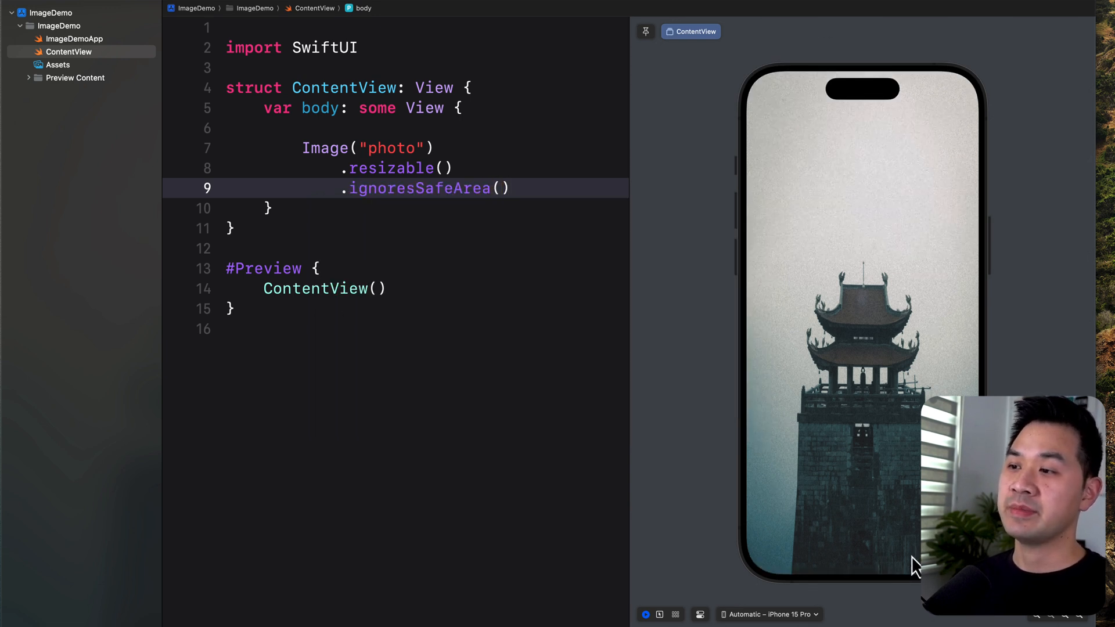
{"action": "mouse_move", "coordinate": [911, 573]}
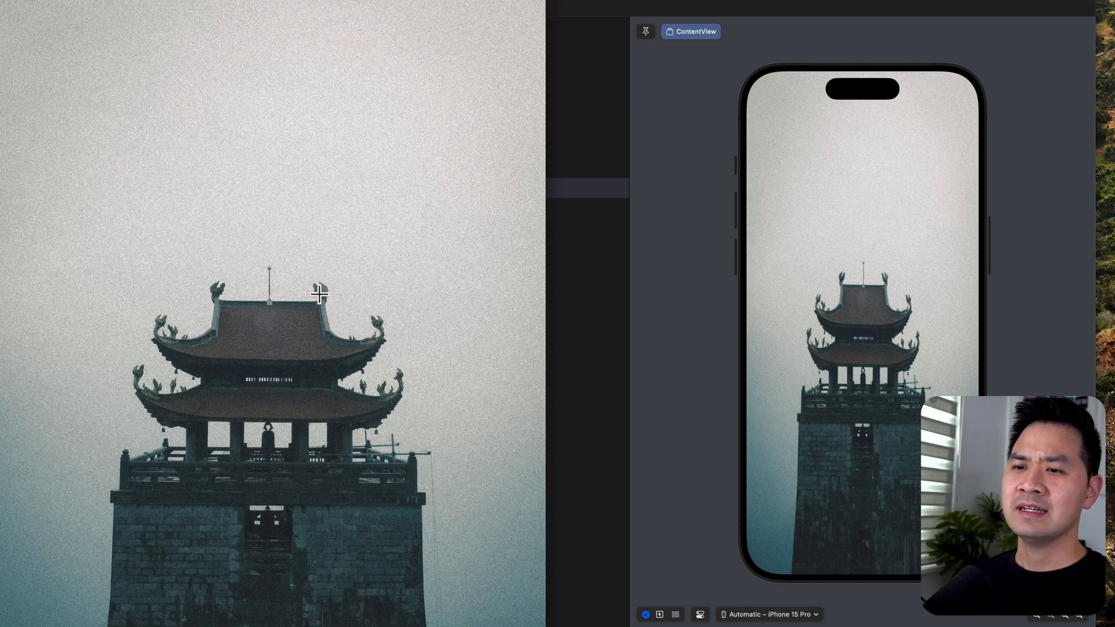
{"action": "mouse_move", "coordinate": [287, 456]}
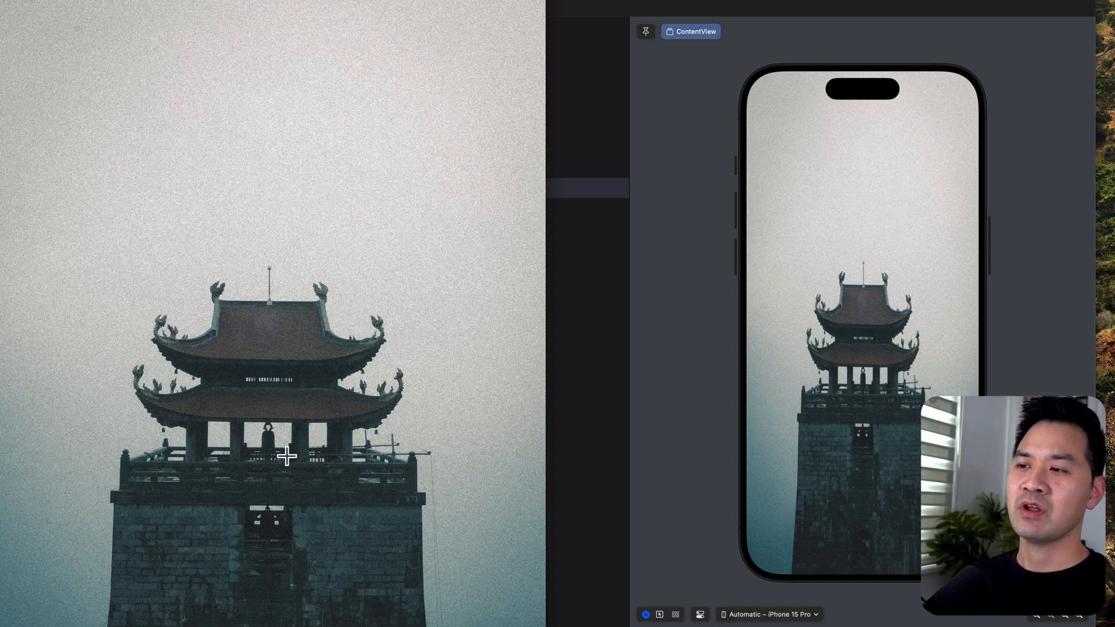
{"action": "mouse_move", "coordinate": [858, 339]}
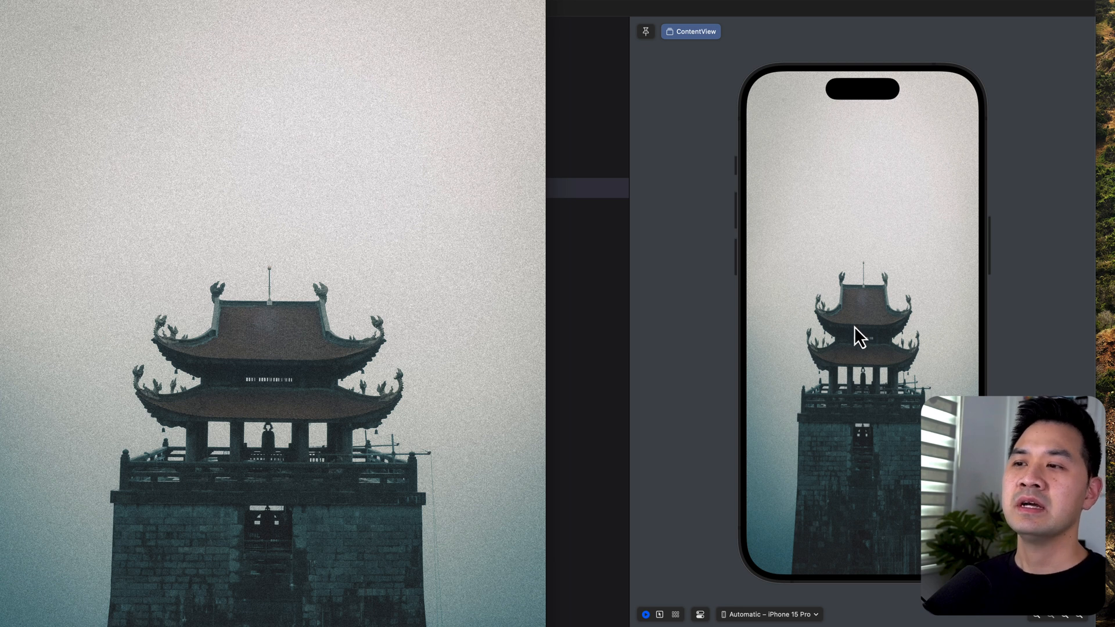
{"action": "mouse_move", "coordinate": [571, 197]}
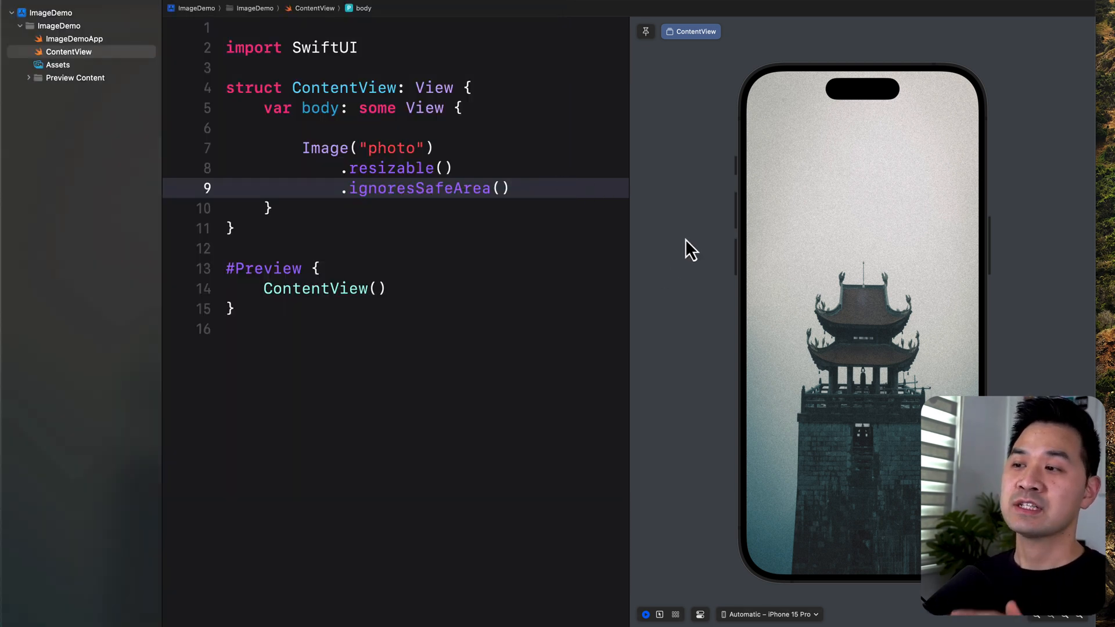
{"action": "mouse_move", "coordinate": [869, 397]}
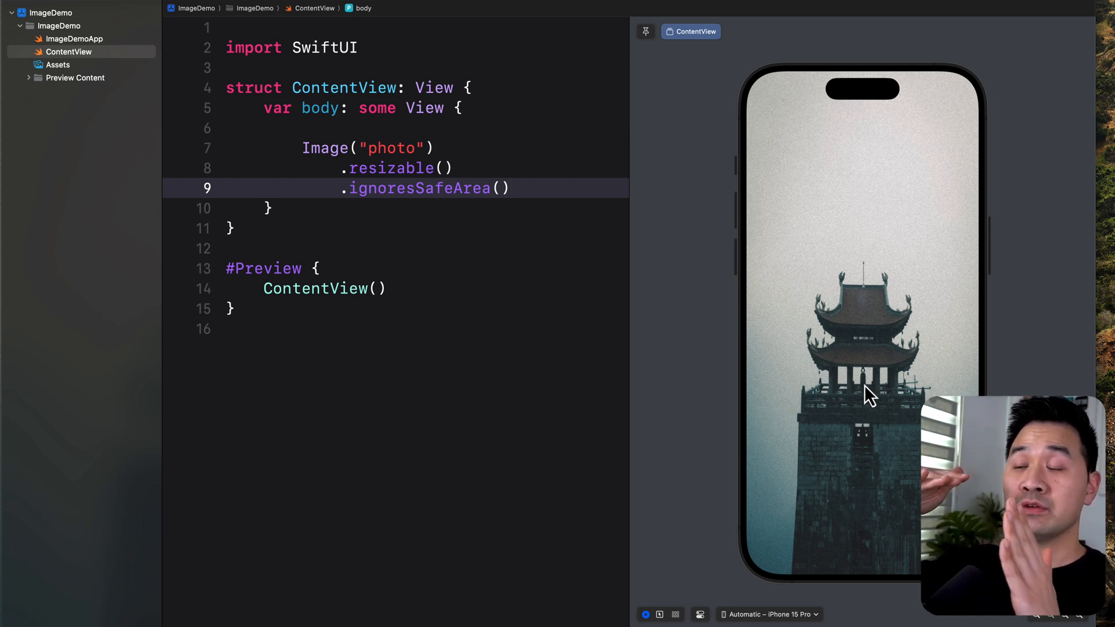
{"action": "left_click", "coordinate": [509, 188]}
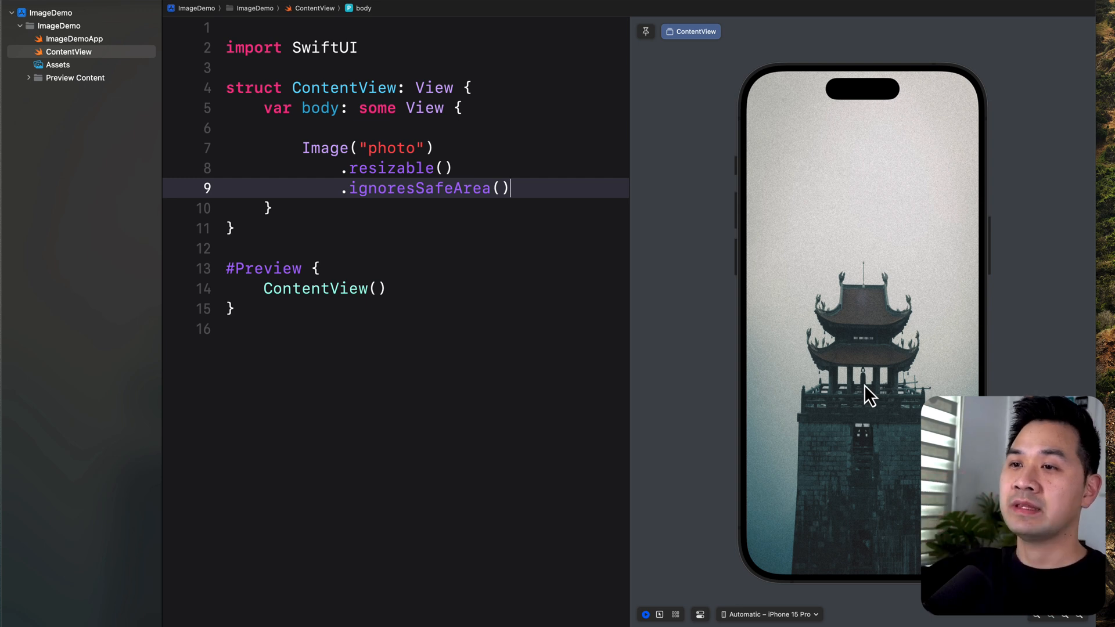
{"action": "key", "text": "return"}
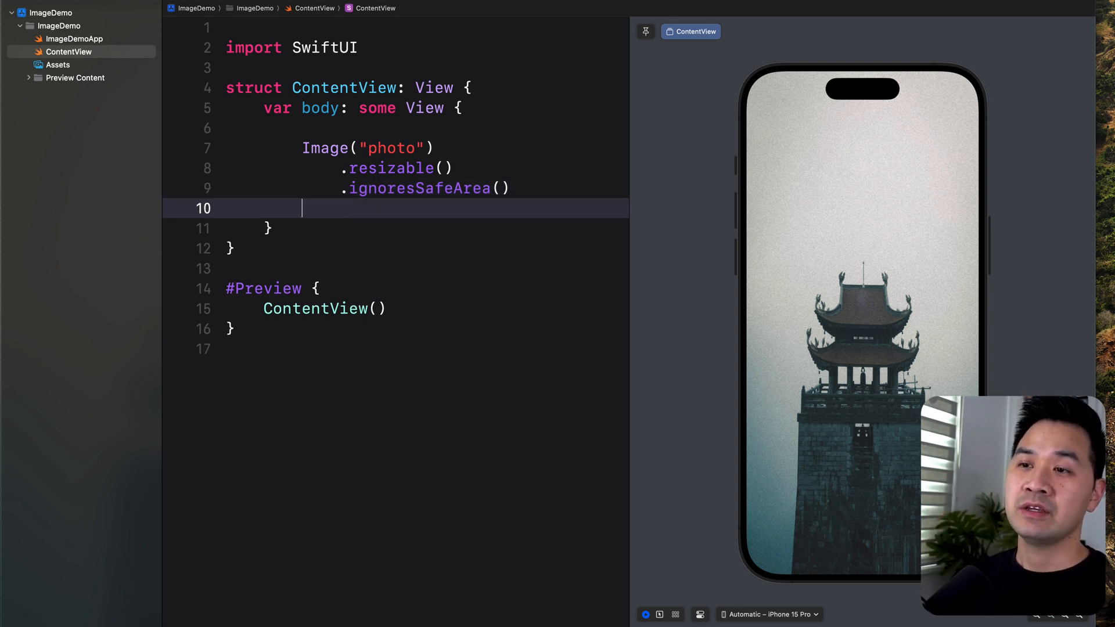
Step: Add .aspectRatio(contentMode: .fill) to the photo image
{"action": "type", "text": ".aspectRatio(contentMode: ."}
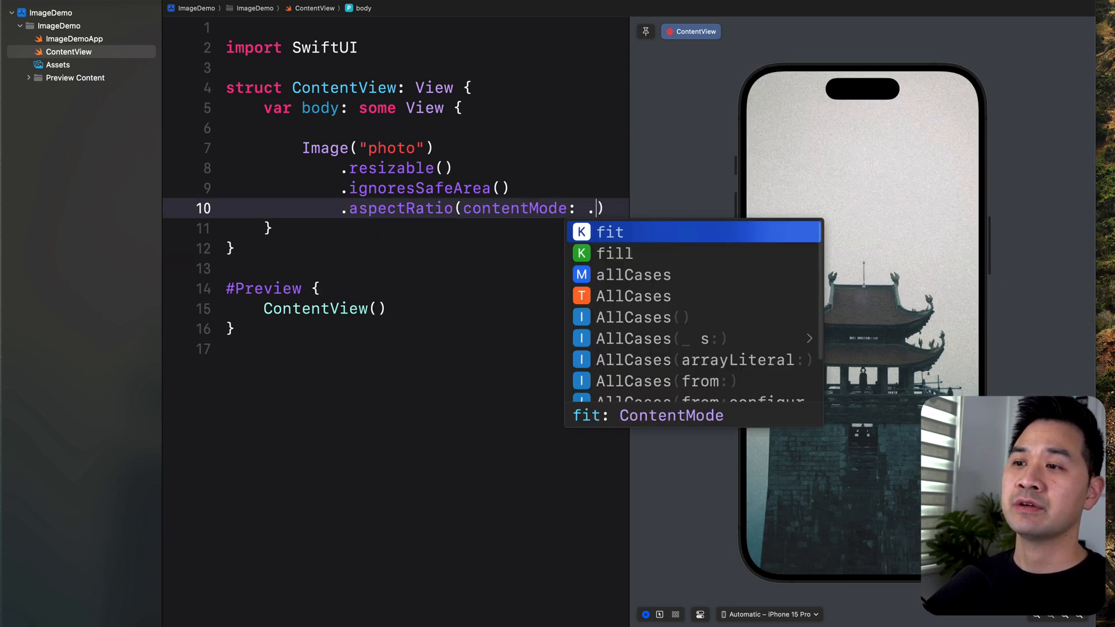
{"action": "left_click", "coordinate": [613, 254]}
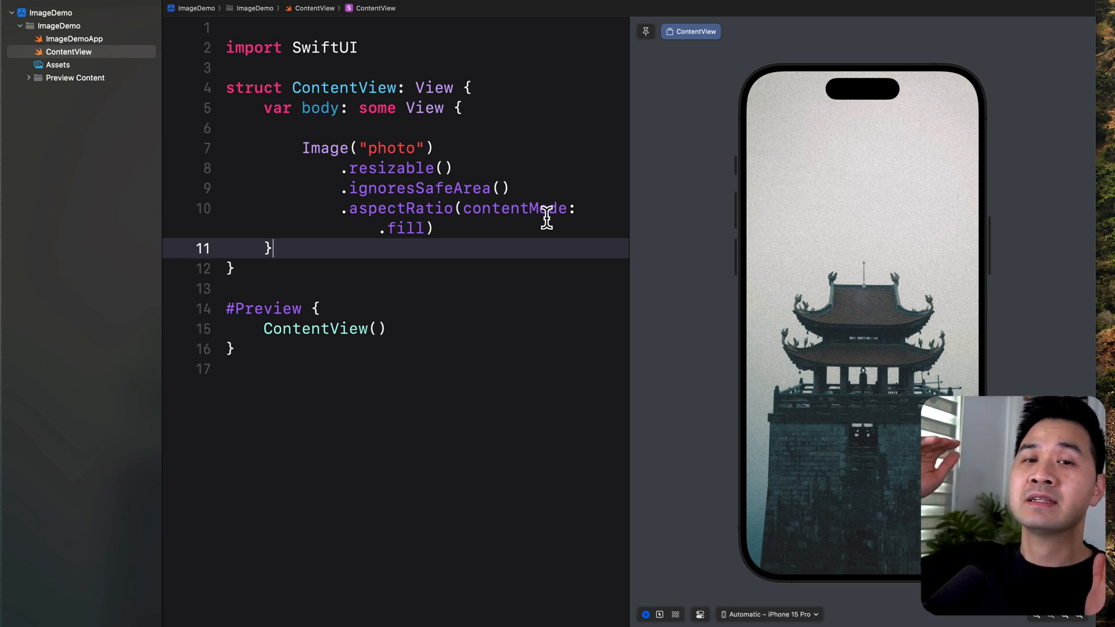
{"action": "mouse_move", "coordinate": [655, 216]}
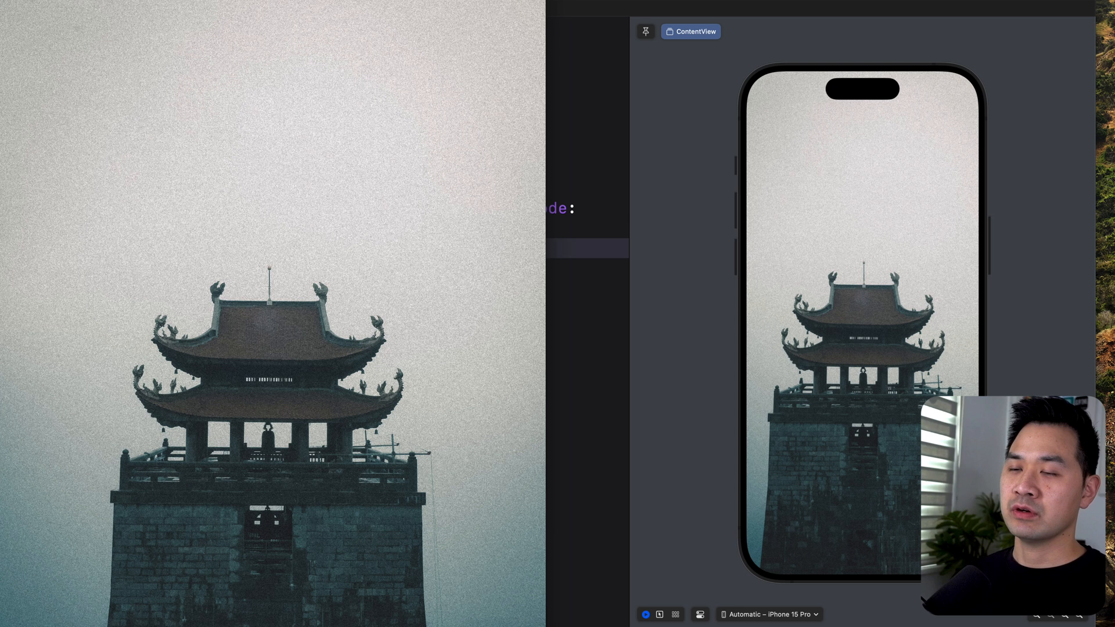
{"action": "mouse_move", "coordinate": [469, 201]}
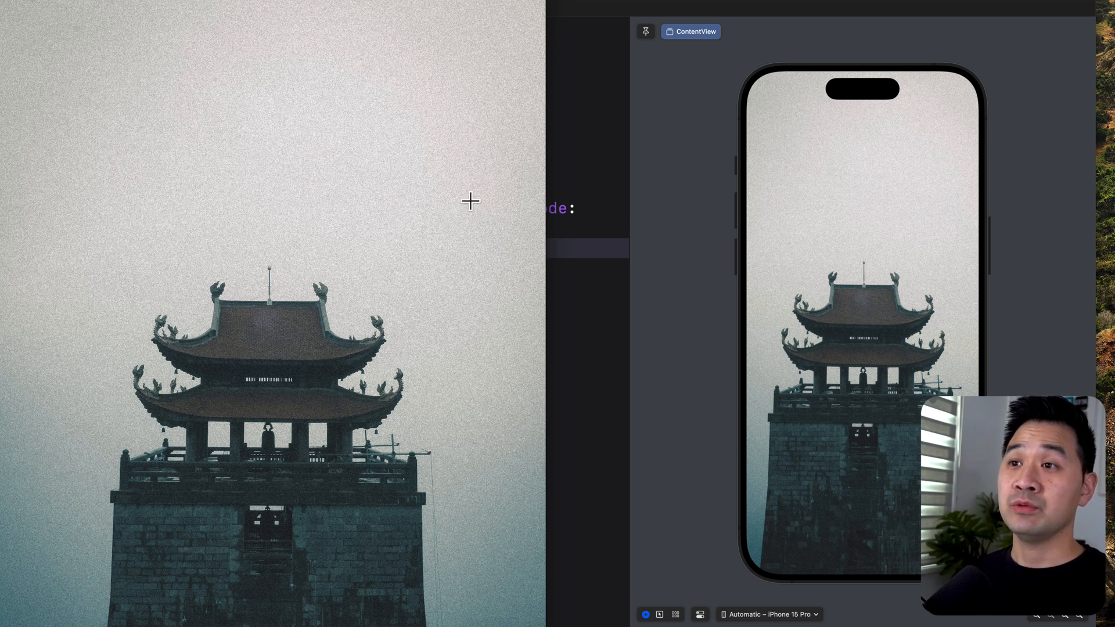
{"action": "mouse_move", "coordinate": [477, 4]}
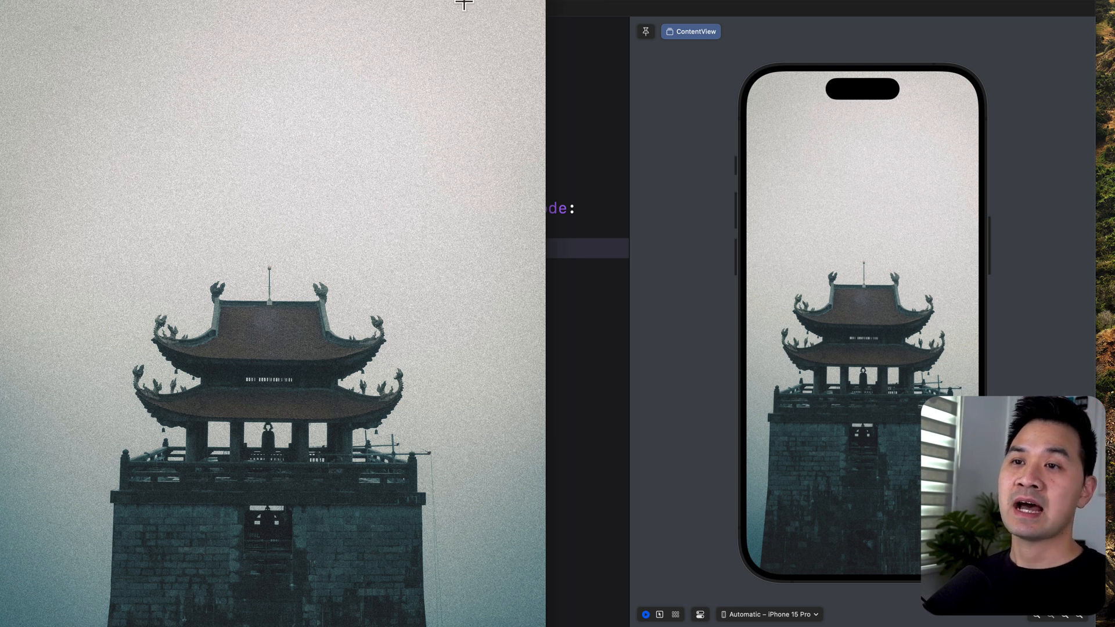
{"action": "mouse_move", "coordinate": [299, 21]}
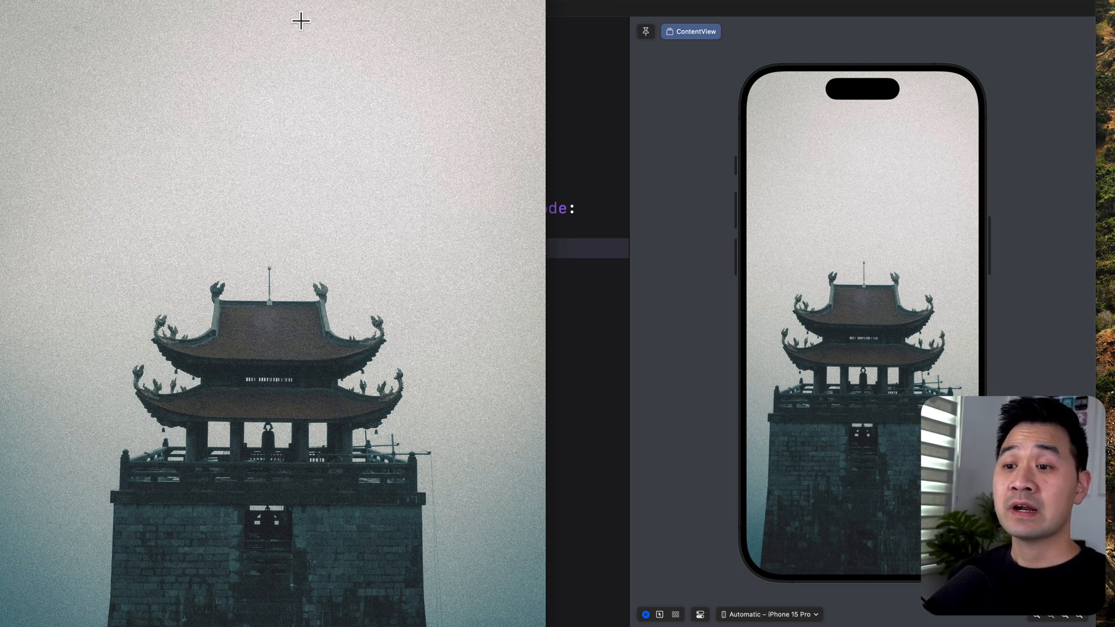
{"action": "mouse_move", "coordinate": [580, 84]}
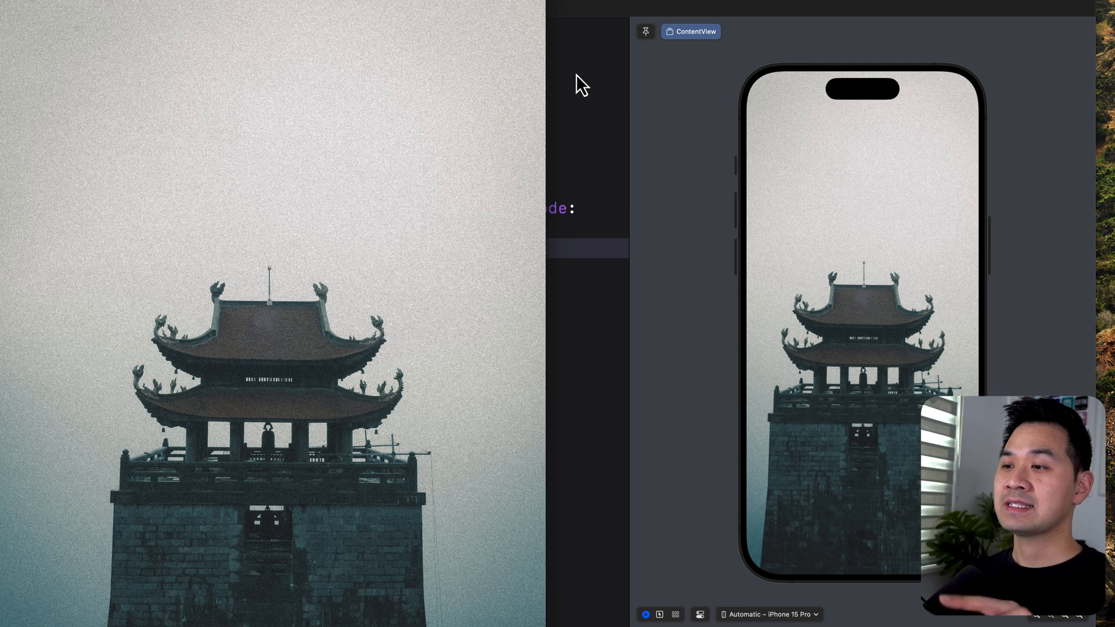
{"action": "mouse_move", "coordinate": [962, 237]}
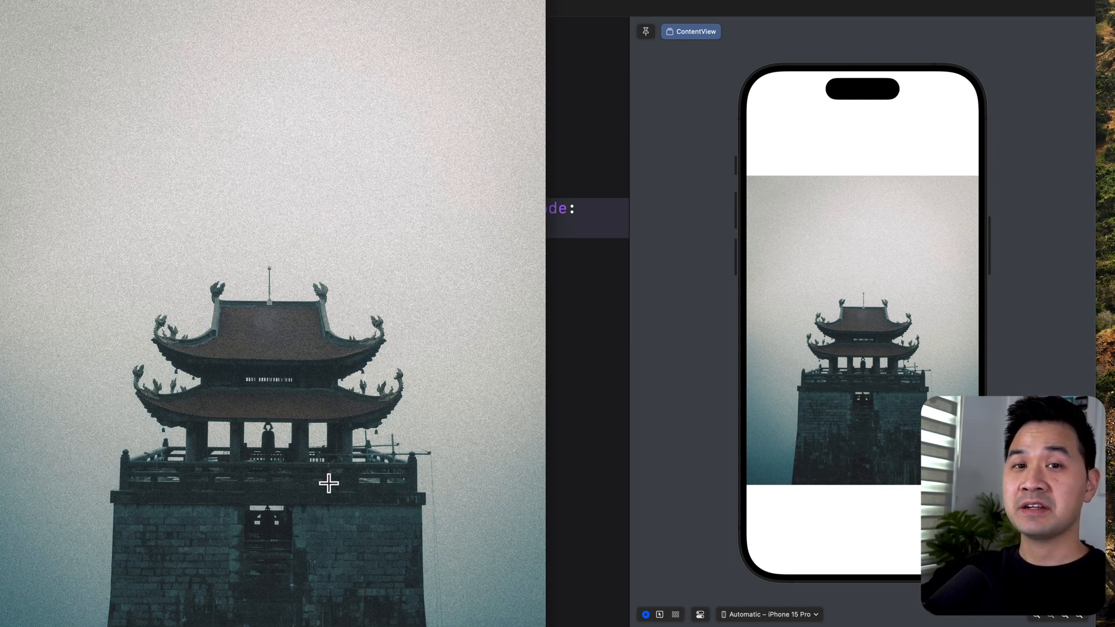
{"action": "mouse_move", "coordinate": [455, 283]}
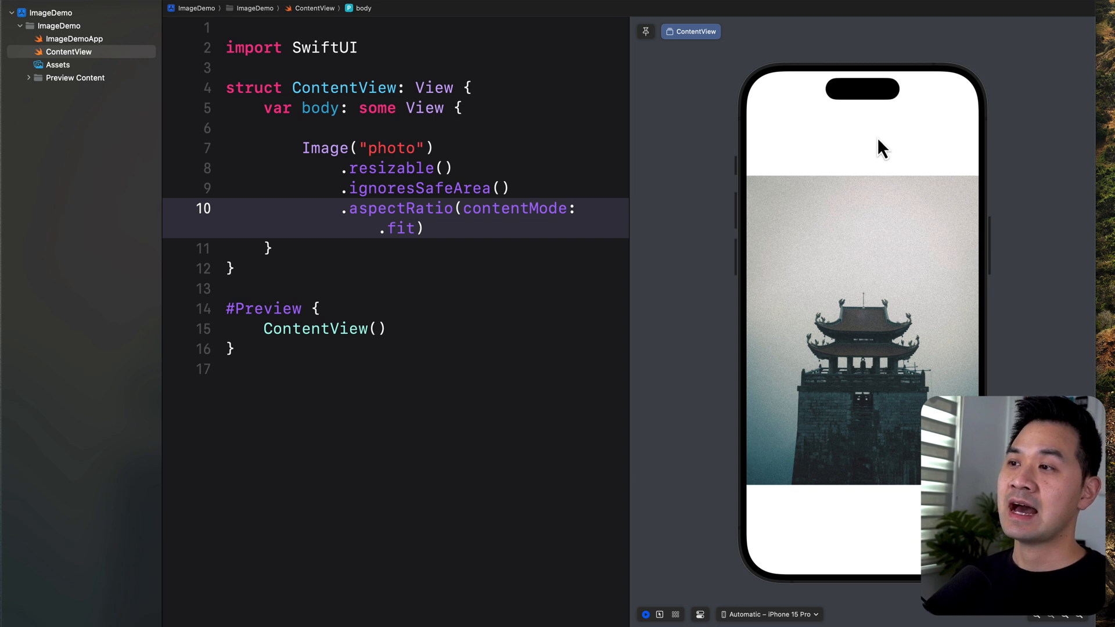
{"action": "mouse_move", "coordinate": [423, 525]}
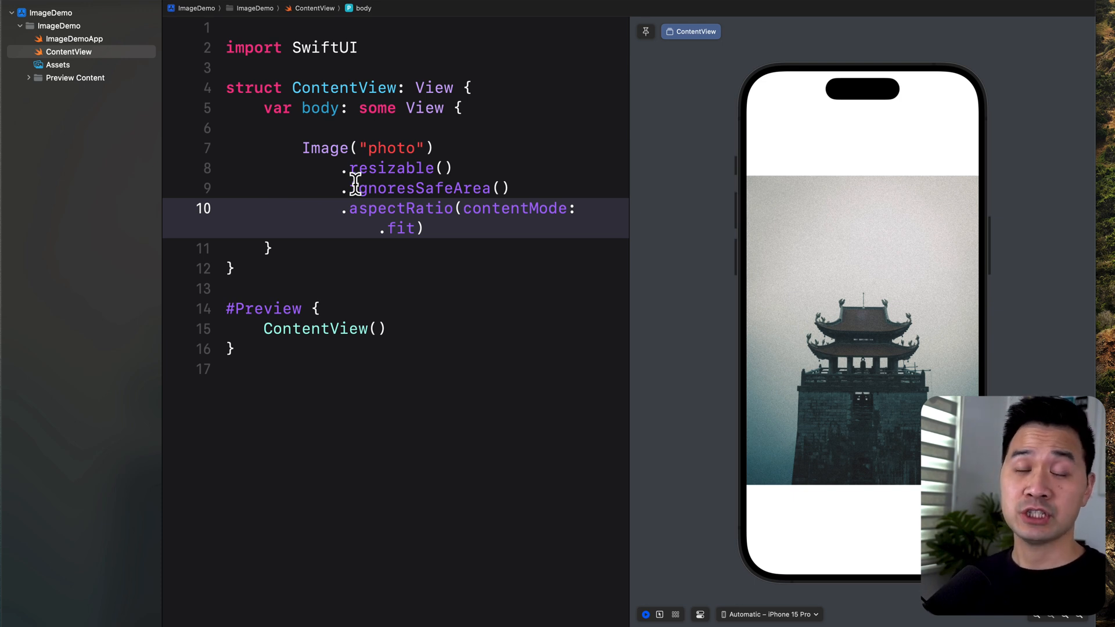
{"action": "mouse_move", "coordinate": [558, 114]}
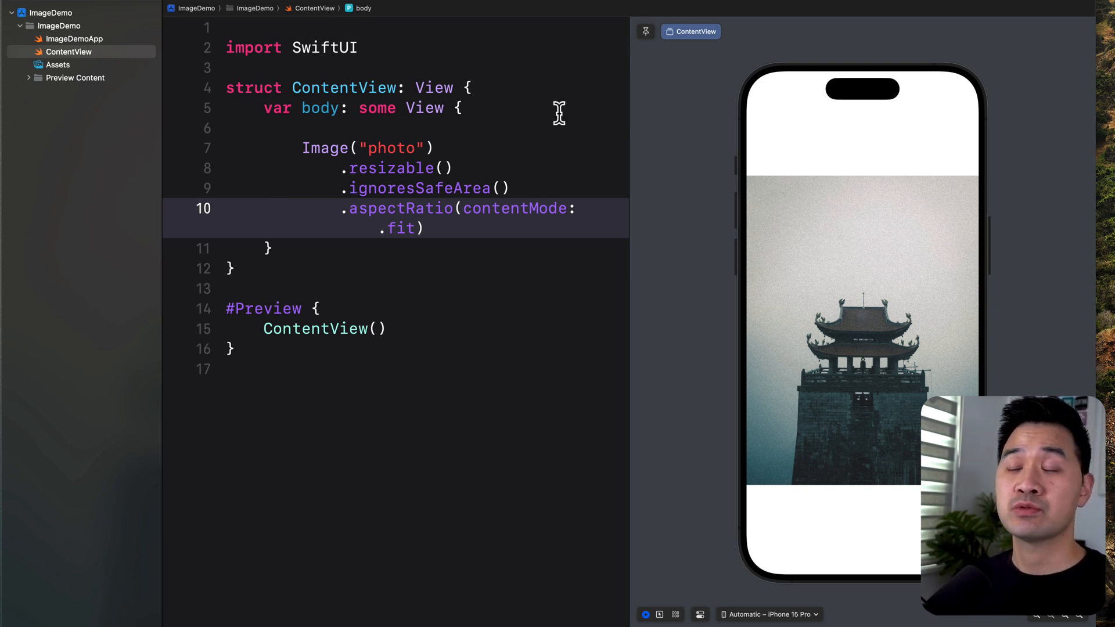
{"action": "mouse_move", "coordinate": [496, 234]}
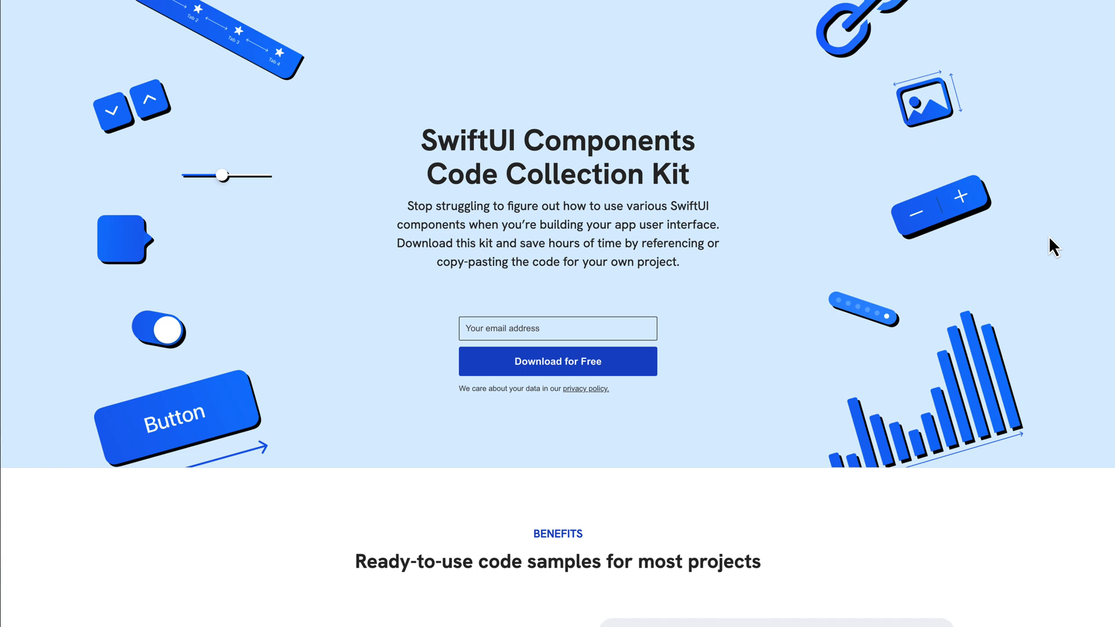
Step: Scroll down the SwiftUI Components Code Kit page through the What's Inside grid
{"action": "scroll", "scroll_direction": "down", "scroll_amount": 3}
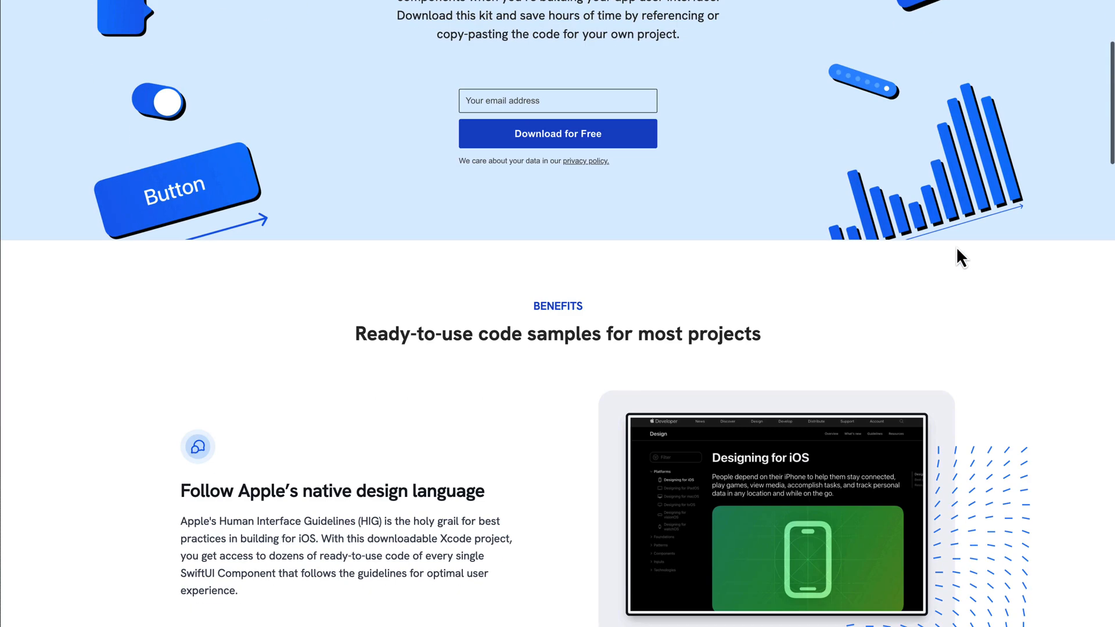
{"action": "scroll", "scroll_direction": "down", "scroll_amount": 3}
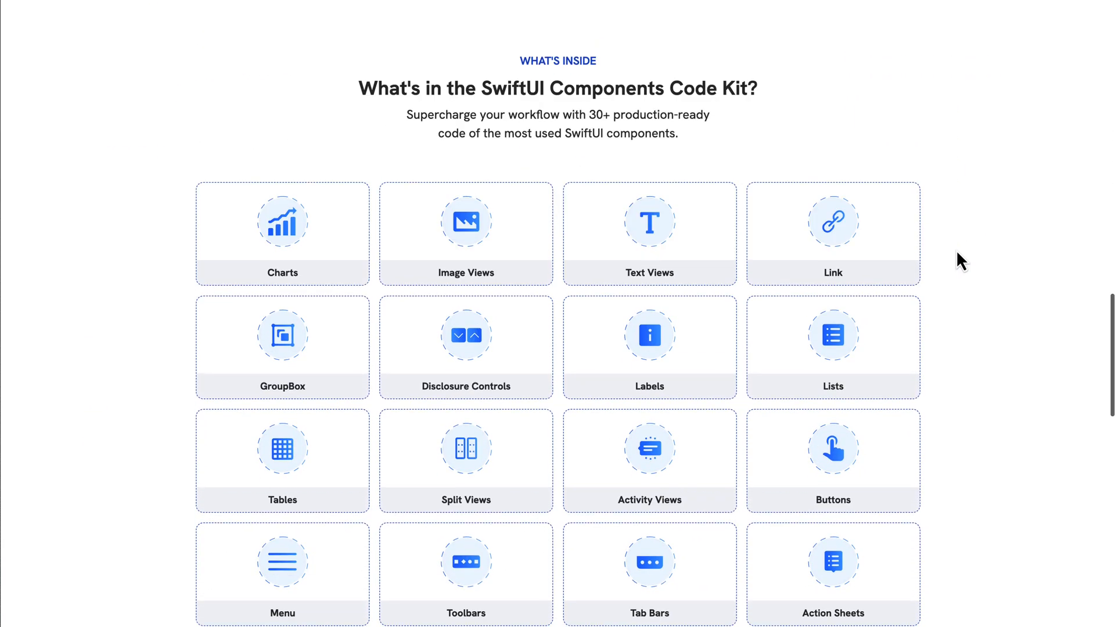
{"action": "scroll", "scroll_direction": "down", "scroll_amount": 3}
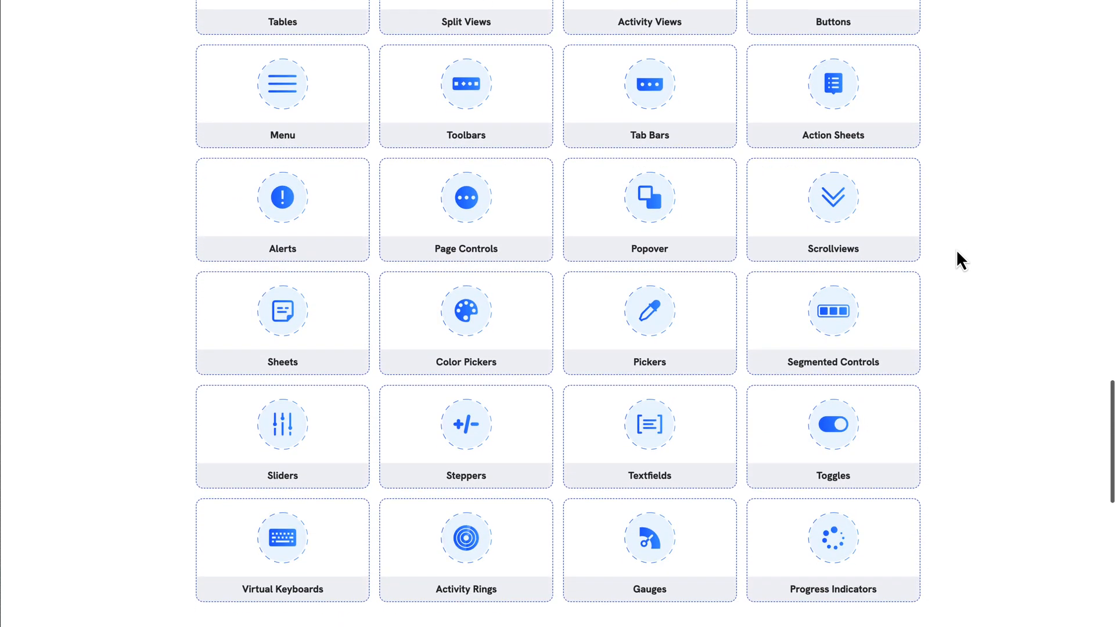
{"action": "scroll", "scroll_direction": "down", "scroll_amount": 3}
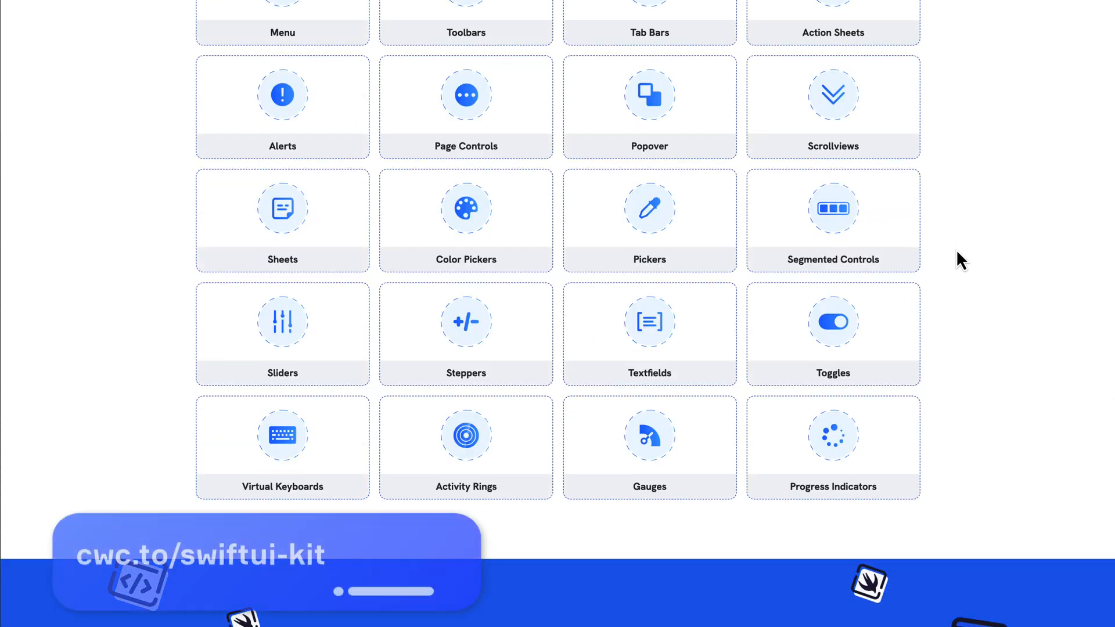
{"action": "scroll", "scroll_direction": "down", "scroll_amount": 3}
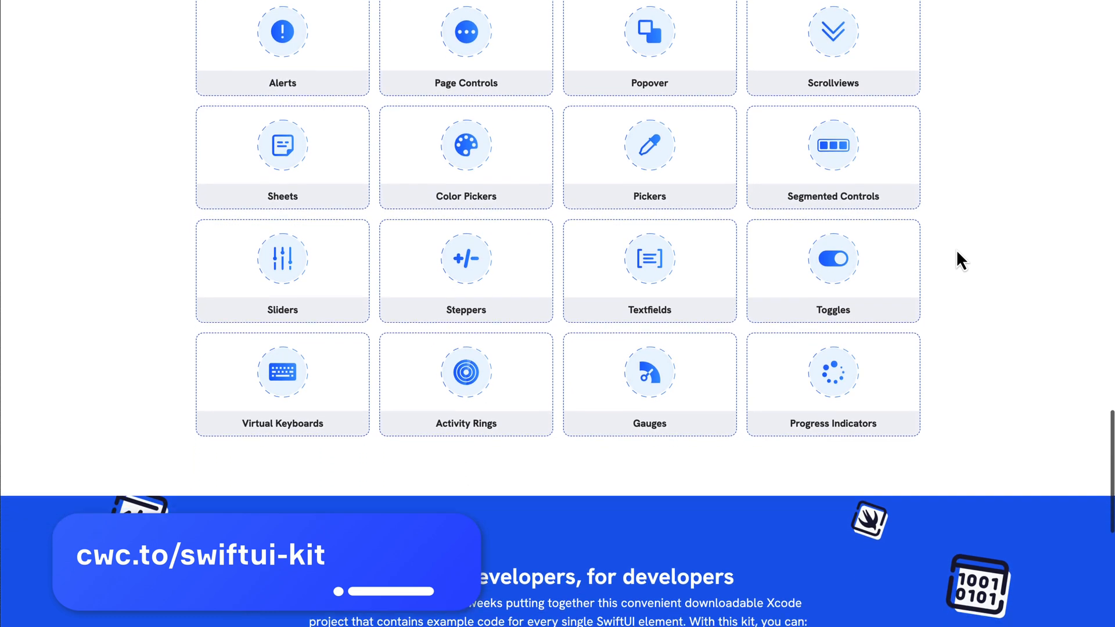
{"action": "scroll", "scroll_direction": "down", "scroll_amount": 3}
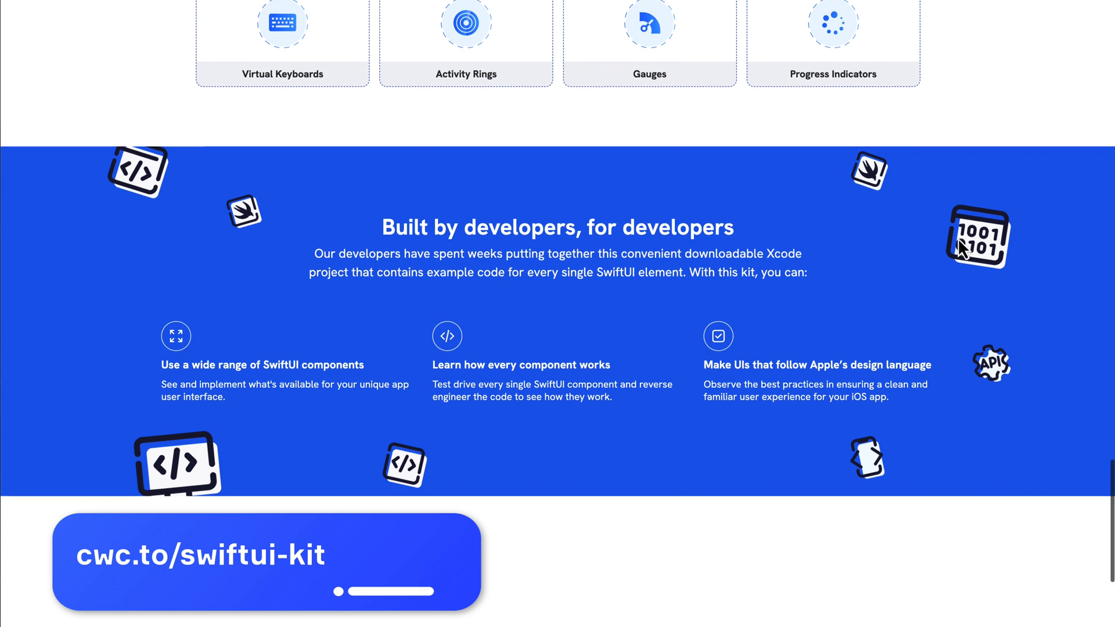
{"action": "scroll", "scroll_direction": "down", "scroll_amount": 3}
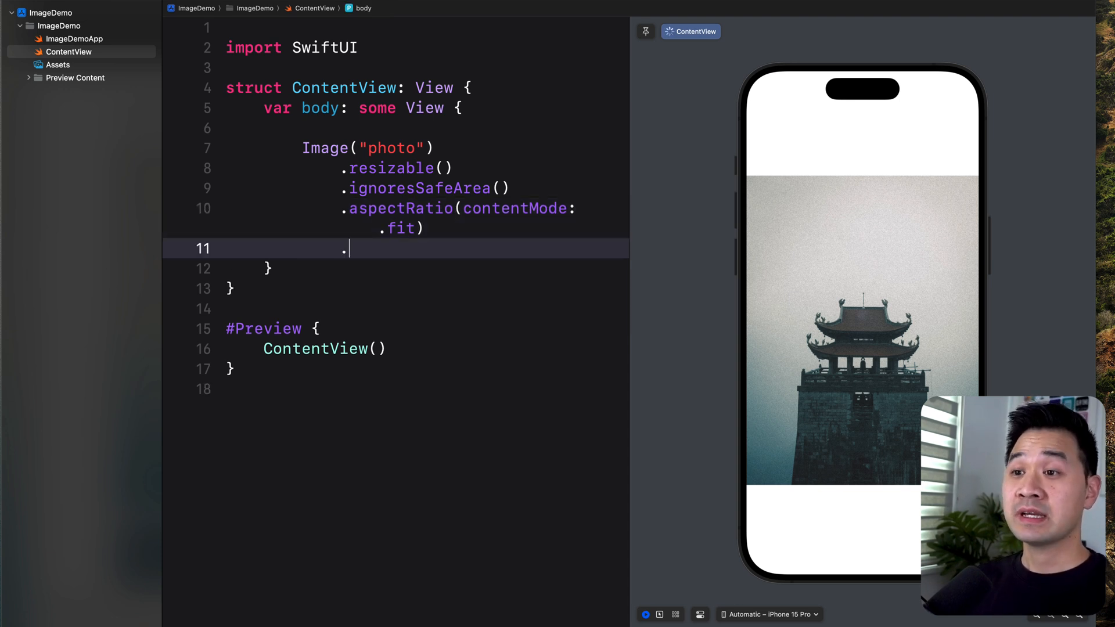
Step: Add .clipShape(RoundedRectangle(cornerRadius: 10)) and .padding() to the photo
{"action": "type", "text": "clipShape(Circle("}
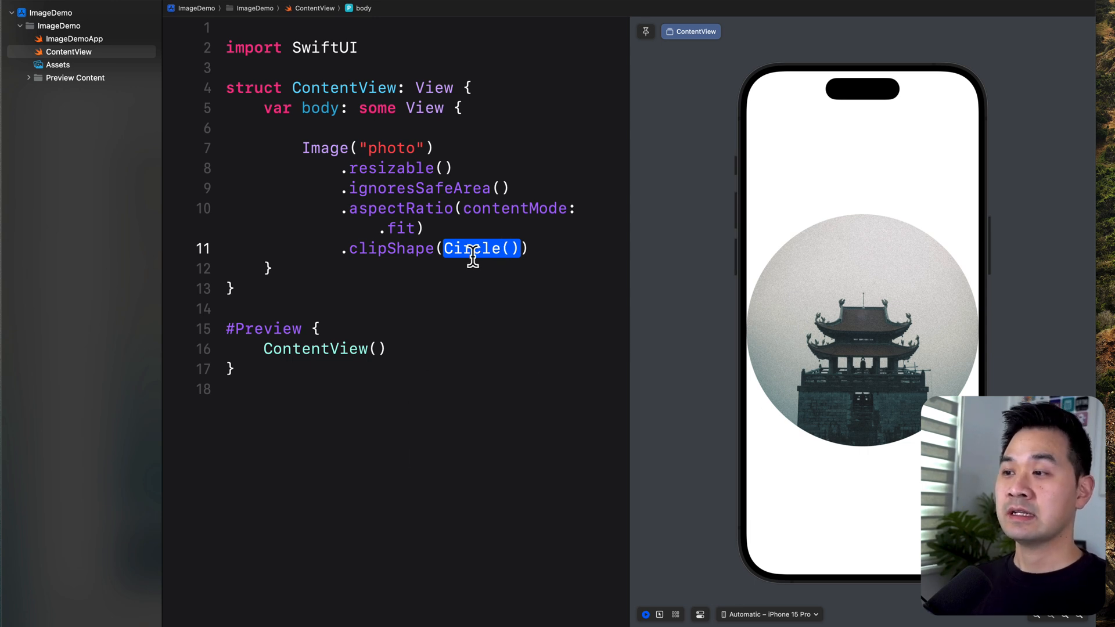
{"action": "type", "text": "R"}
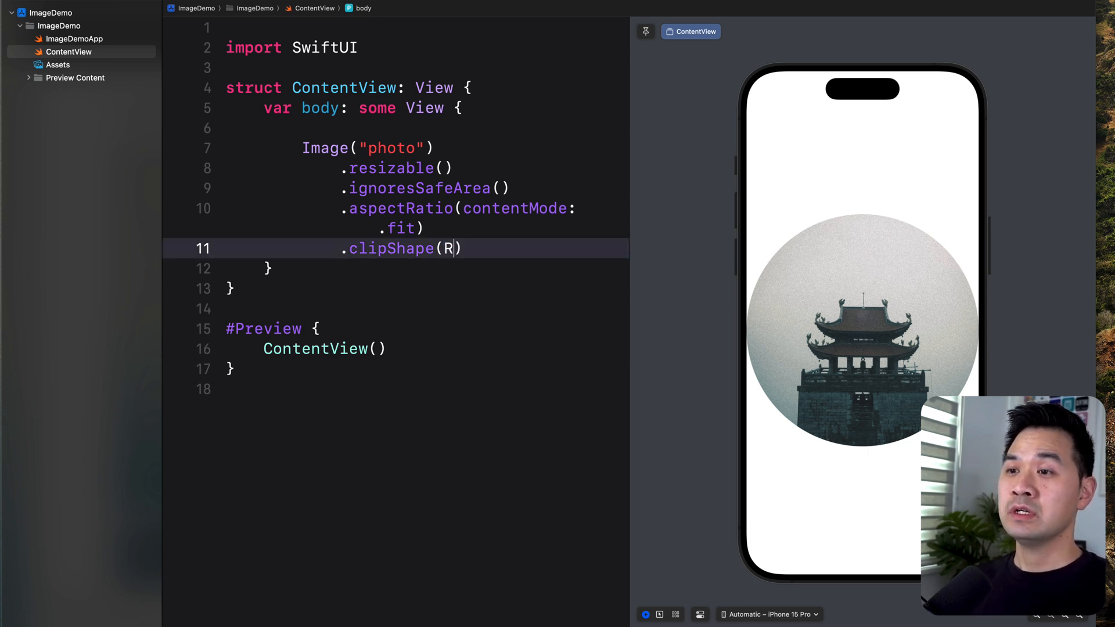
{"action": "type", "text": "ound"}
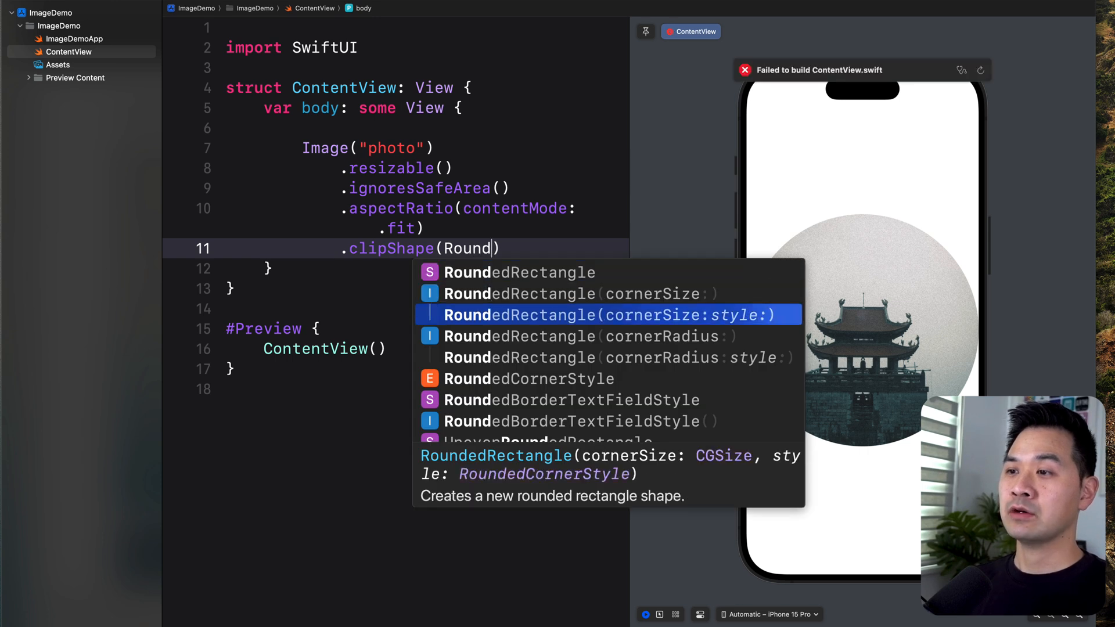
{"action": "key", "text": "Down"}
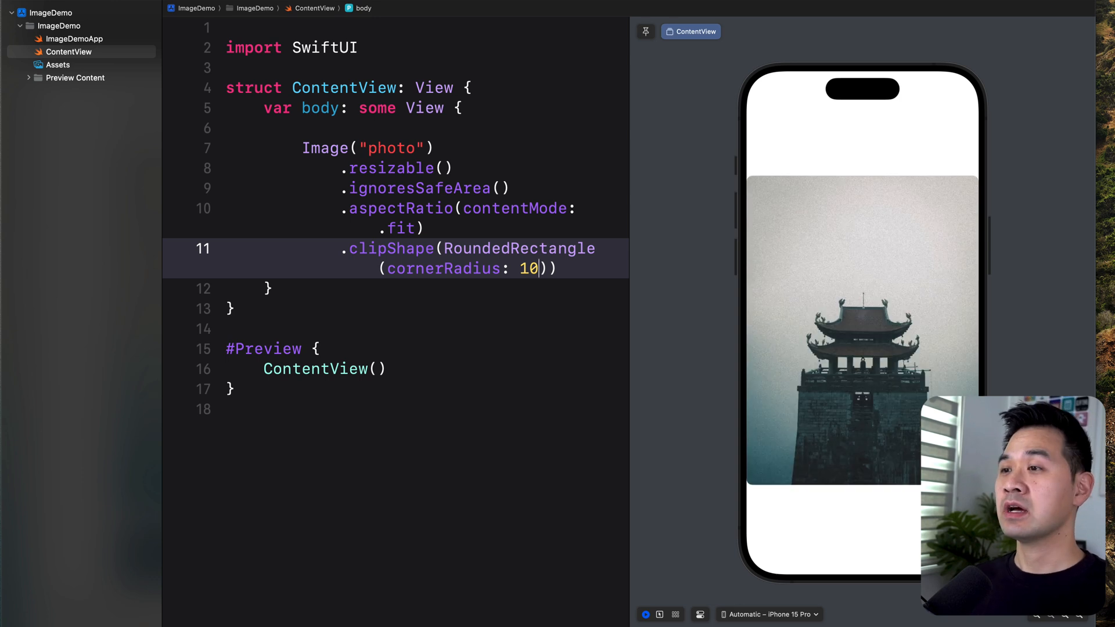
{"action": "mouse_move", "coordinate": [625, 230]}
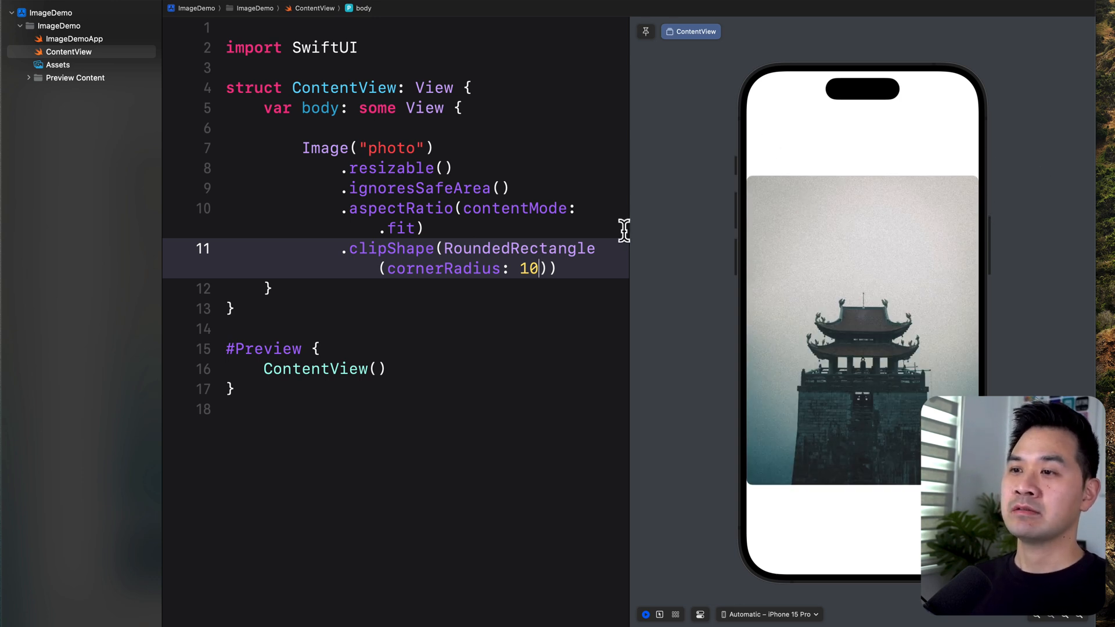
{"action": "type", "text": ".padding("}
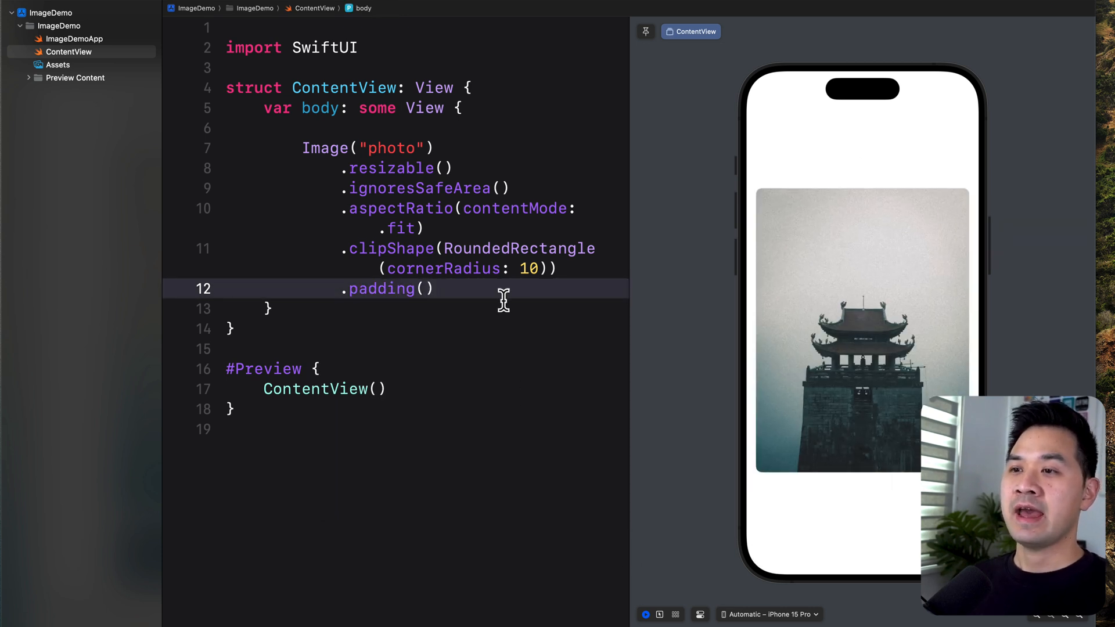
Step: Add .shadow(radius: 10, y: 10) to the photo and begin an .opacity modifier
{"action": "type", "text": "p"}
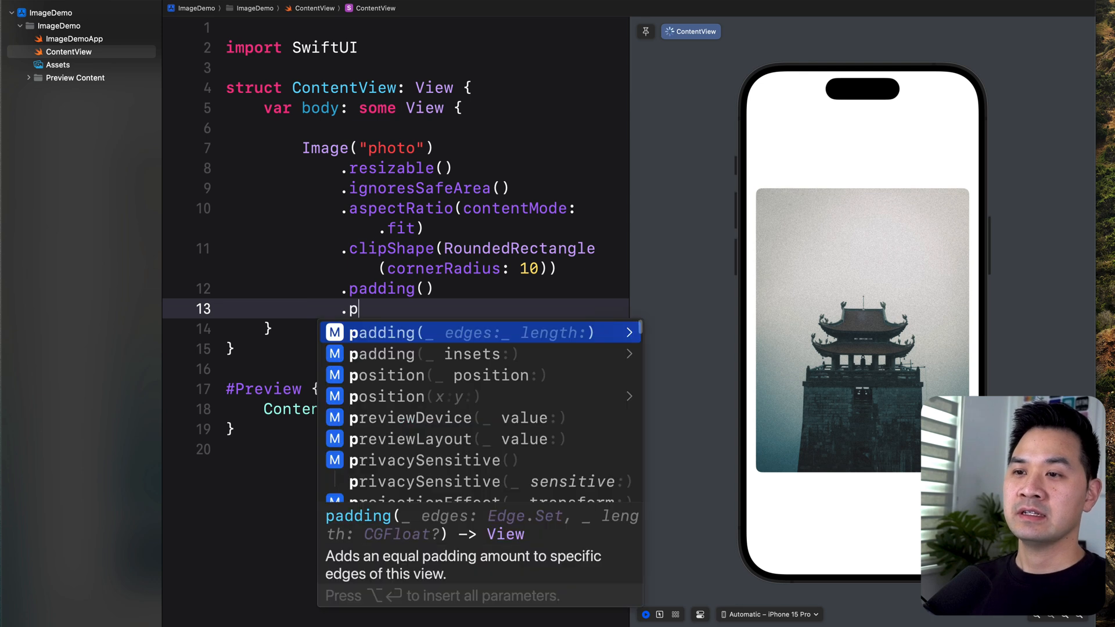
{"action": "type", "text": "shadow(radius: 10"}
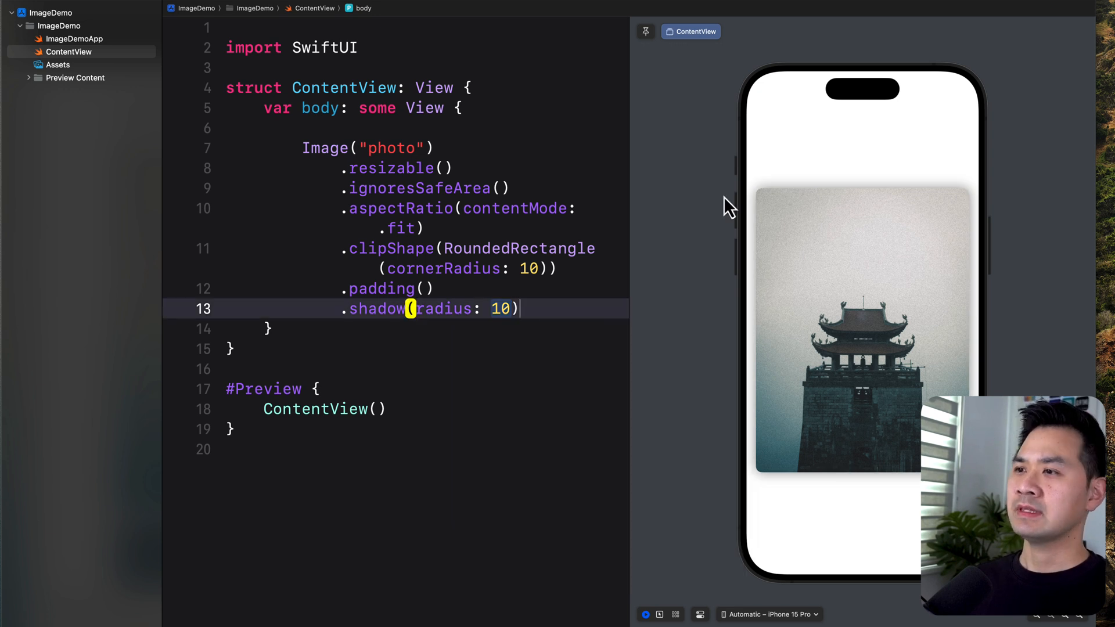
{"action": "mouse_move", "coordinate": [647, 284]}
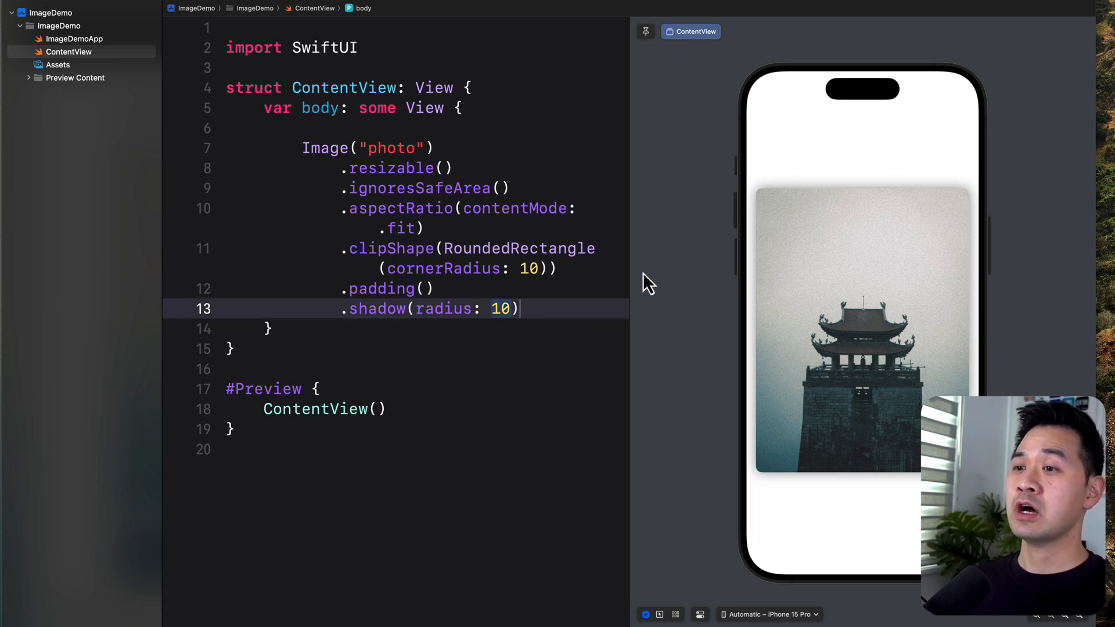
{"action": "type", "text": ", y"}
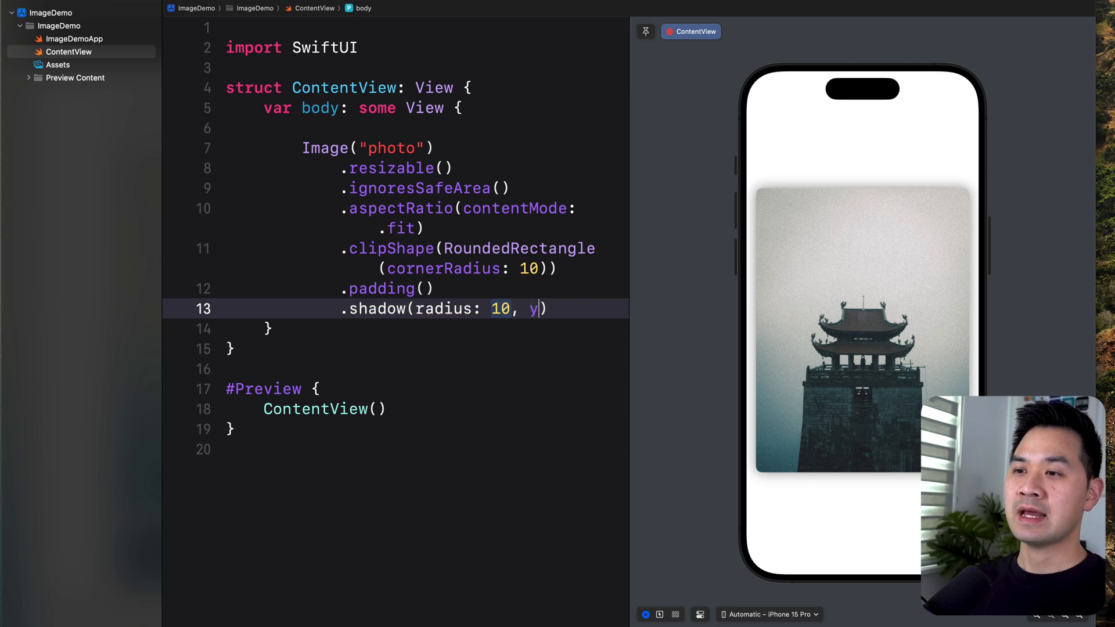
{"action": "type", "text": "10"}
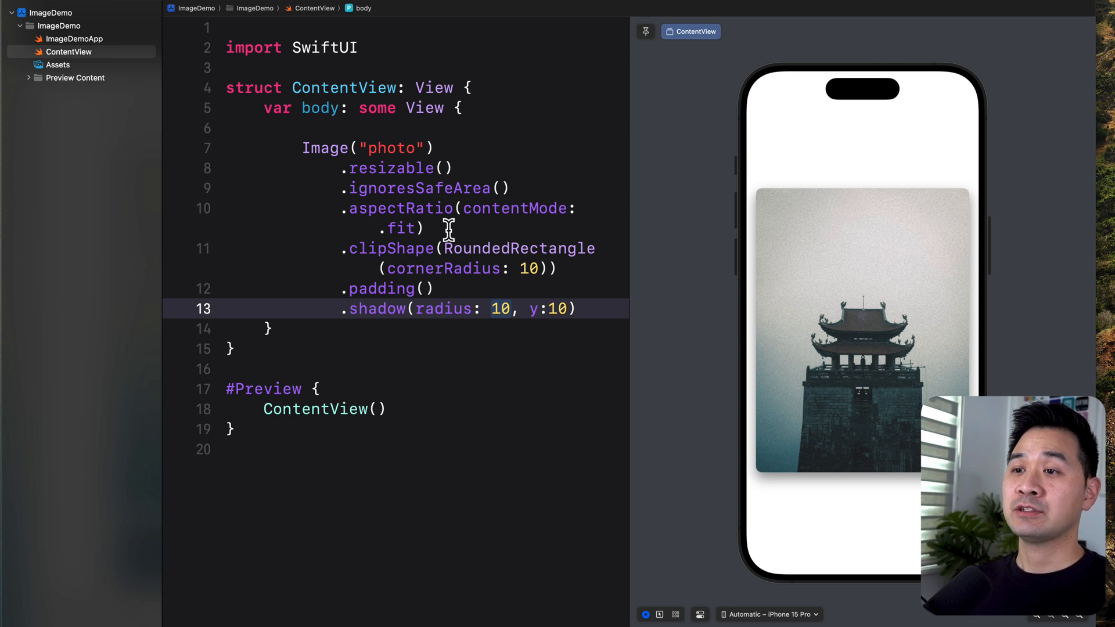
{"action": "type", "text": ".opacity(0.8"}
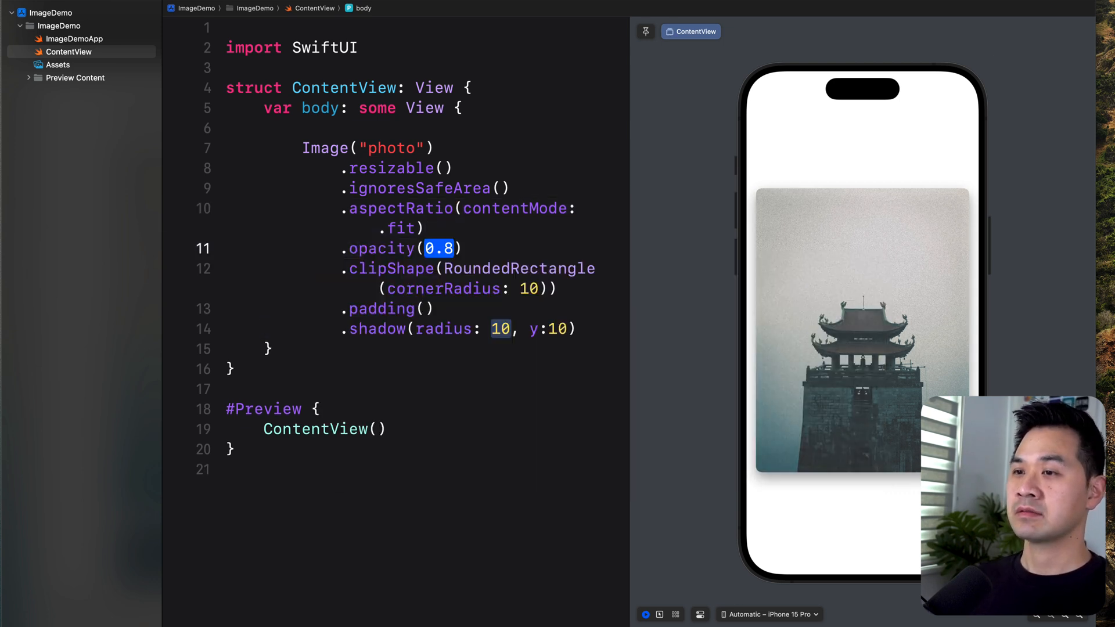
Step: Set the photo card's .opacity modifier argument to 0.5
{"action": "type", "text": "09"}
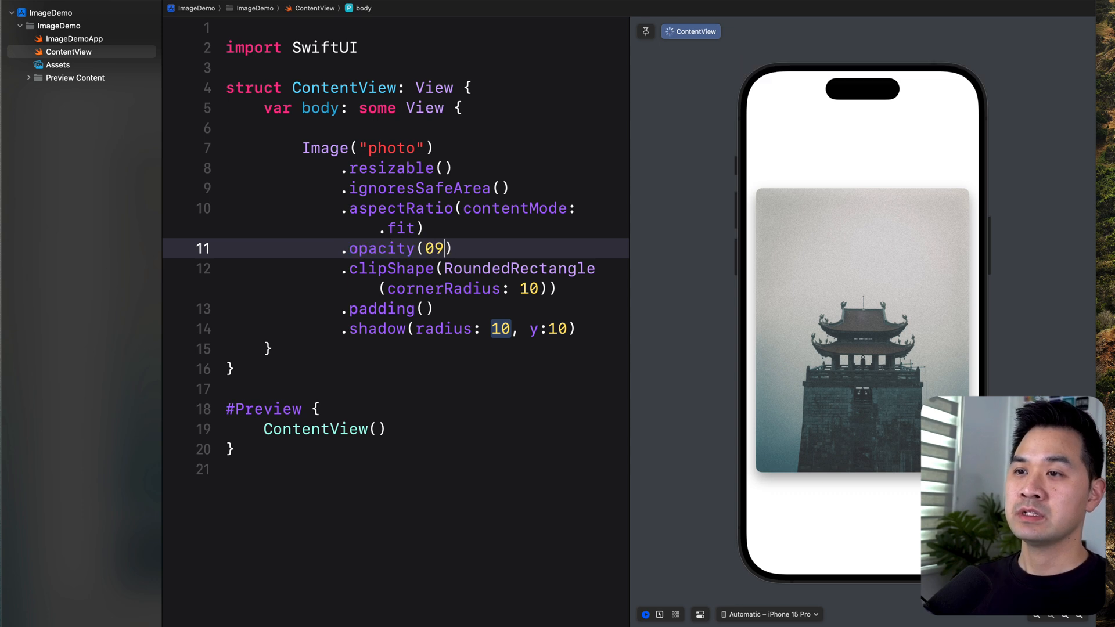
{"action": "type", "text": "0.5"}
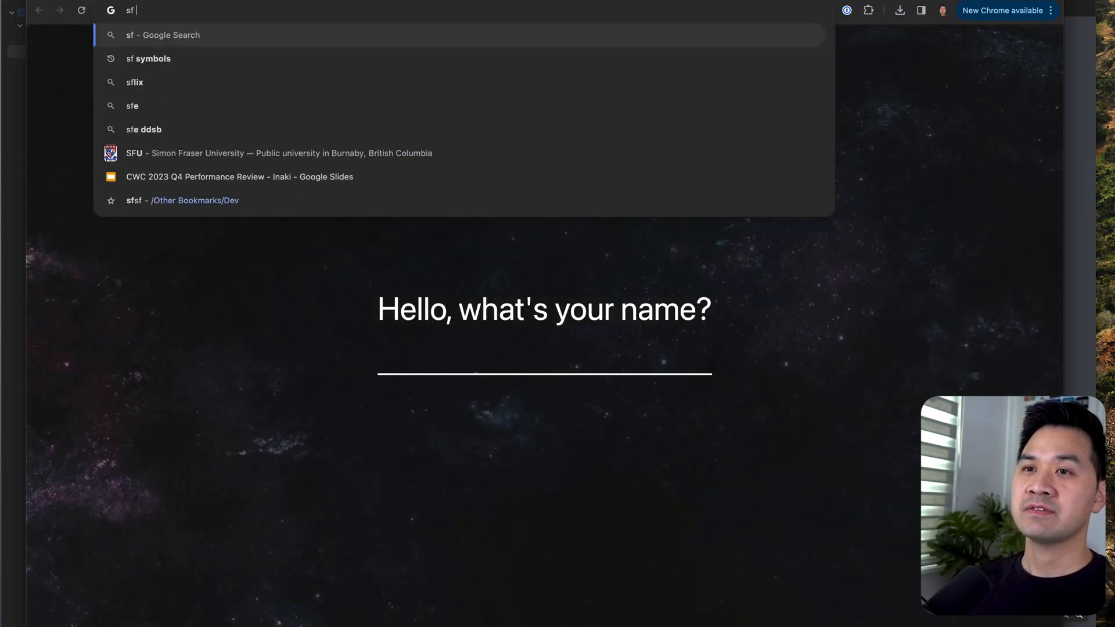
Step: Search for sf symbols and view Apple's SF Symbols developer page
{"action": "left_click", "coordinate": [150, 58]}
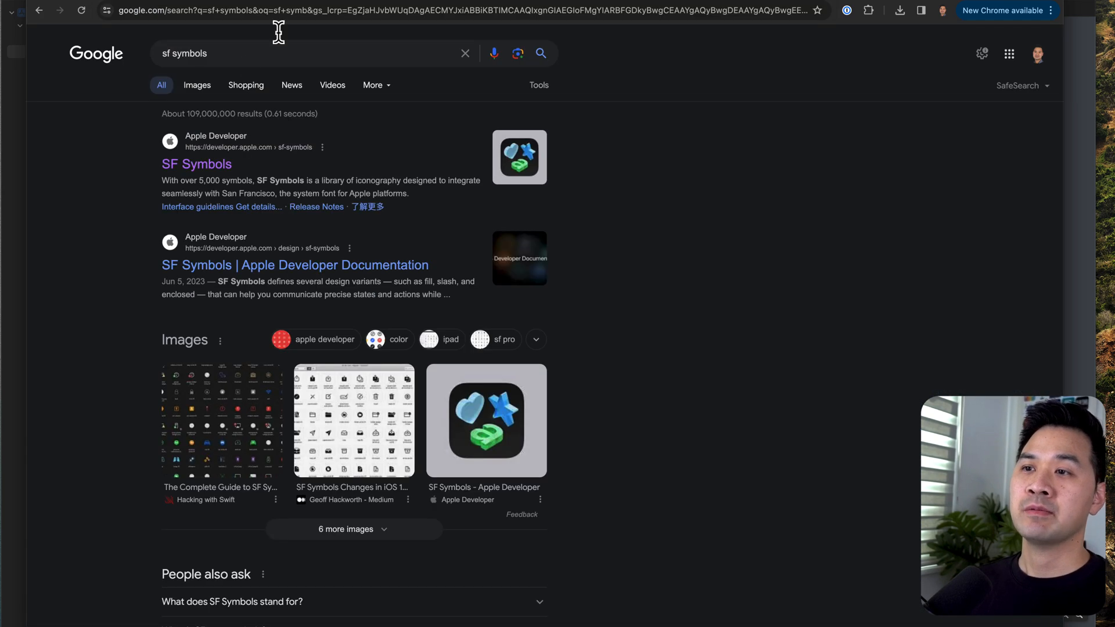
{"action": "left_click", "coordinate": [197, 163]}
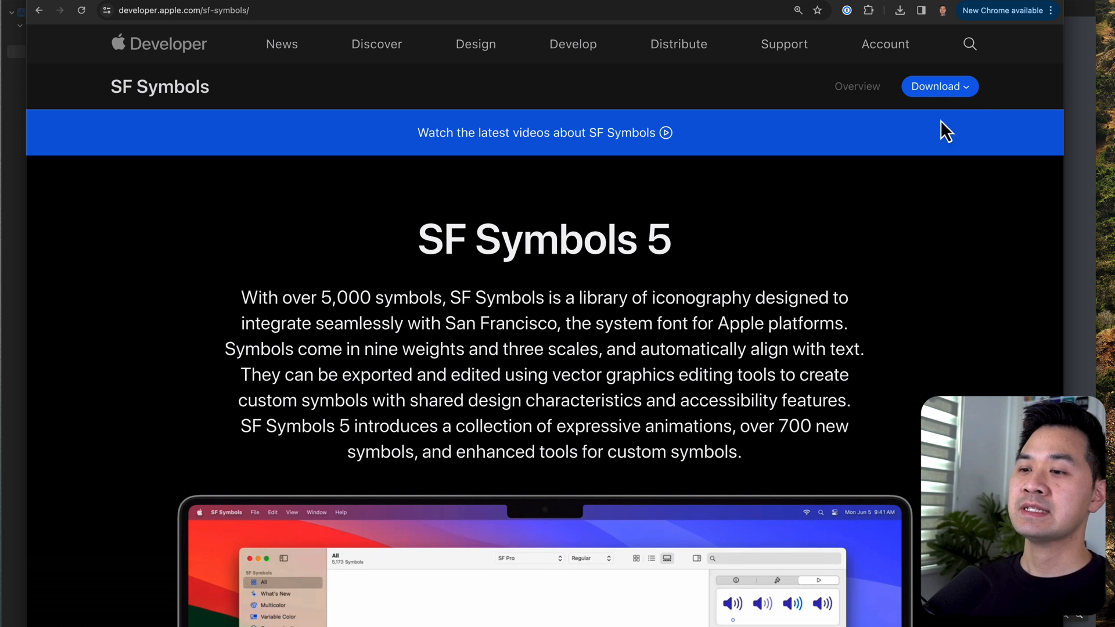
{"action": "scroll", "scroll_direction": "down", "scroll_amount": 3}
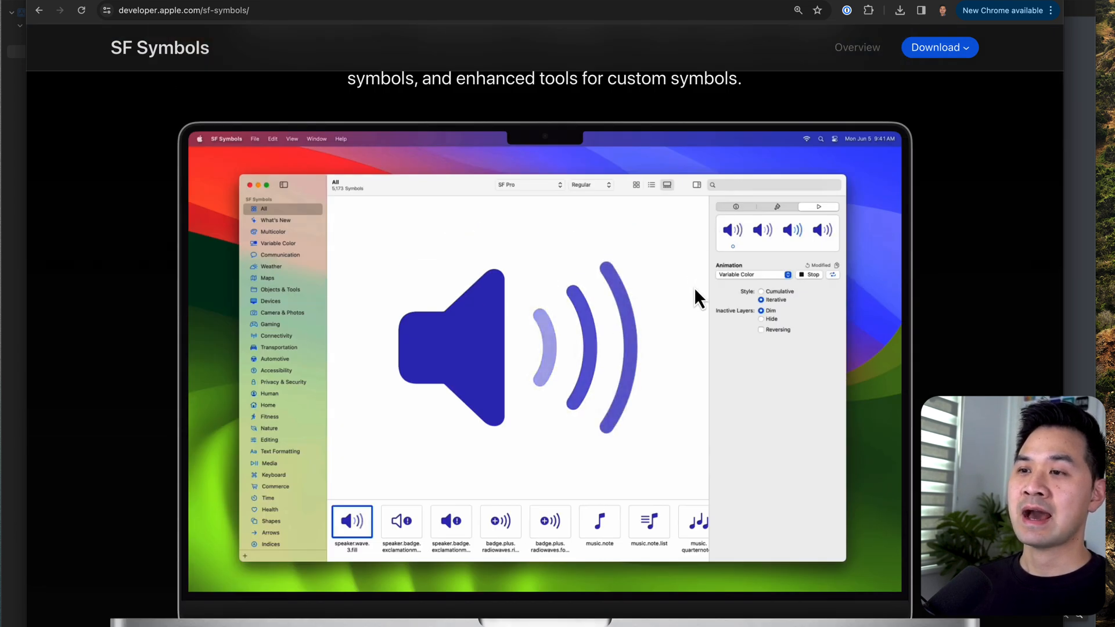
Step: Search the web again for 'sf symbols beta'
{"action": "type", "text": "s"}
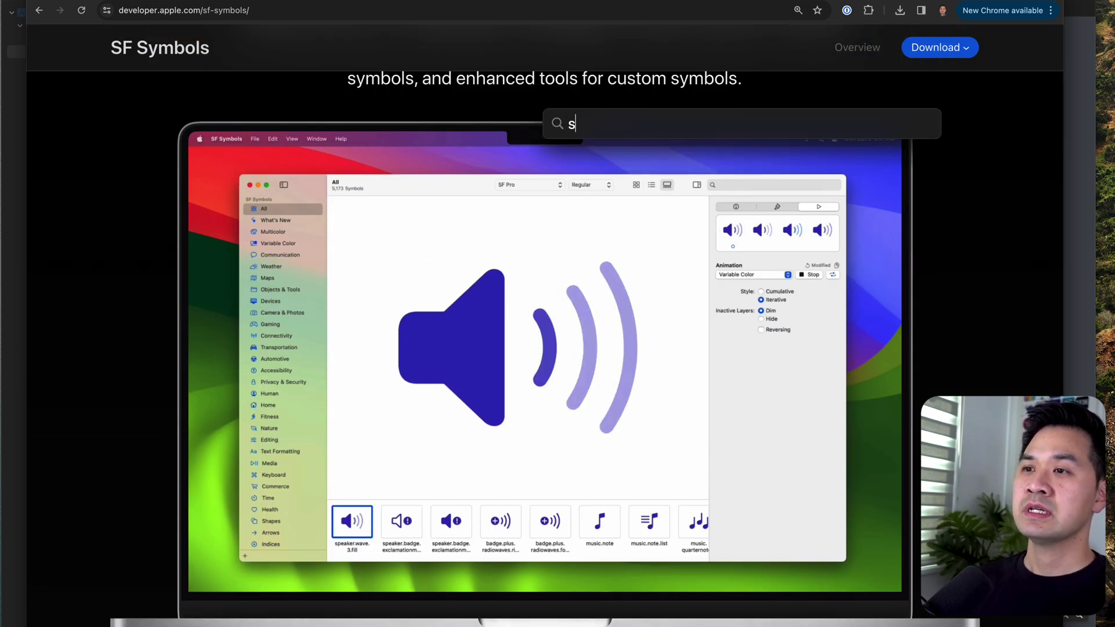
{"action": "type", "text": "sf symbols beta"}
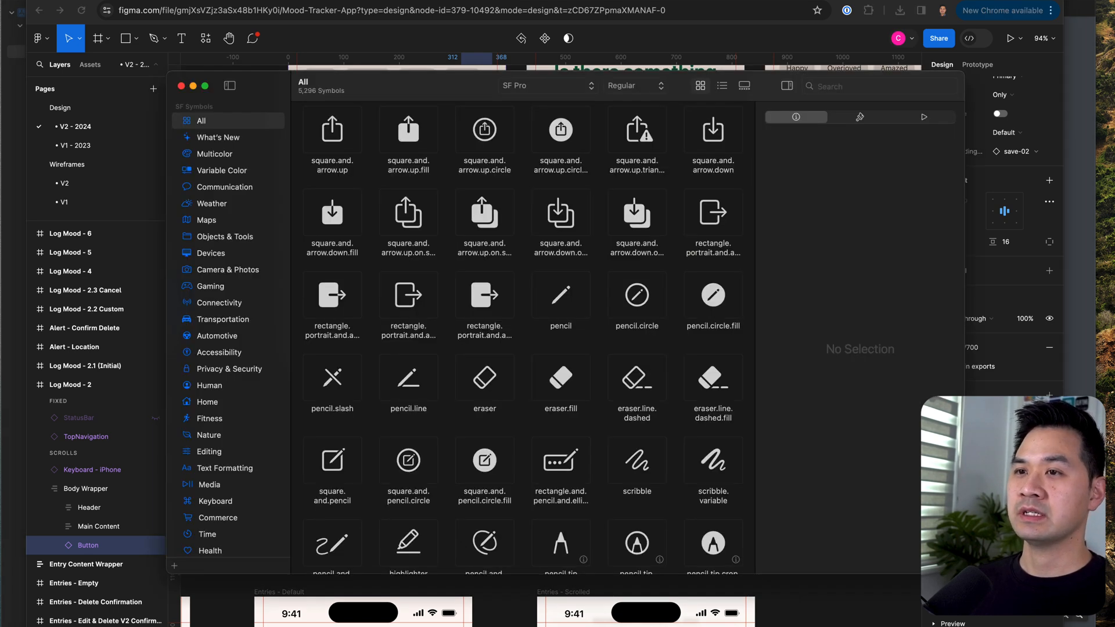
Step: Search the symbol library for 'down' and select arrow.down to view its details
{"action": "left_click", "coordinate": [879, 86]}
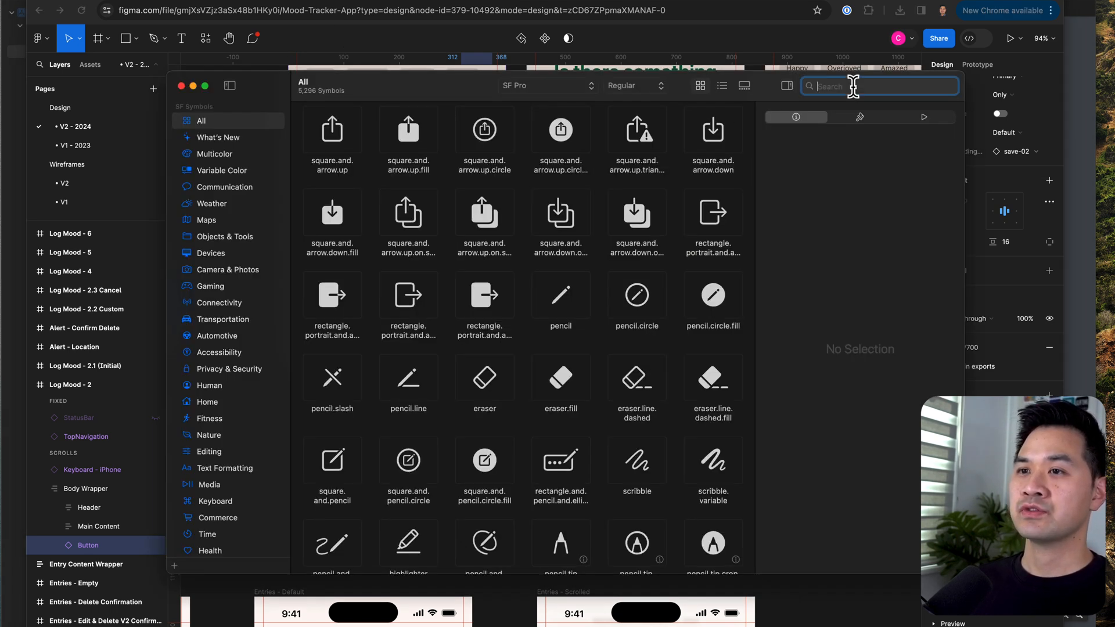
{"action": "type", "text": "down"}
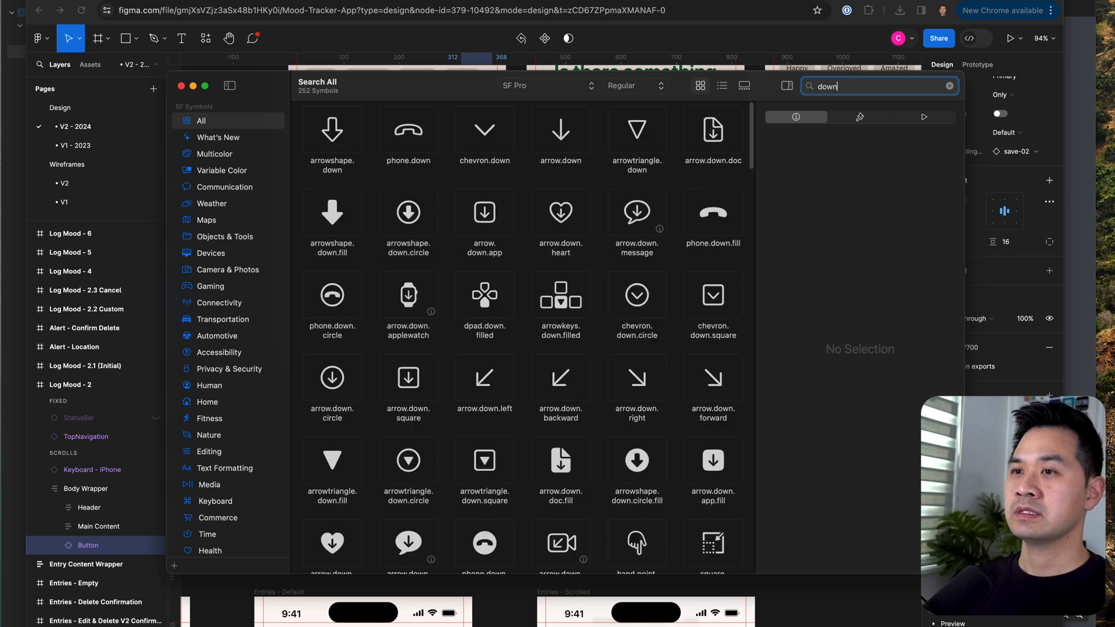
{"action": "mouse_move", "coordinate": [583, 161]}
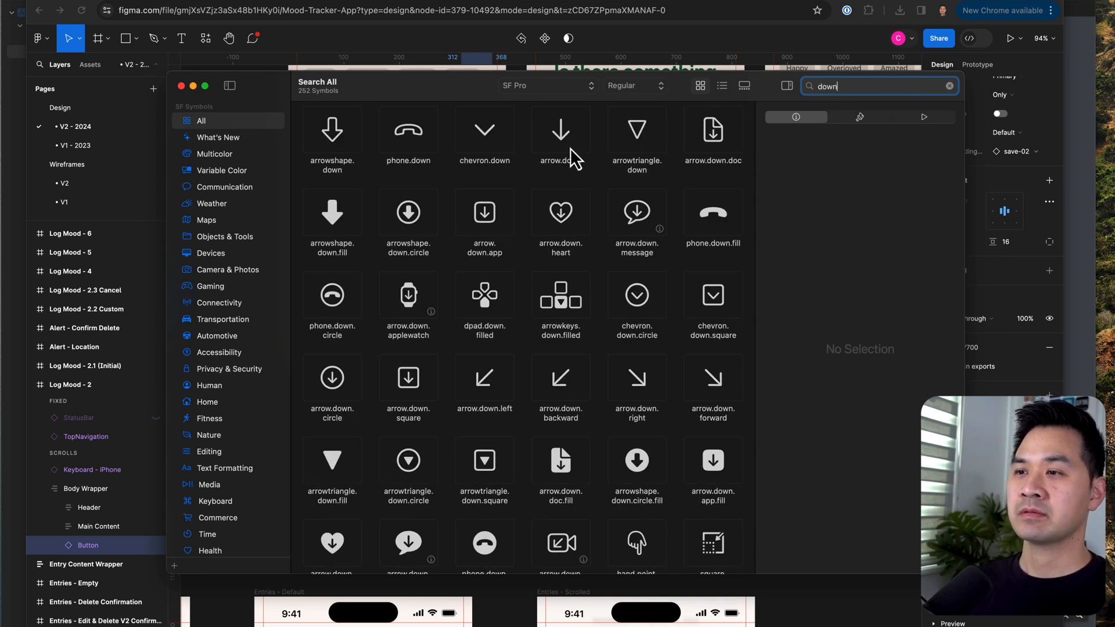
{"action": "left_click", "coordinate": [560, 130]}
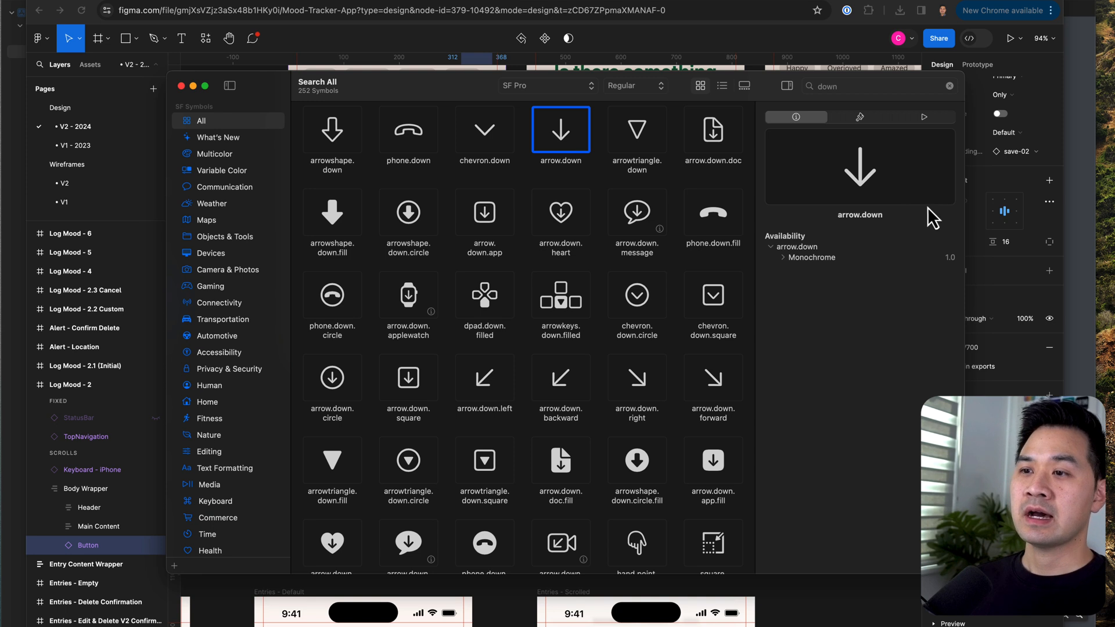
{"action": "mouse_move", "coordinate": [862, 237]}
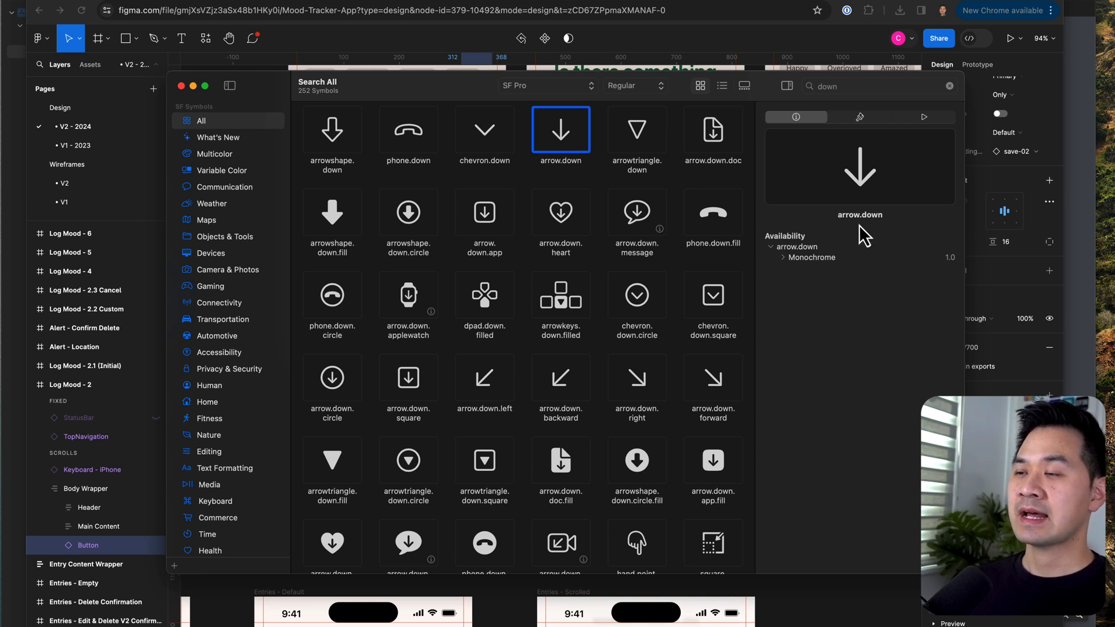
{"action": "mouse_move", "coordinate": [565, 199]}
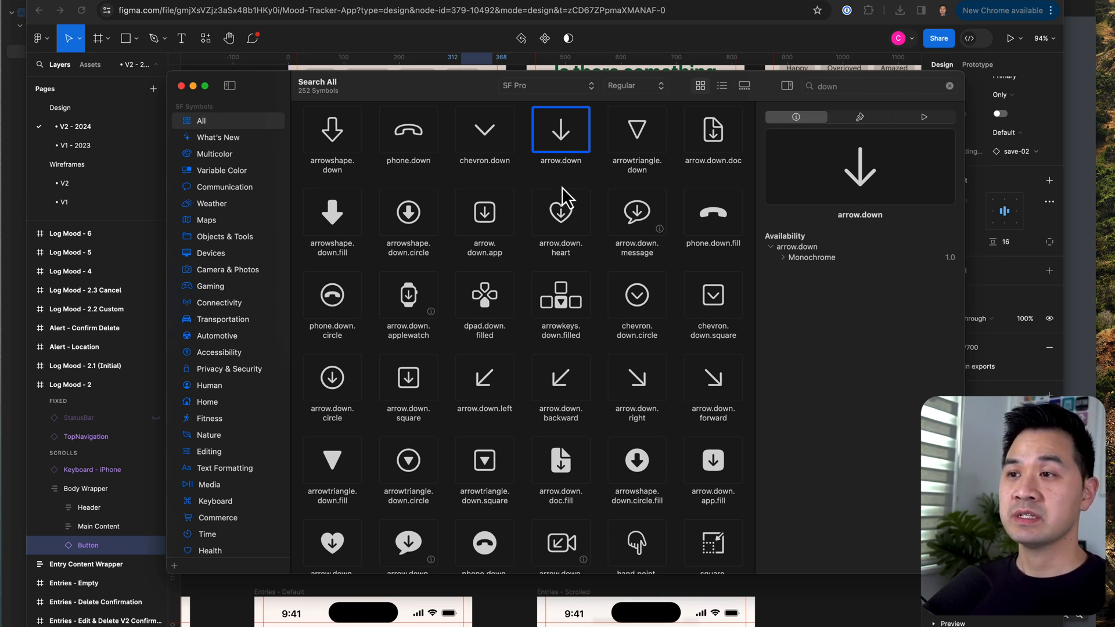
{"action": "mouse_move", "coordinate": [564, 194]}
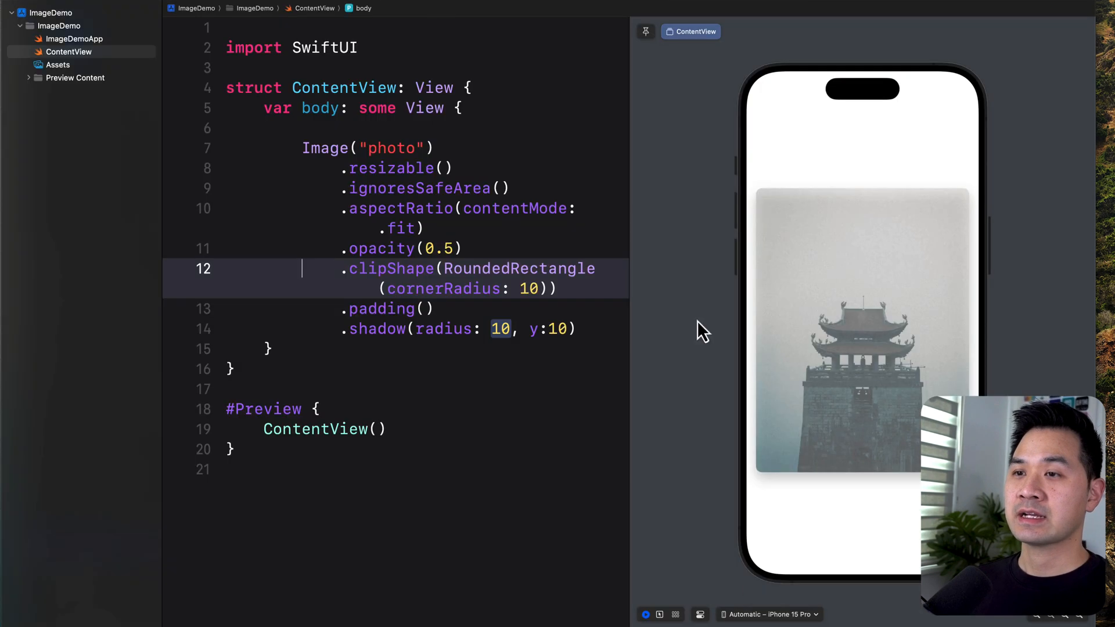
Step: Wrap the photo in a VStack and add a Button with a TODO action and an Image( label
{"action": "left_click", "coordinate": [311, 127]}
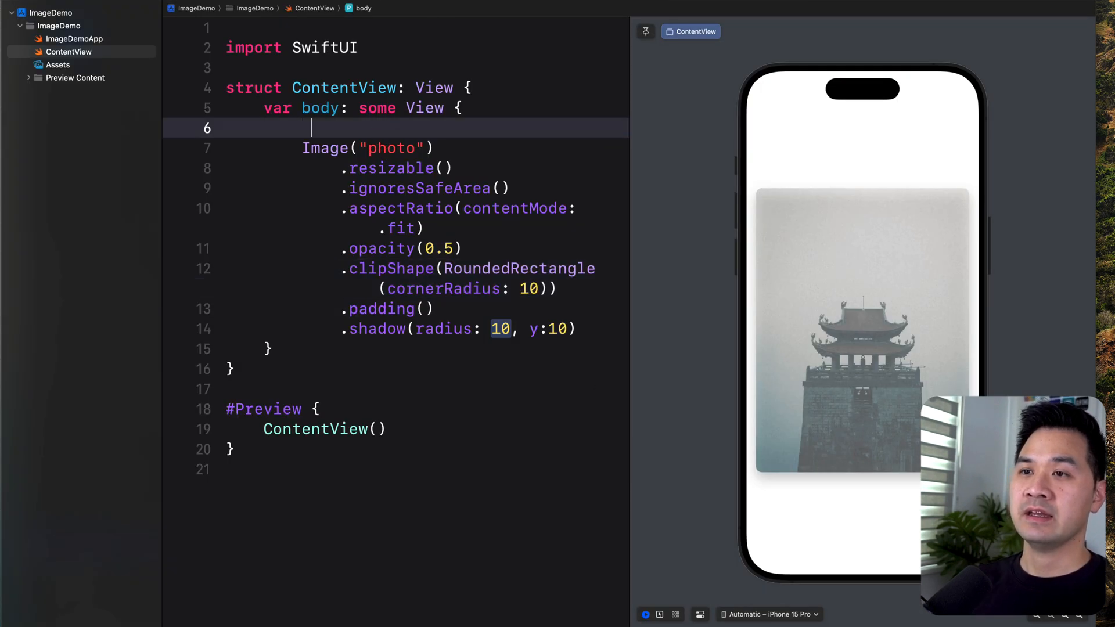
{"action": "type", "text": "VStack {"}
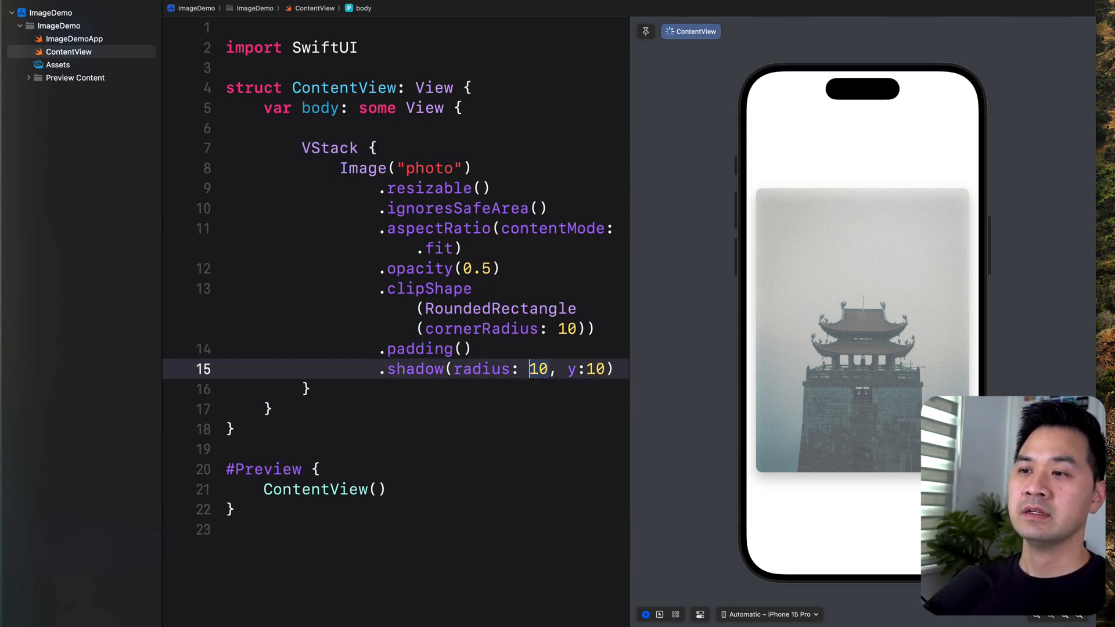
{"action": "type", "text": "Button {"}
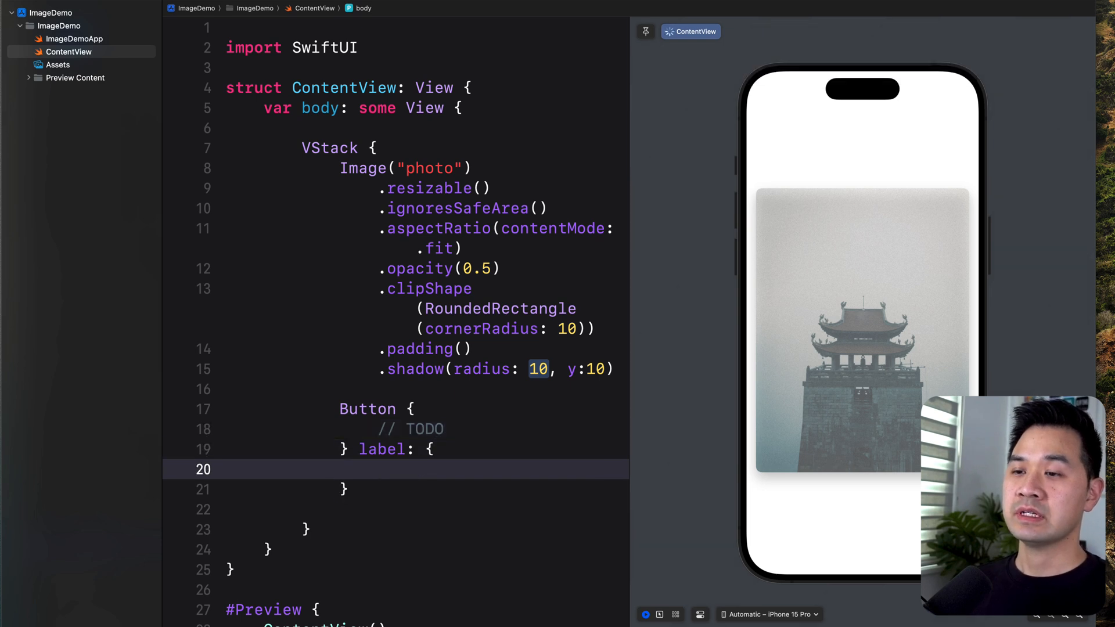
{"action": "type", "text": "Image("}
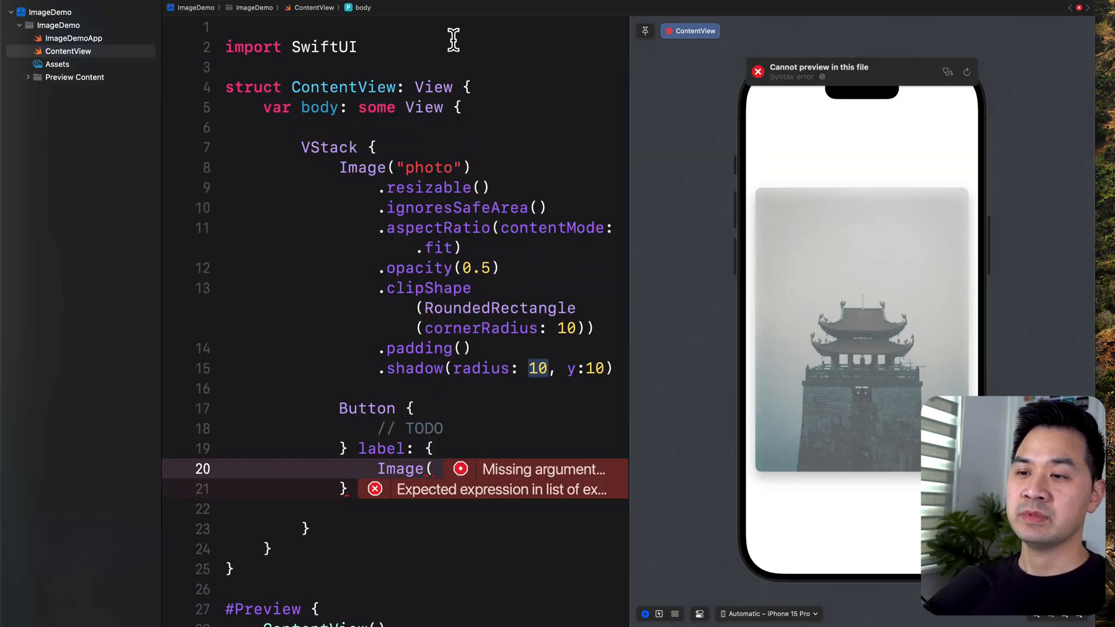
Step: Label the button with Image(systemName: "arrow.down") and Text("Download")
{"action": "type", "text": "systemName: \"\")"}
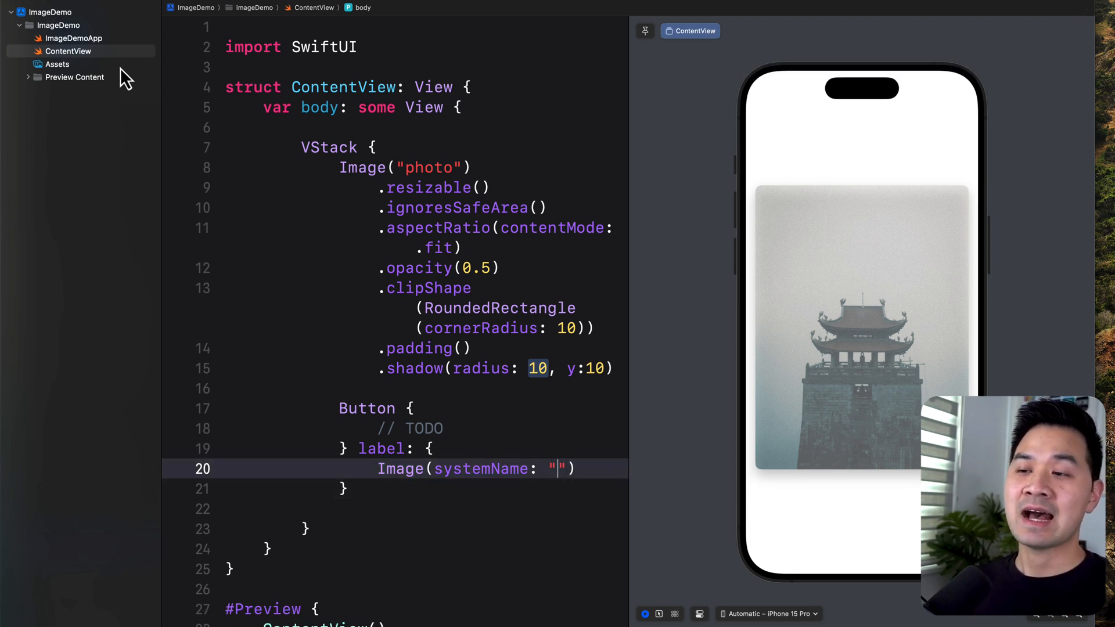
{"action": "type", "text": "arrow"}
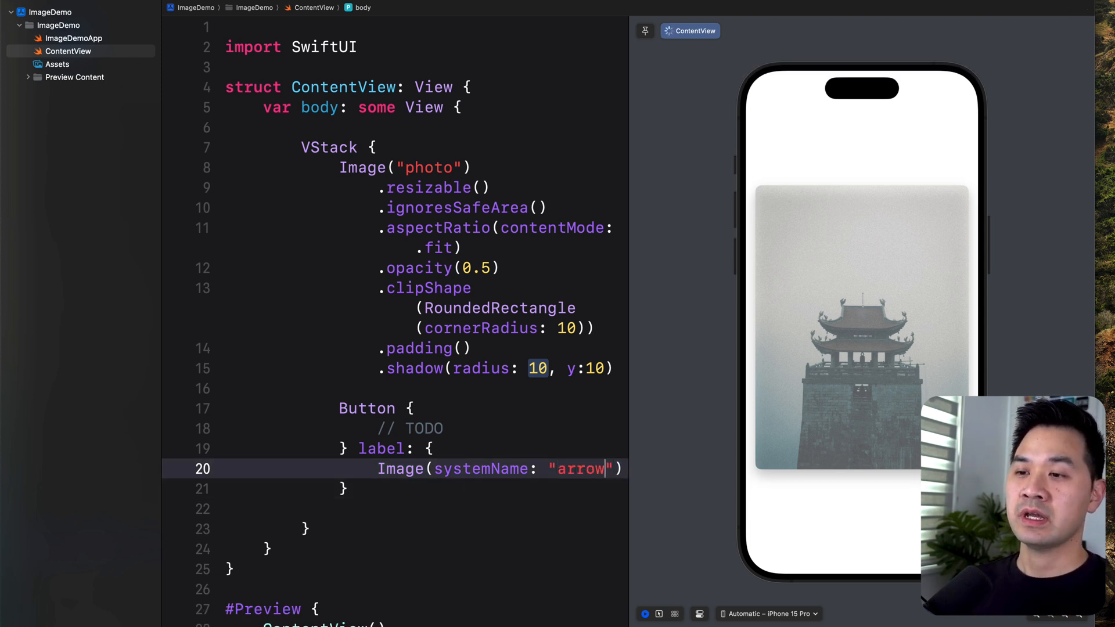
{"action": "type", "text": ".down"}
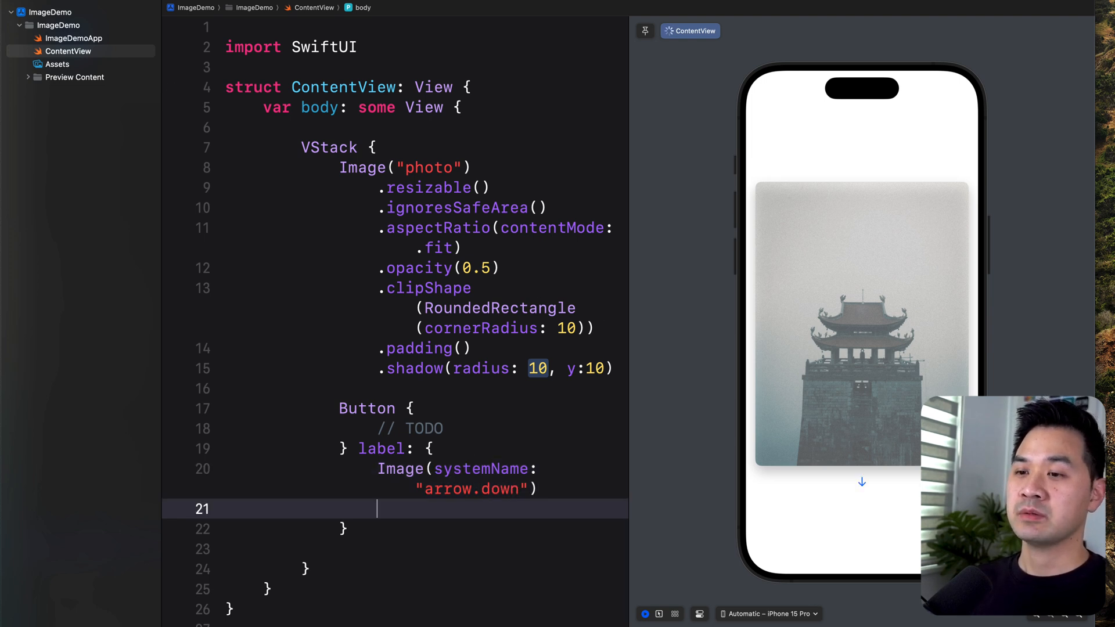
{"action": "type", "text": "Text"}
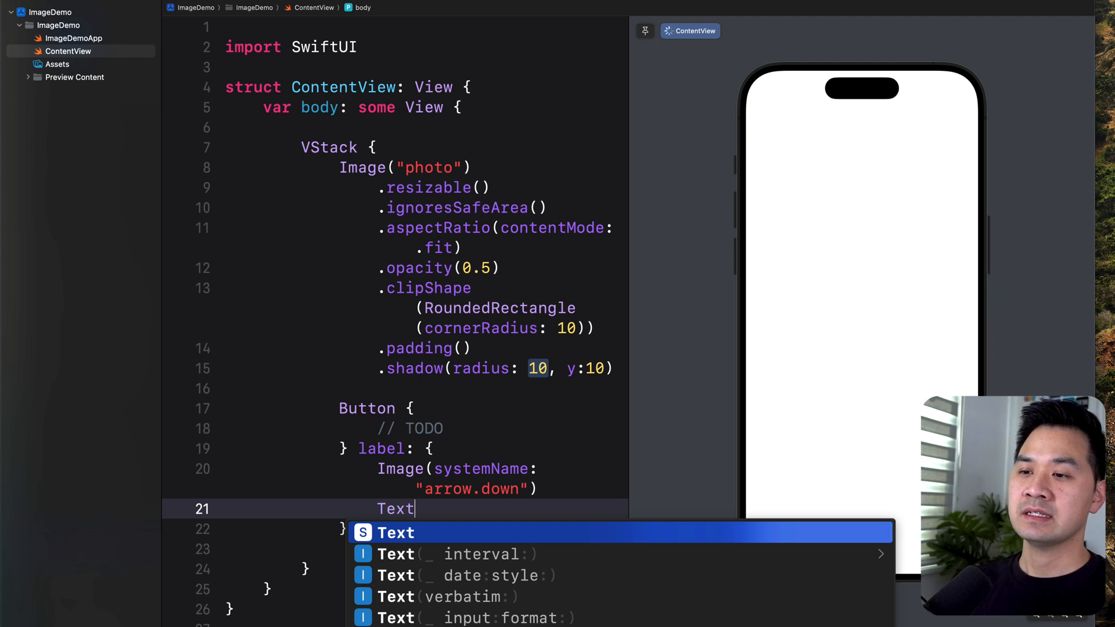
{"action": "type", "text": "(\"Download\")"}
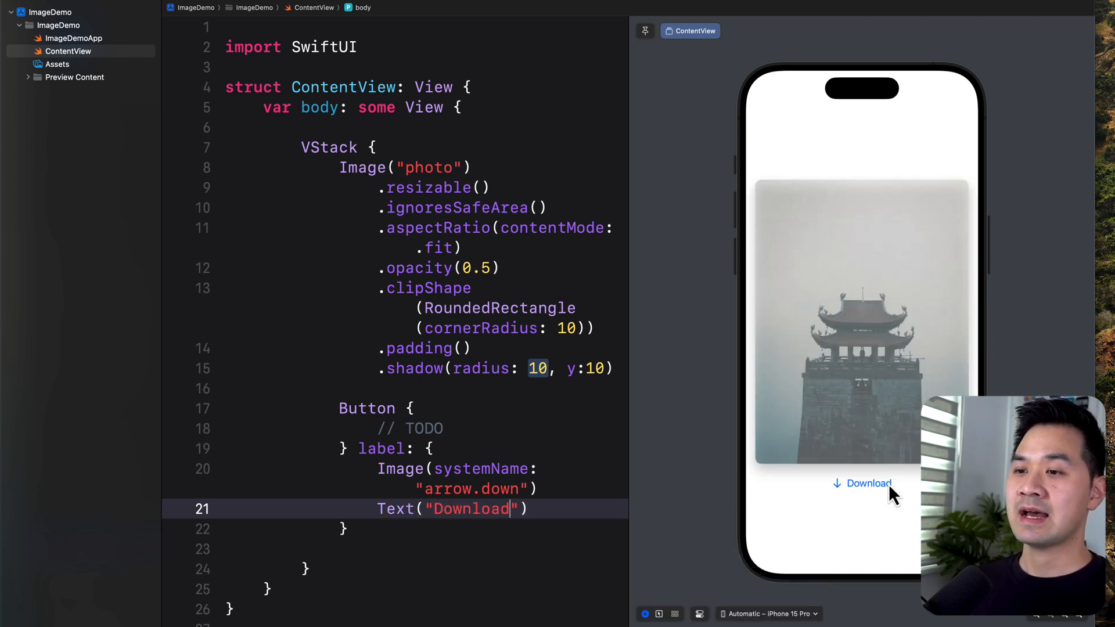
Step: Style the button with .buttonStyle(.borderedProminent)
{"action": "type", "text": "."}
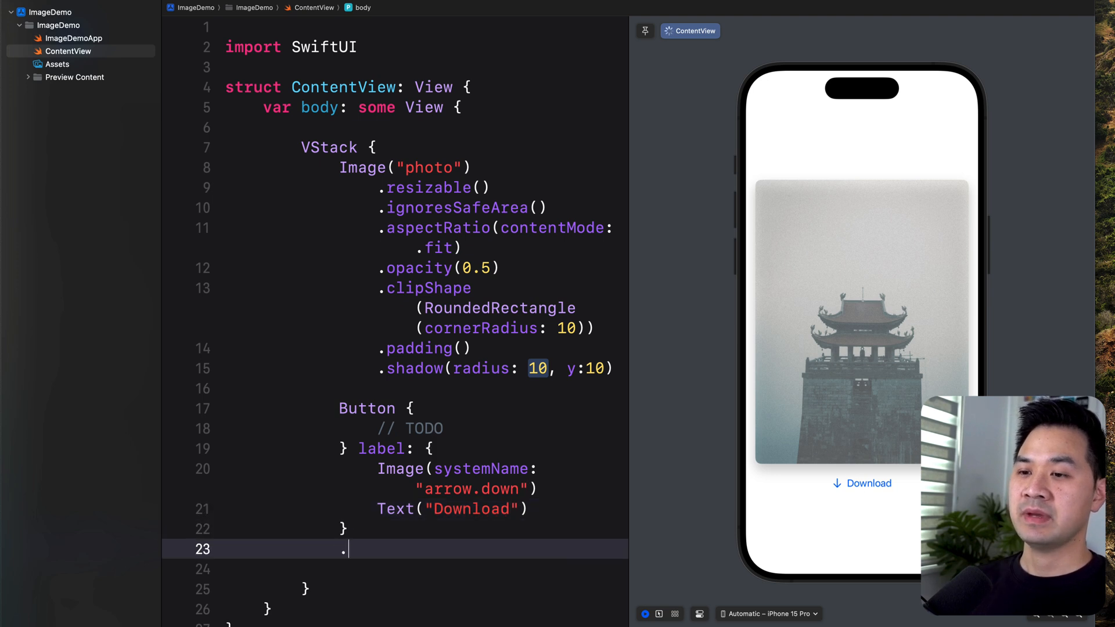
{"action": "type", "text": "button"}
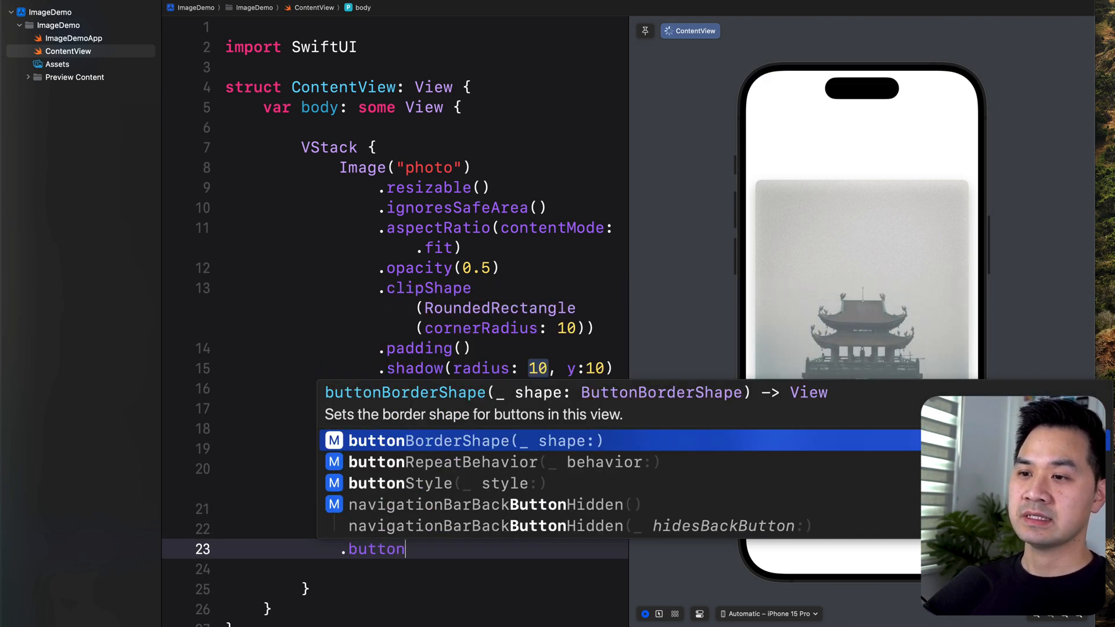
{"action": "type", "text": "styl"}
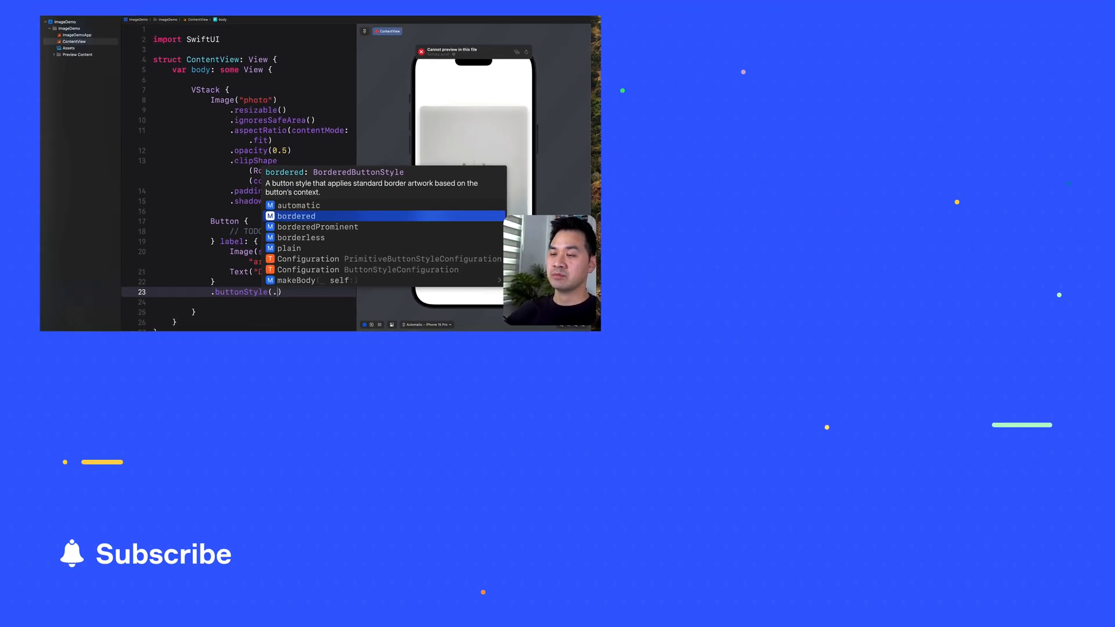
{"action": "left_click", "coordinate": [317, 226]}
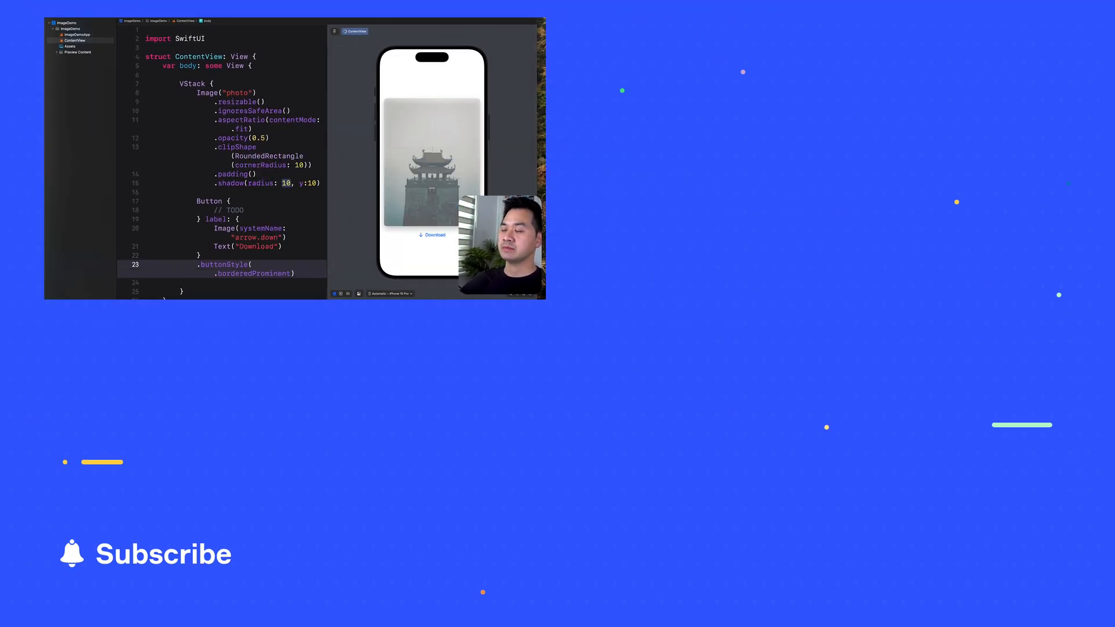